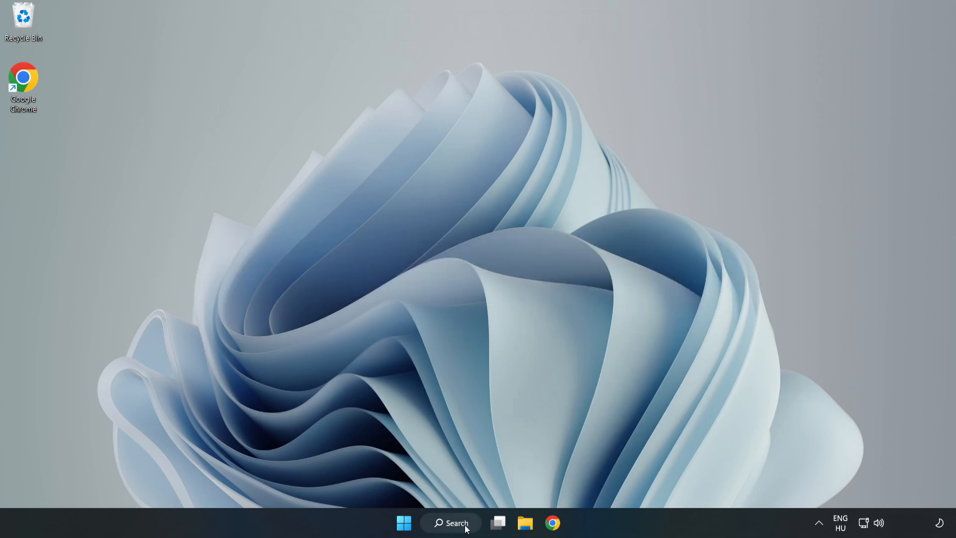
Search Windows for 'device manager' so Device Manager appears as the best match
{"action": "left_click", "coordinate": [450, 522]}
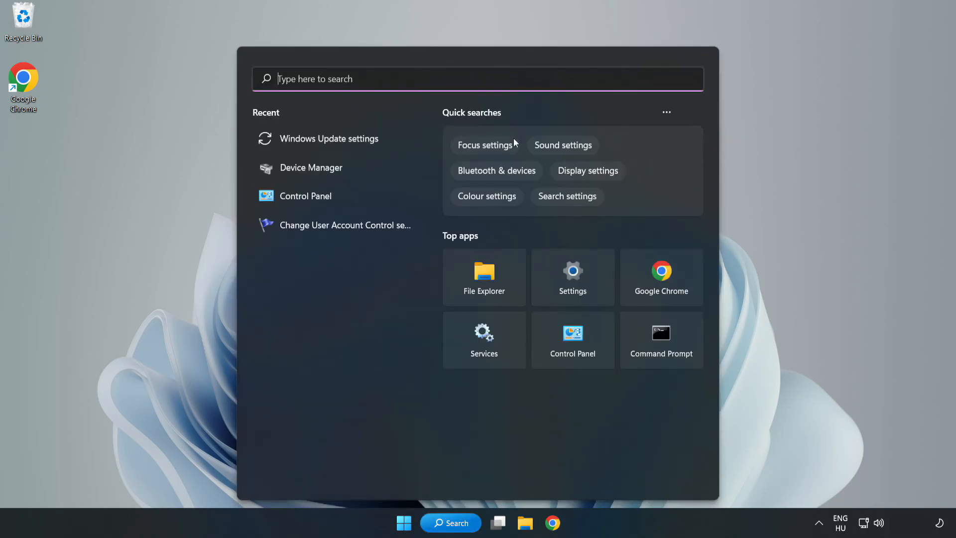
{"action": "type", "text": "device manager"}
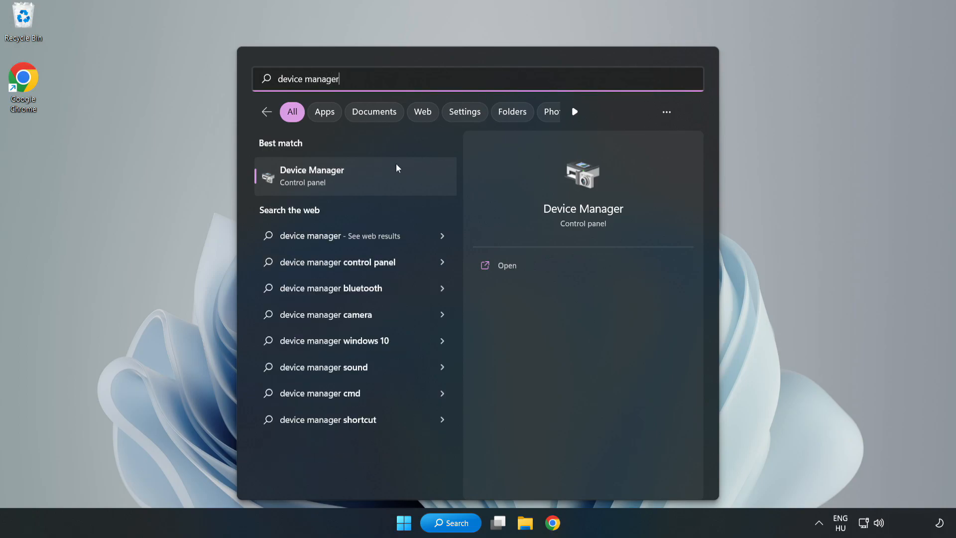
{"action": "mouse_move", "coordinate": [355, 185]}
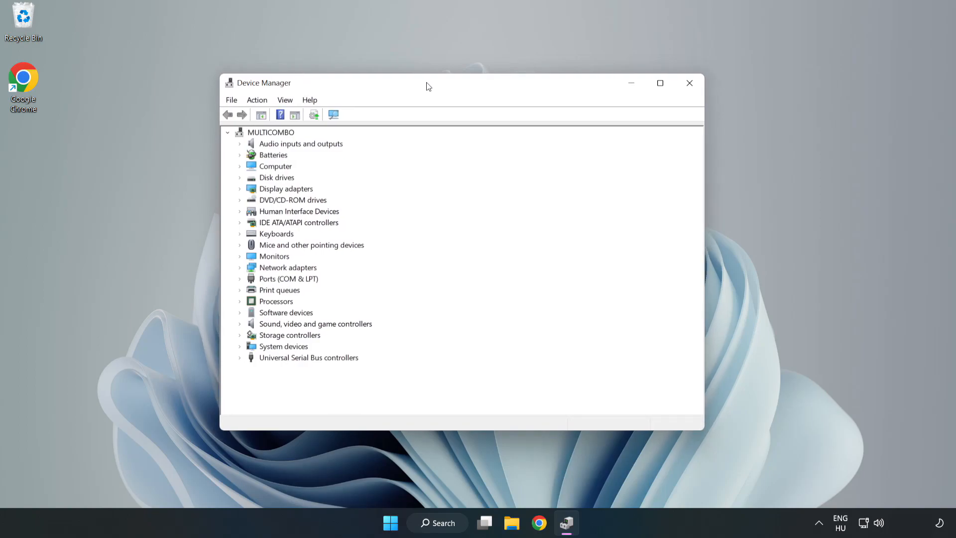
Under Display adapters, choose Update driver for the VMware SVGA 3D adapter
{"action": "left_click", "coordinate": [285, 188]}
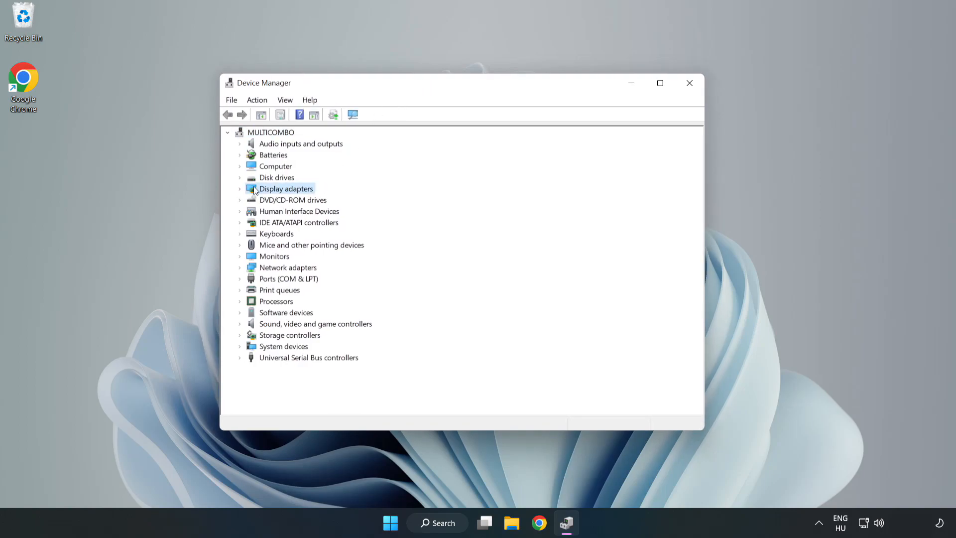
{"action": "left_click", "coordinate": [240, 188]}
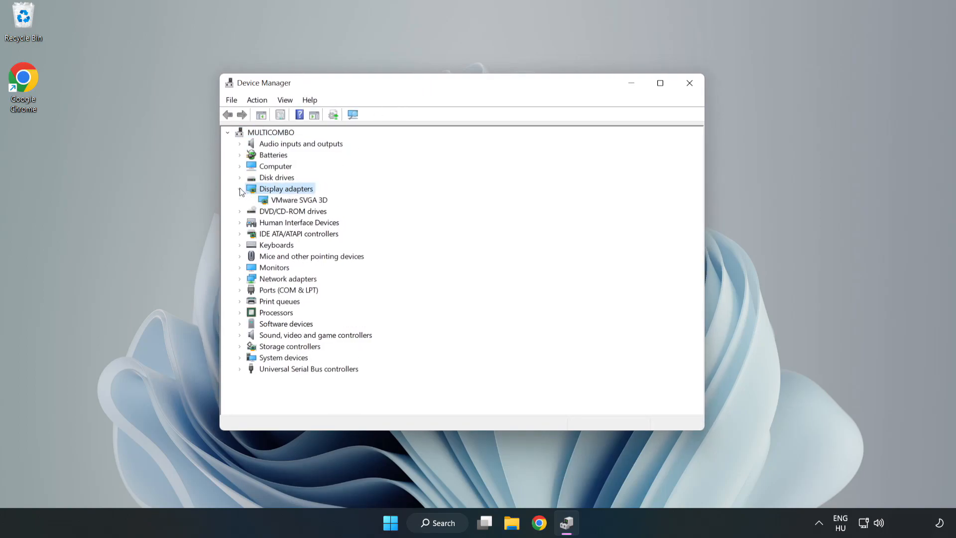
{"action": "left_click", "coordinate": [299, 199]}
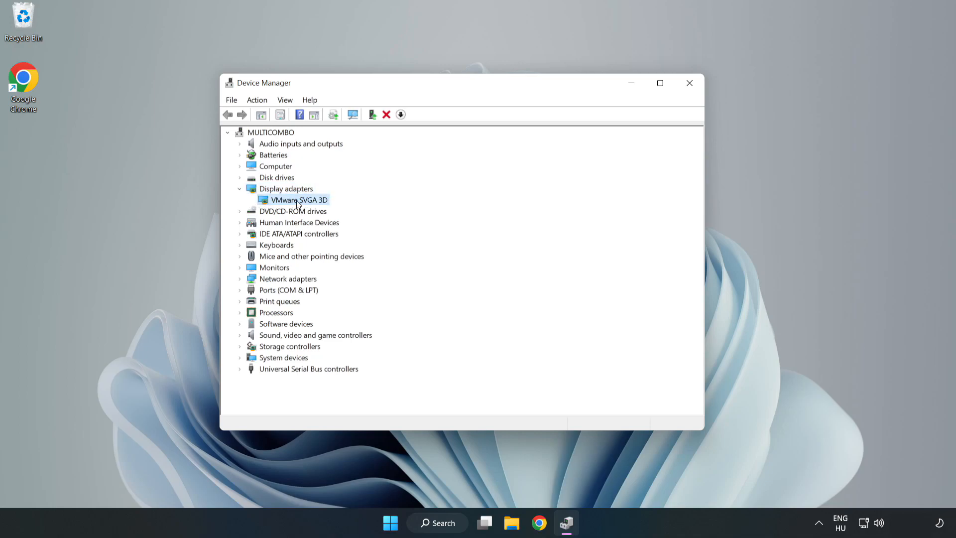
{"action": "right_click", "coordinate": [296, 199]}
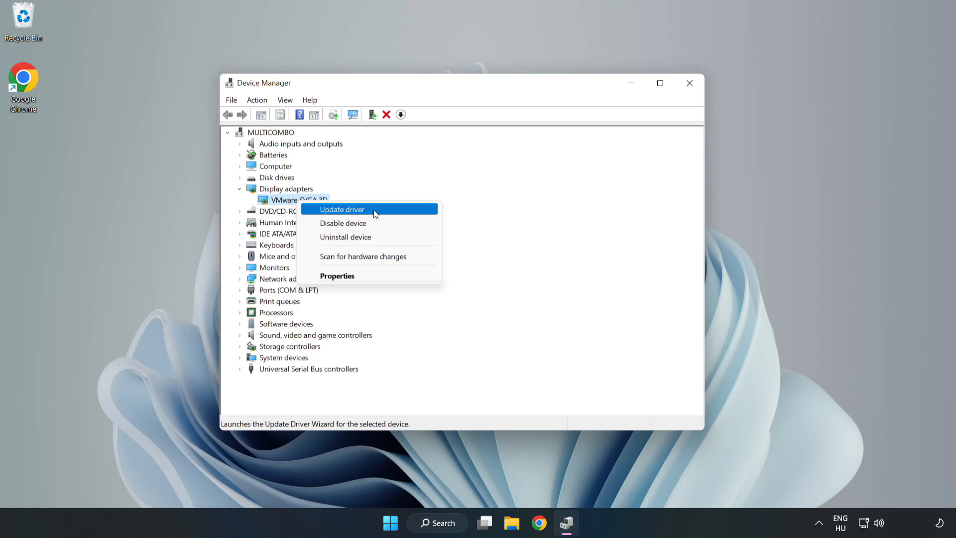
{"action": "left_click", "coordinate": [341, 209]}
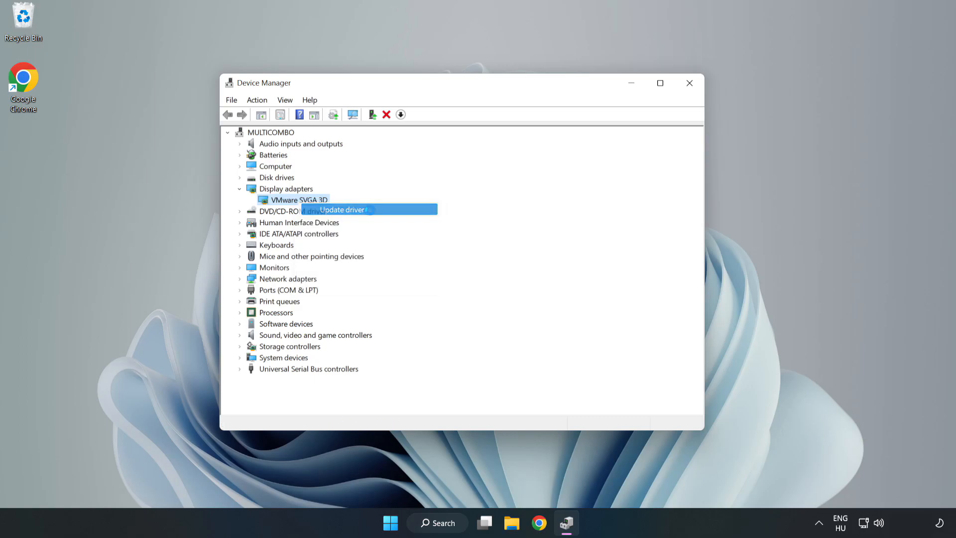
Search automatically for drivers, accept the 'best driver already installed' result, and close Device Manager
{"action": "left_click", "coordinate": [342, 209]}
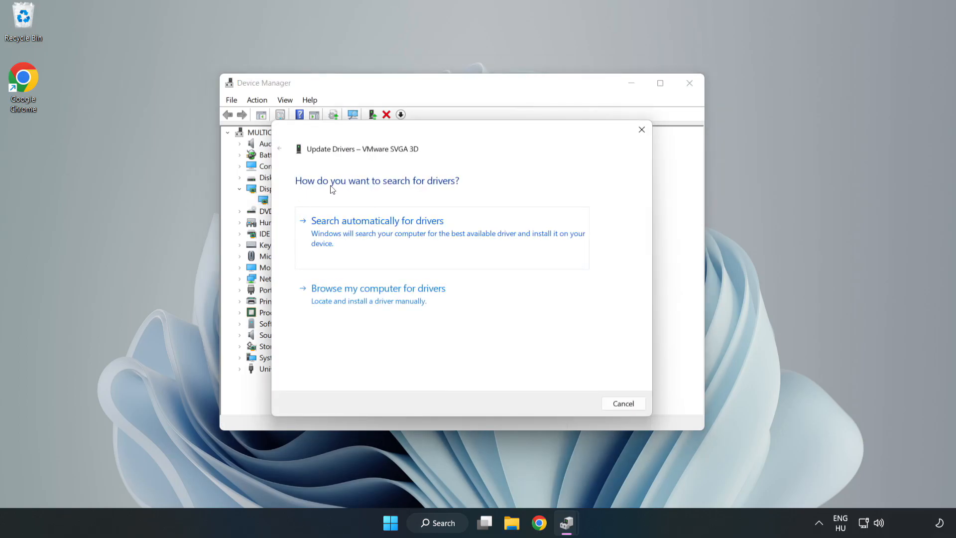
{"action": "mouse_move", "coordinate": [428, 227]}
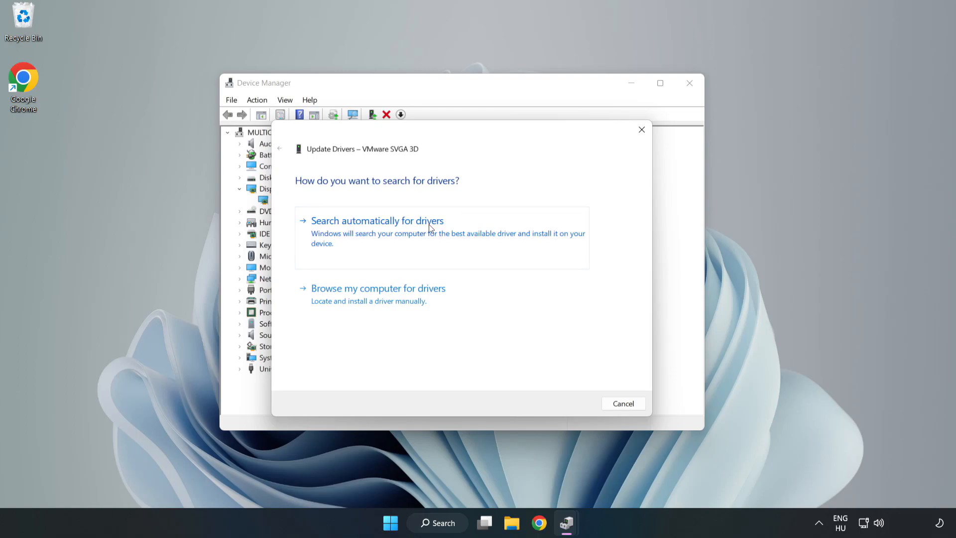
{"action": "mouse_move", "coordinate": [378, 233]}
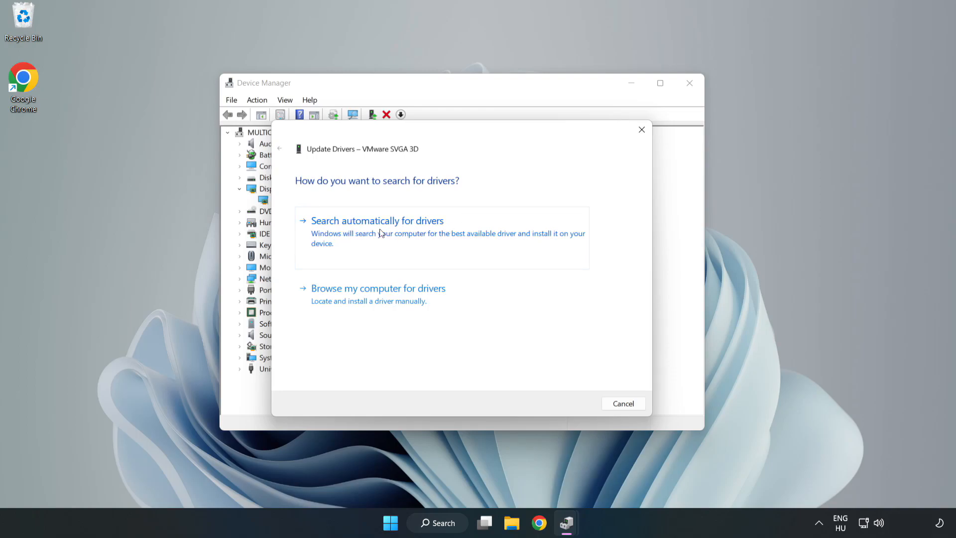
{"action": "left_click", "coordinate": [376, 220]}
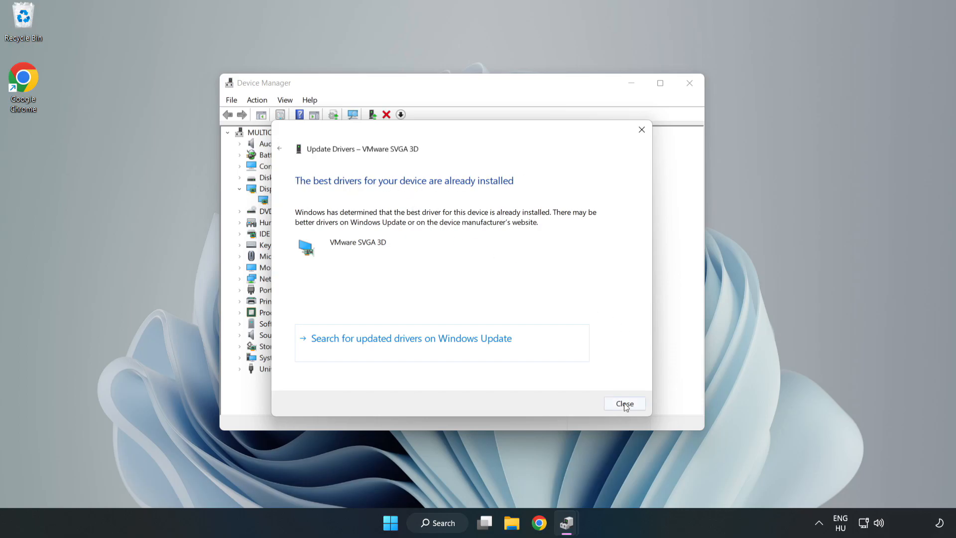
{"action": "left_click", "coordinate": [623, 403]}
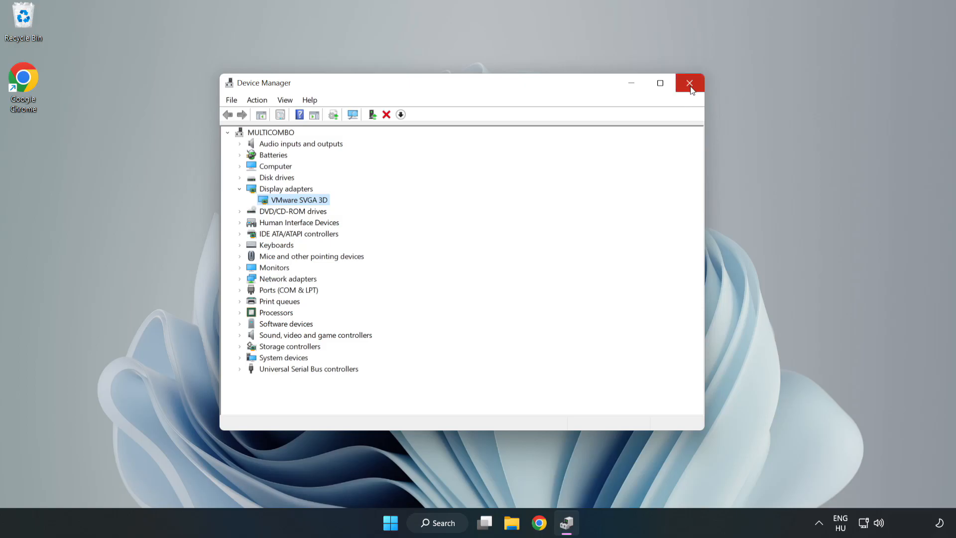
{"action": "left_click", "coordinate": [689, 83]}
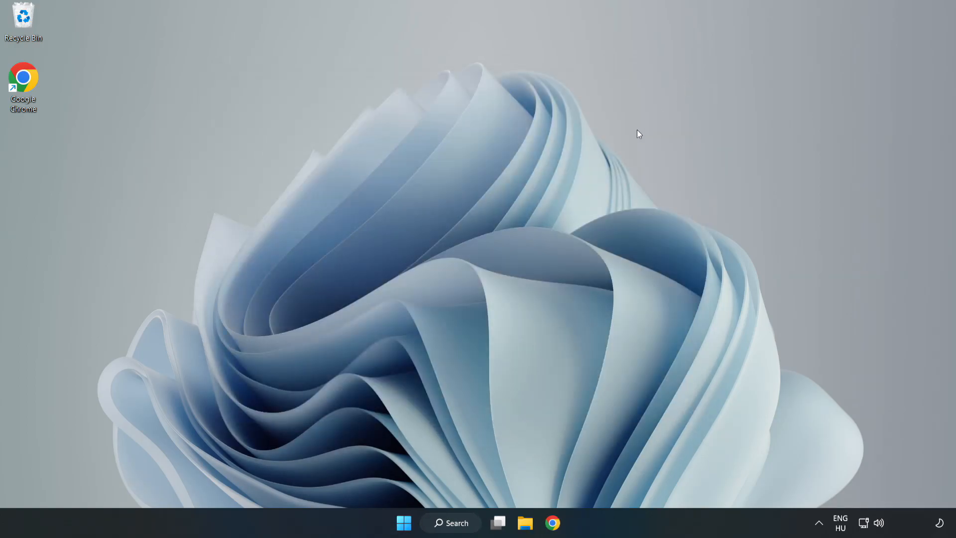
Search Windows for 'update' to locate the Windows Update settings
{"action": "left_click", "coordinate": [450, 522]}
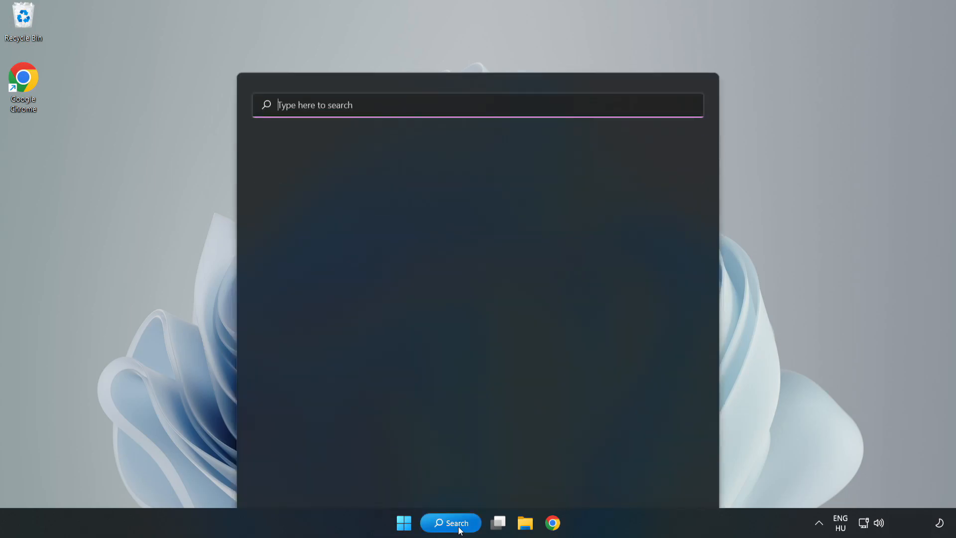
{"action": "left_click", "coordinate": [450, 523]}
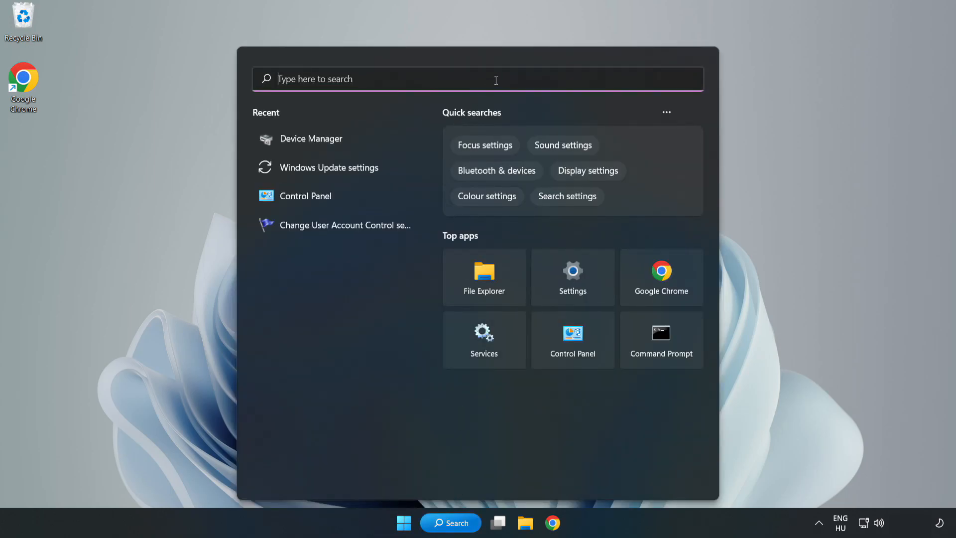
{"action": "type", "text": "upda"}
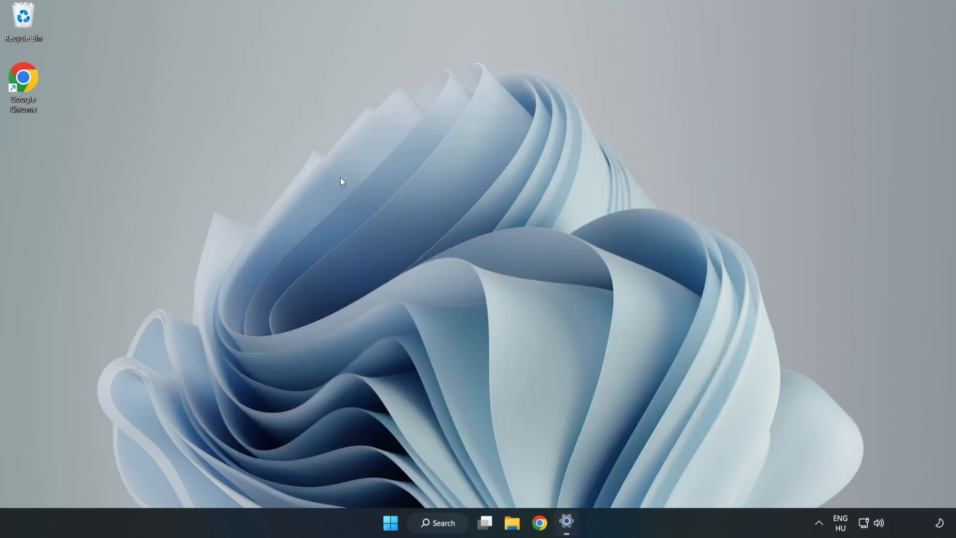
In Windows Update, check for updates until 'You're up to date' shows, then close Settings
{"action": "left_click", "coordinate": [566, 523]}
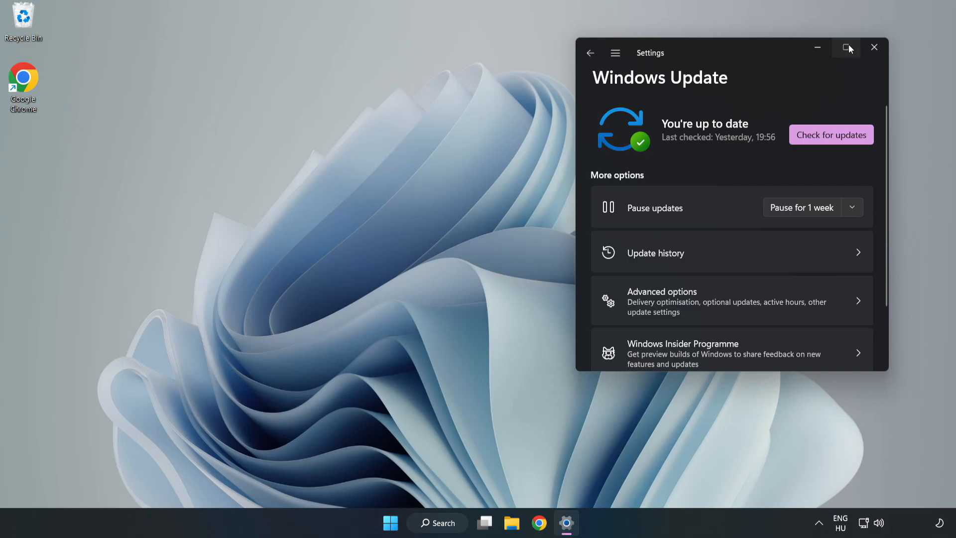
{"action": "left_click", "coordinate": [846, 47]}
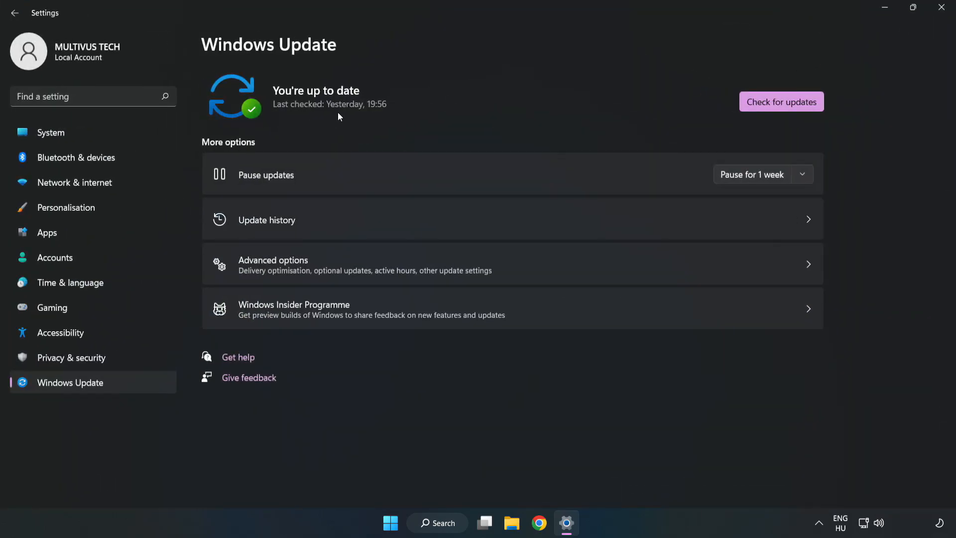
{"action": "left_click", "coordinate": [781, 102]}
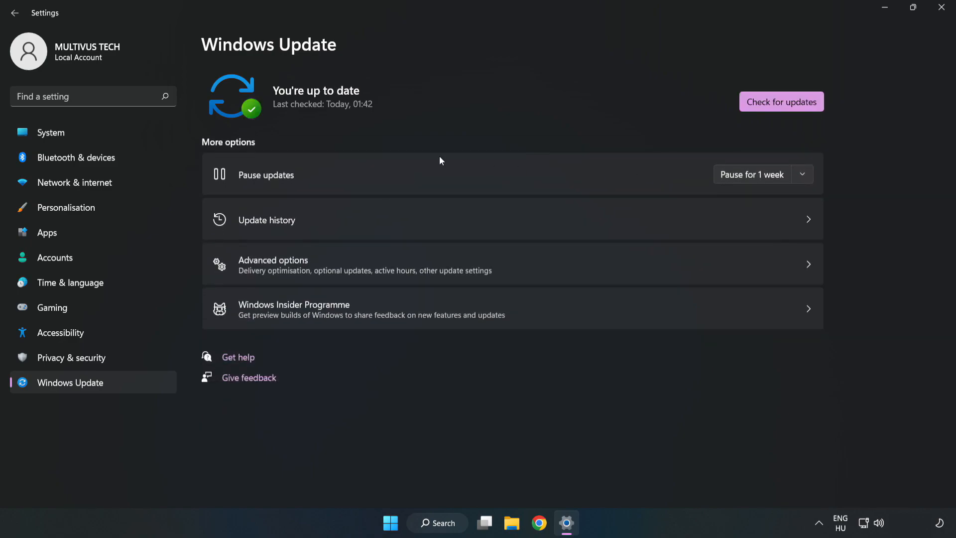
{"action": "mouse_move", "coordinate": [944, 9]}
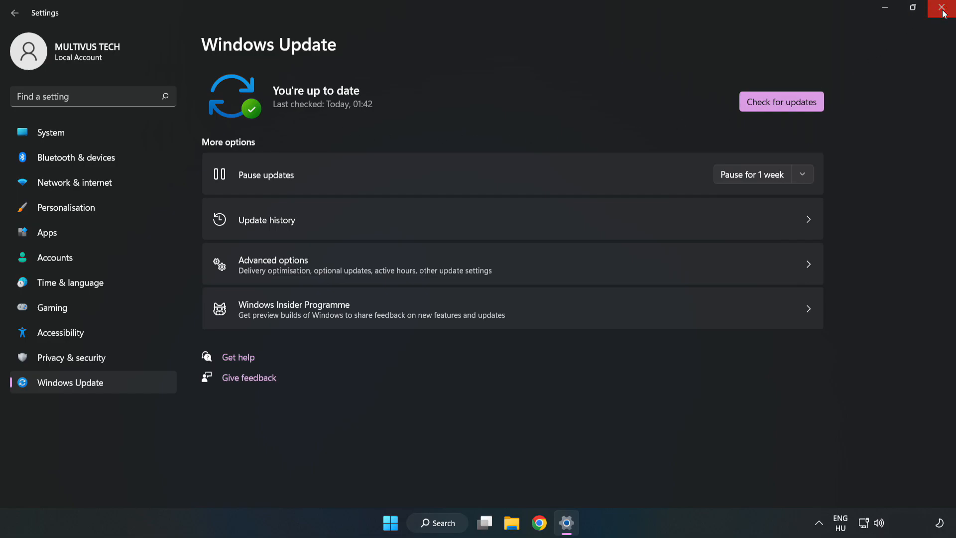
{"action": "left_click", "coordinate": [944, 8]}
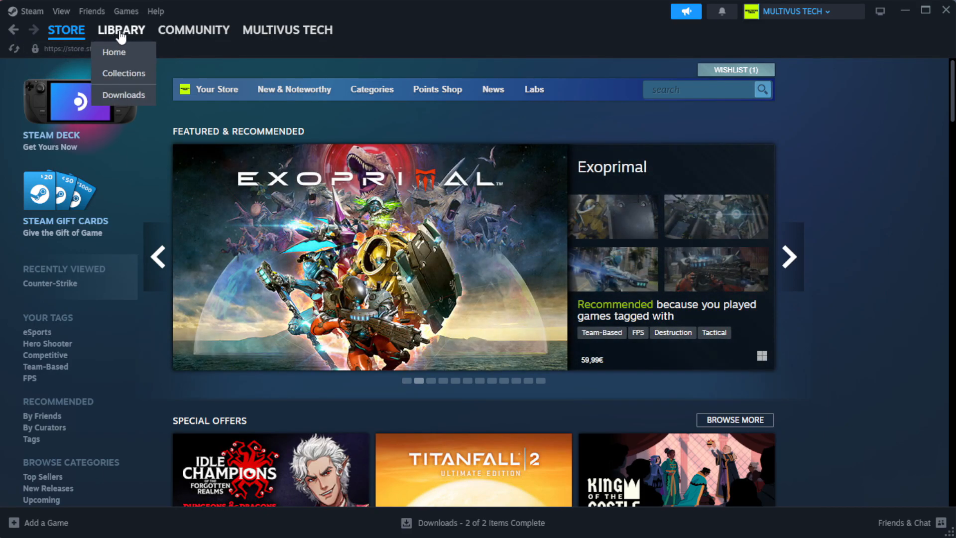
In the Steam Library, bring up the context menu for YOUR NOT WORKING GAME under Favorites
{"action": "left_click", "coordinate": [113, 51]}
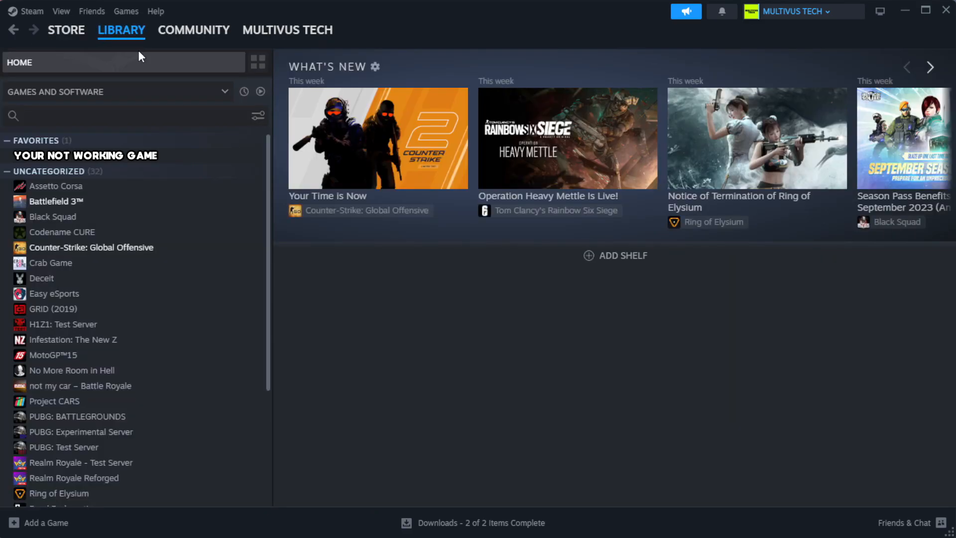
{"action": "mouse_move", "coordinate": [167, 83]}
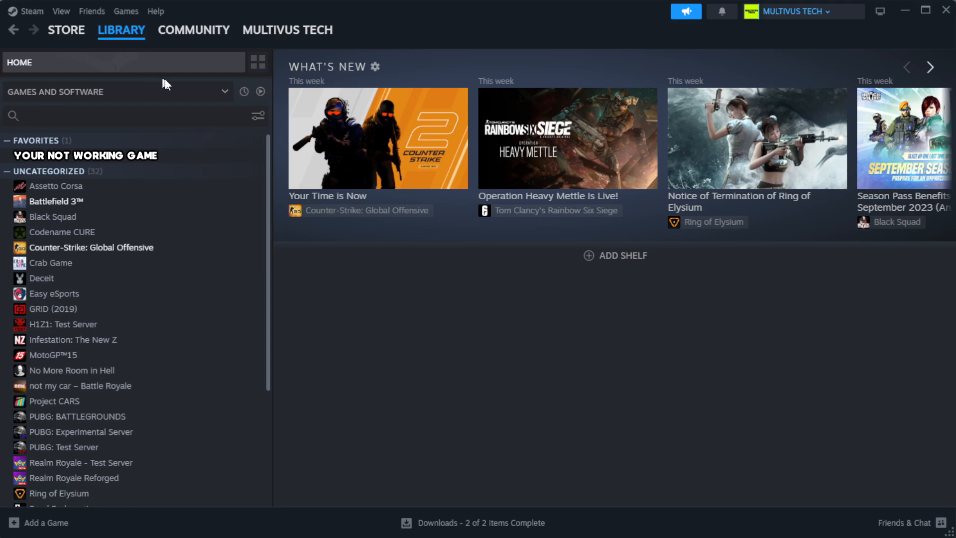
{"action": "mouse_move", "coordinate": [230, 164]}
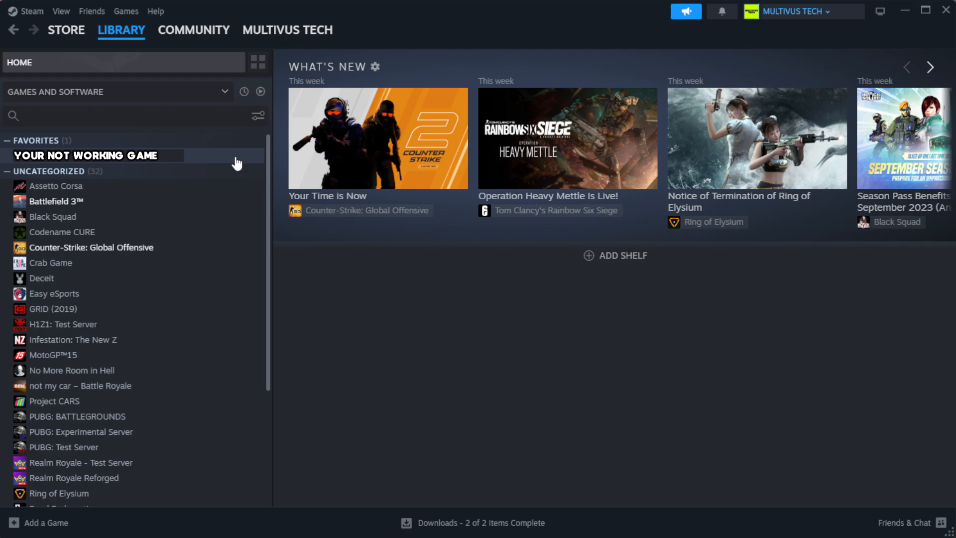
{"action": "right_click", "coordinate": [85, 155]}
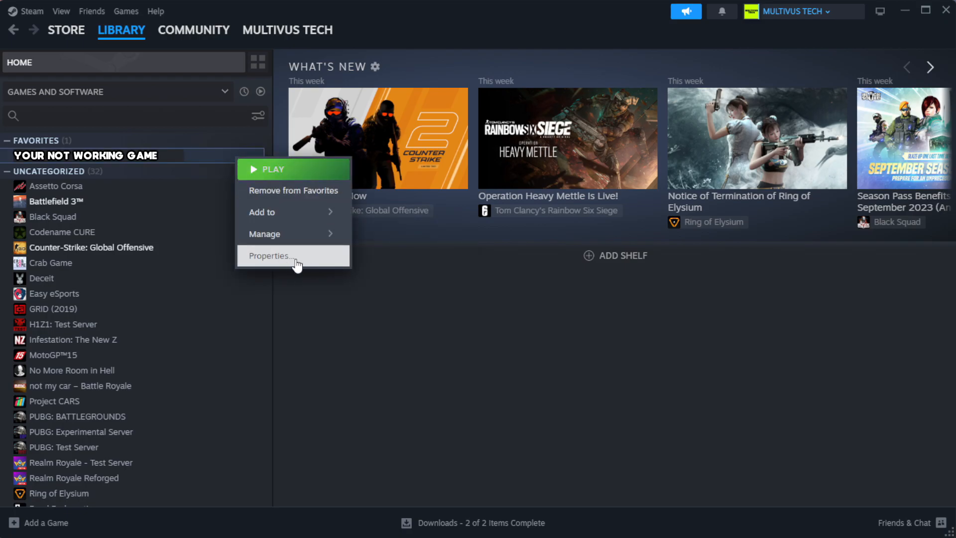
From the game's Properties > Installed Files, verify integrity so all 1039 files validate
{"action": "left_click", "coordinate": [270, 256]}
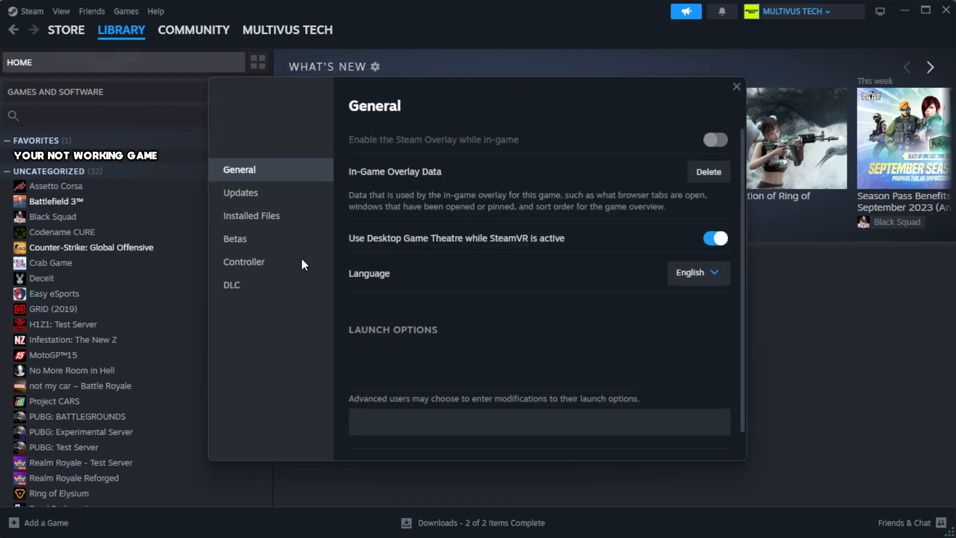
{"action": "mouse_move", "coordinate": [265, 221]}
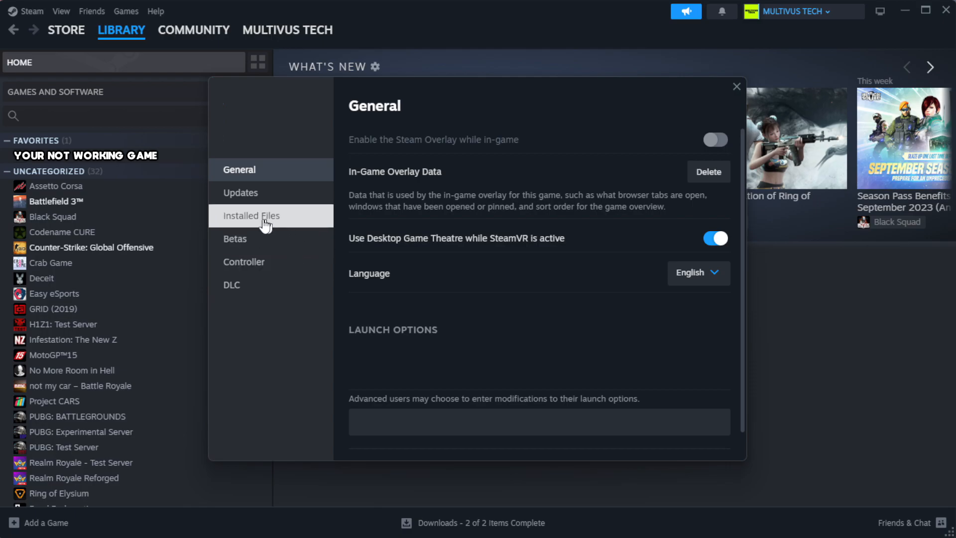
{"action": "mouse_move", "coordinate": [313, 227]}
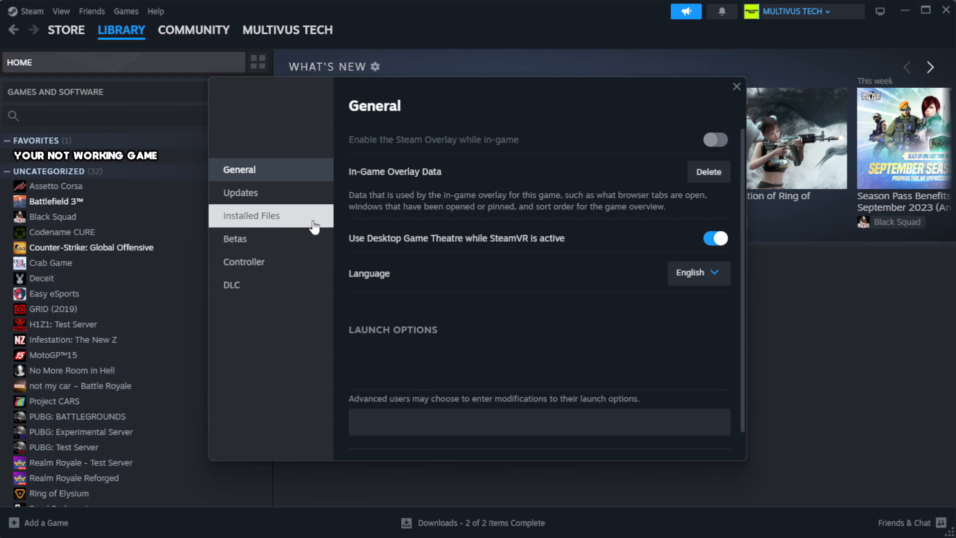
{"action": "left_click", "coordinate": [251, 215]}
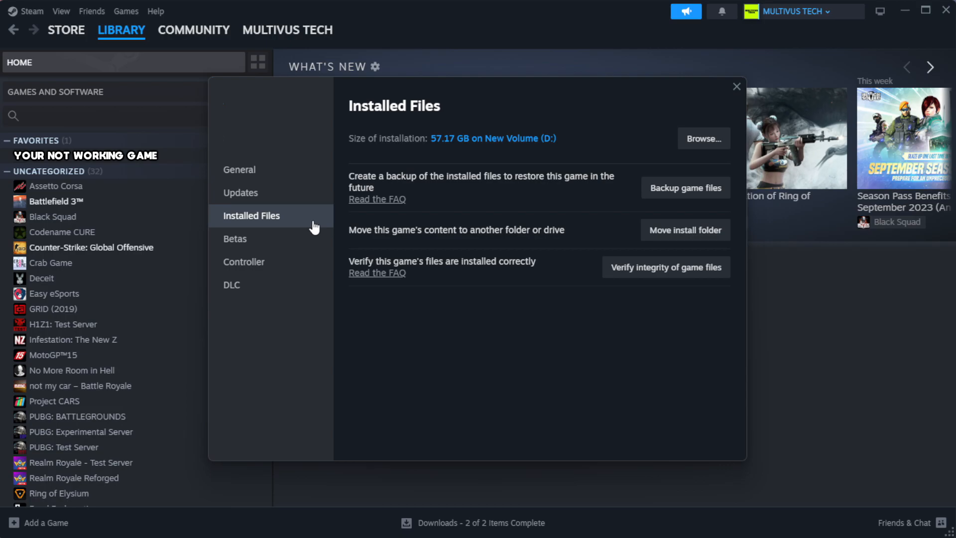
{"action": "mouse_move", "coordinate": [614, 301]}
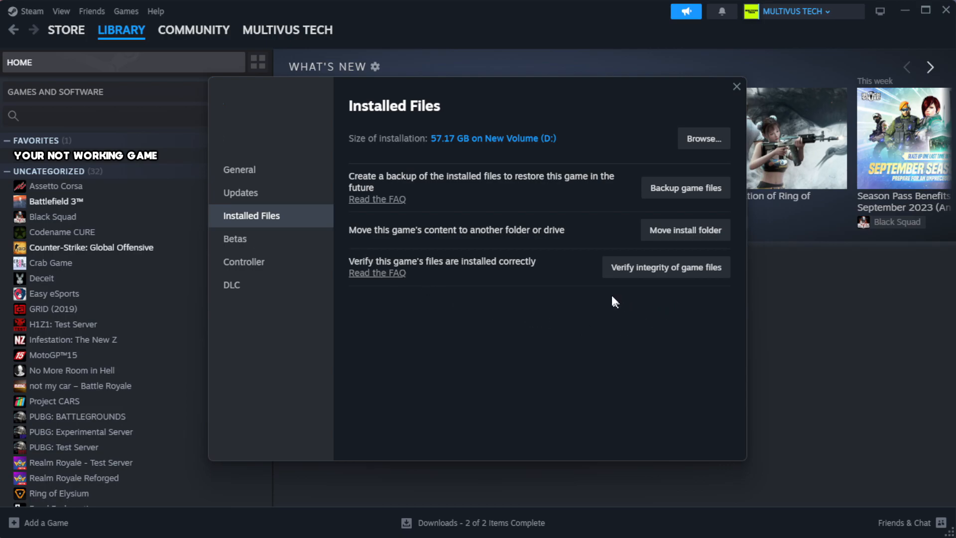
{"action": "mouse_move", "coordinate": [666, 267]}
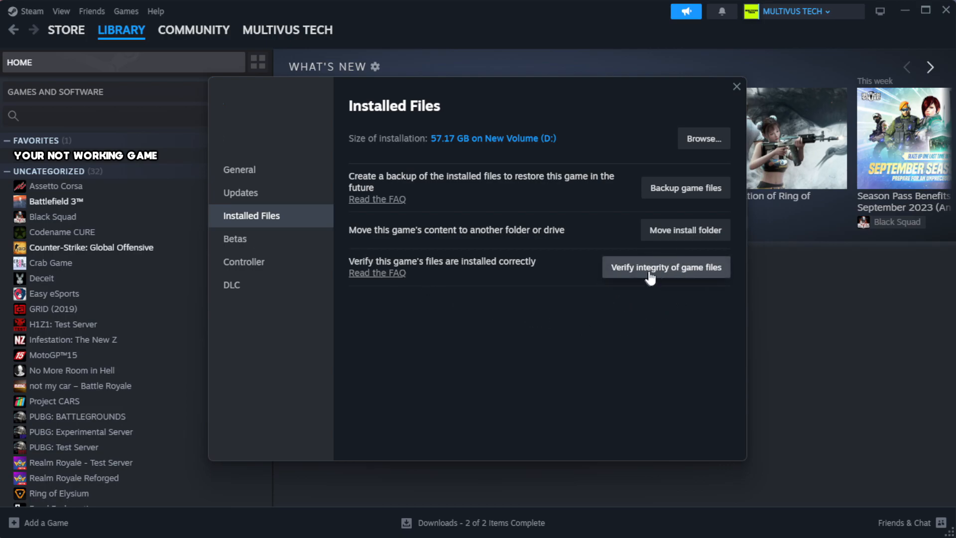
{"action": "mouse_move", "coordinate": [672, 279]}
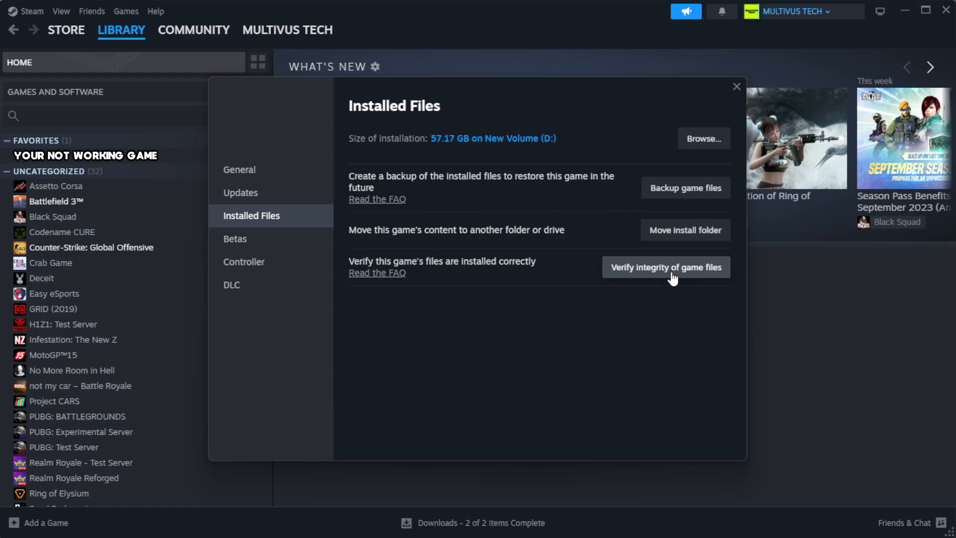
{"action": "left_click", "coordinate": [665, 267]}
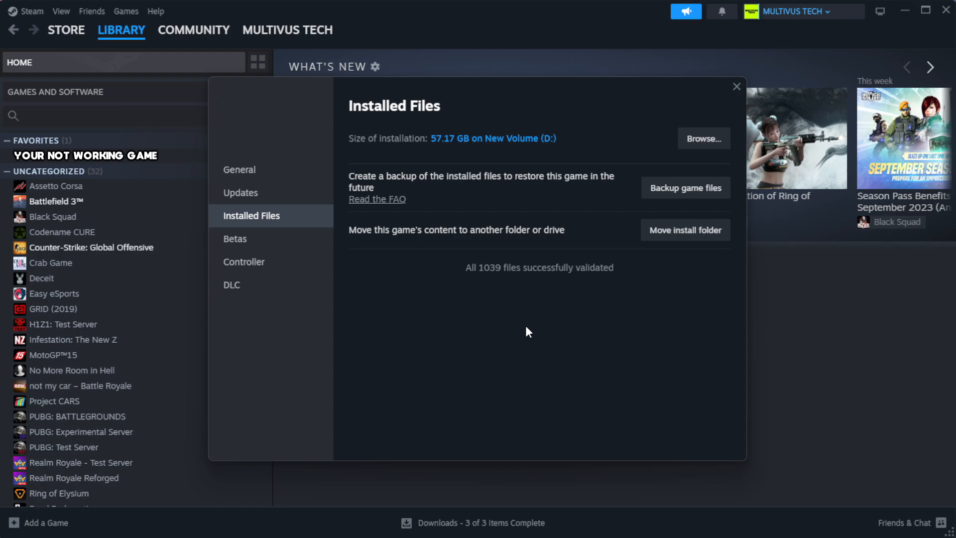
{"action": "mouse_move", "coordinate": [527, 288]}
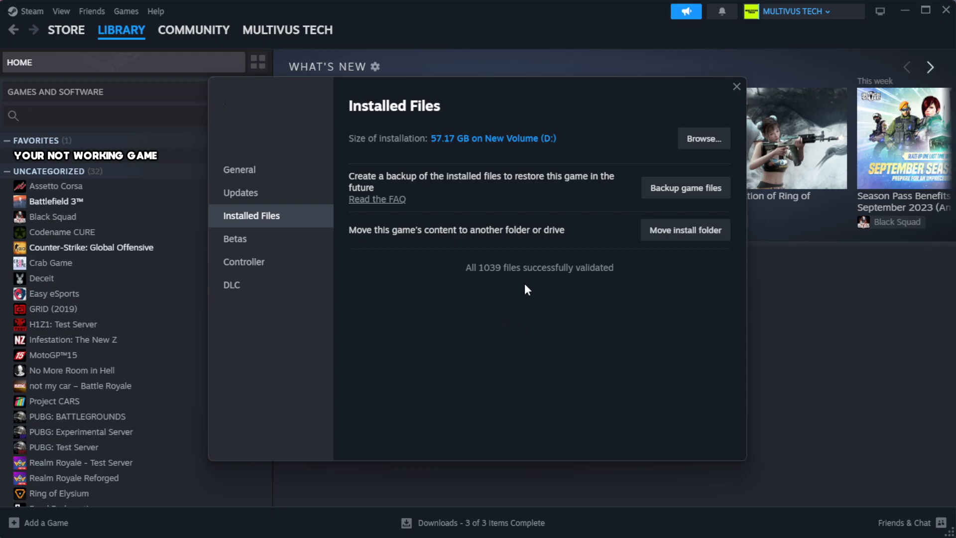
{"action": "mouse_move", "coordinate": [702, 139]}
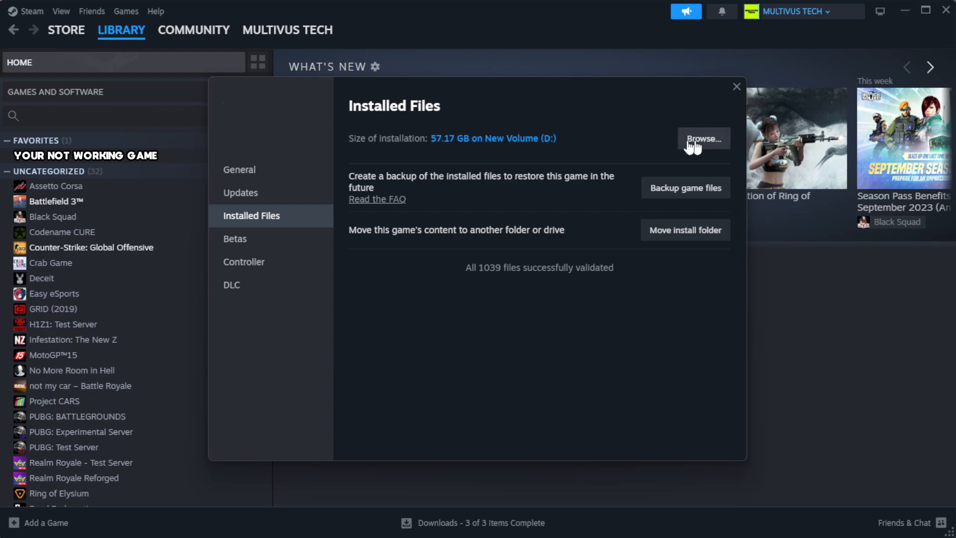
Browse to the game's install folder and bring up the context menu for its YOUR NOT WORKING GAME shortcut
{"action": "left_click", "coordinate": [702, 138]}
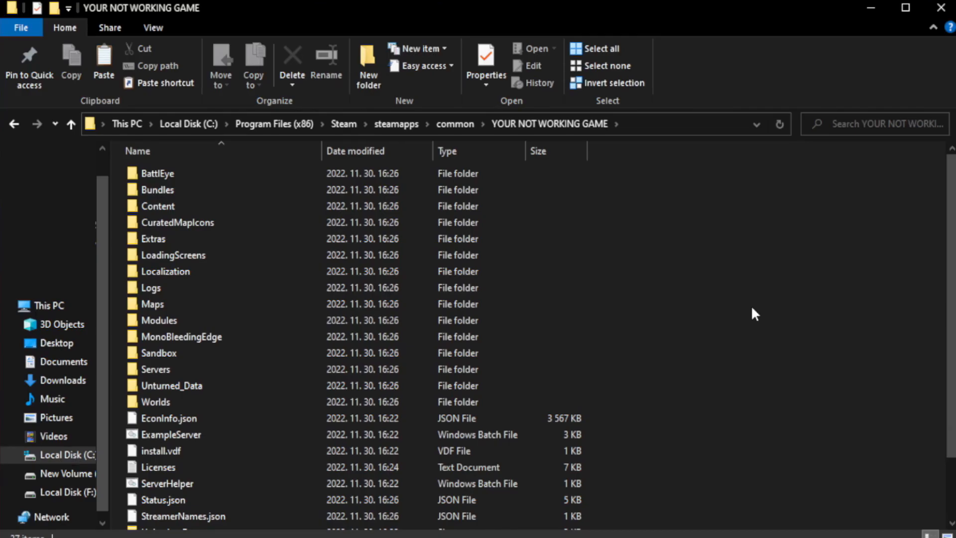
{"action": "scroll", "scroll_direction": "down", "scroll_amount": 3}
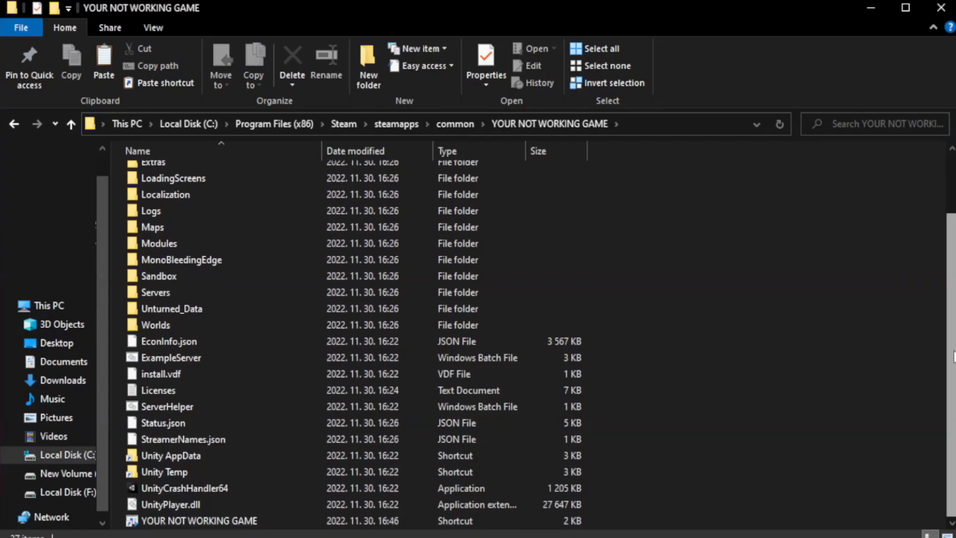
{"action": "left_click", "coordinate": [199, 521]}
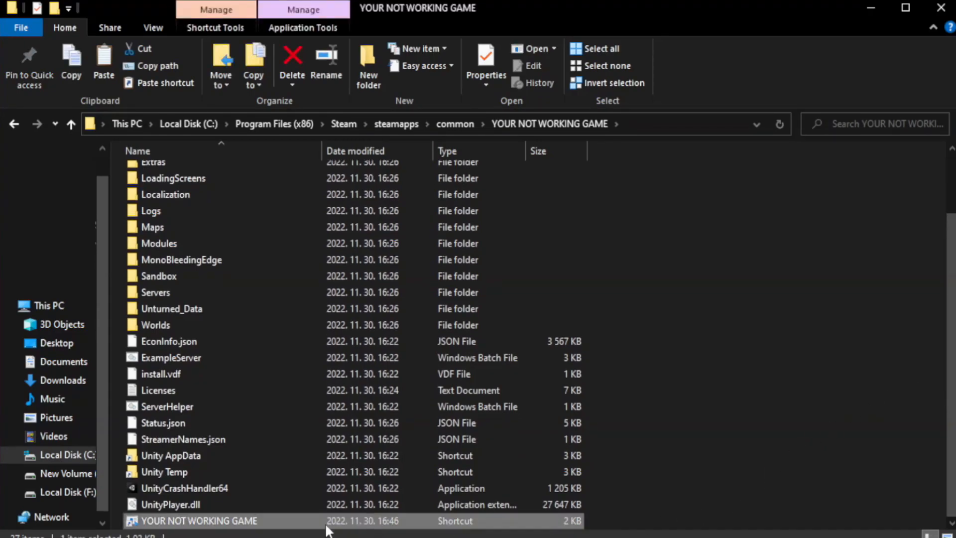
{"action": "right_click", "coordinate": [198, 520]}
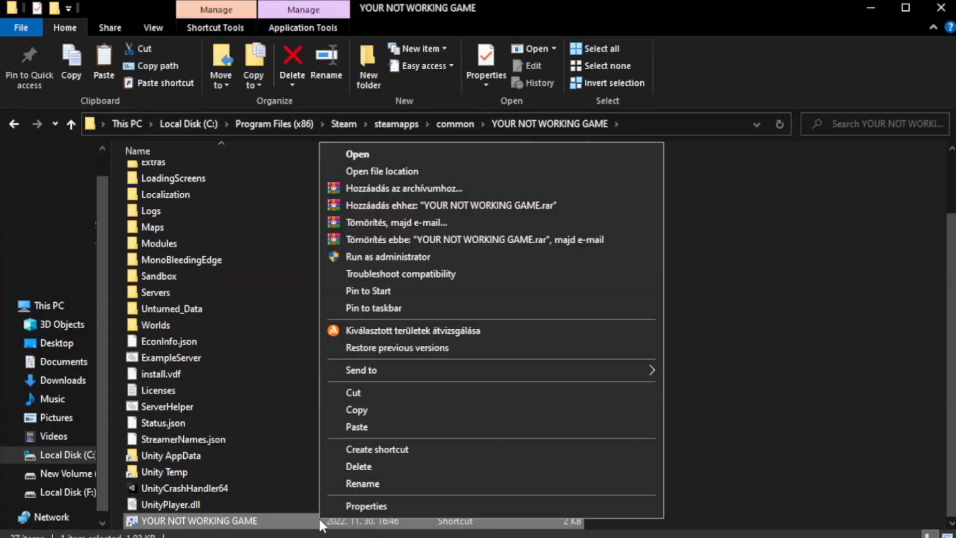
{"action": "mouse_move", "coordinate": [457, 511]}
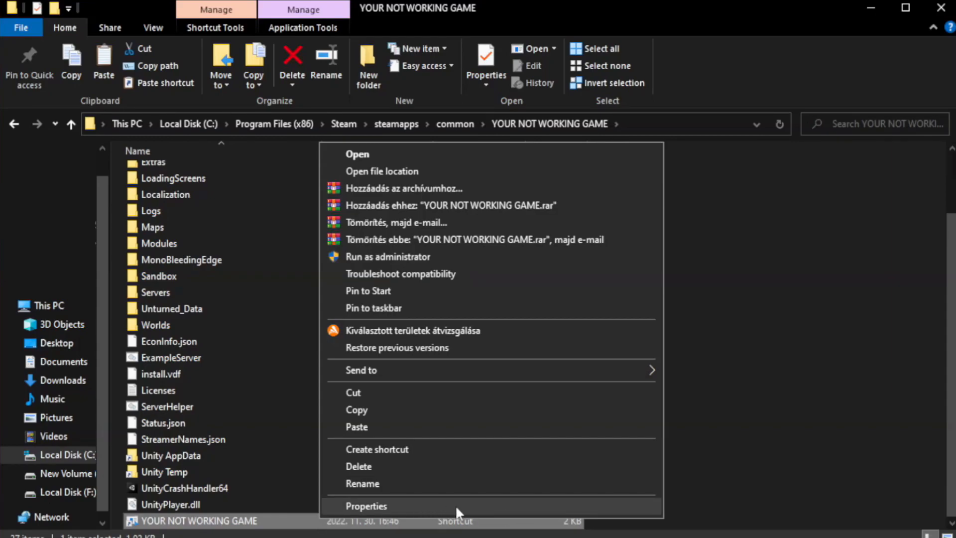
In the shortcut's Compatibility properties, enable compatibility mode for Windows 8
{"action": "left_click", "coordinate": [365, 506]}
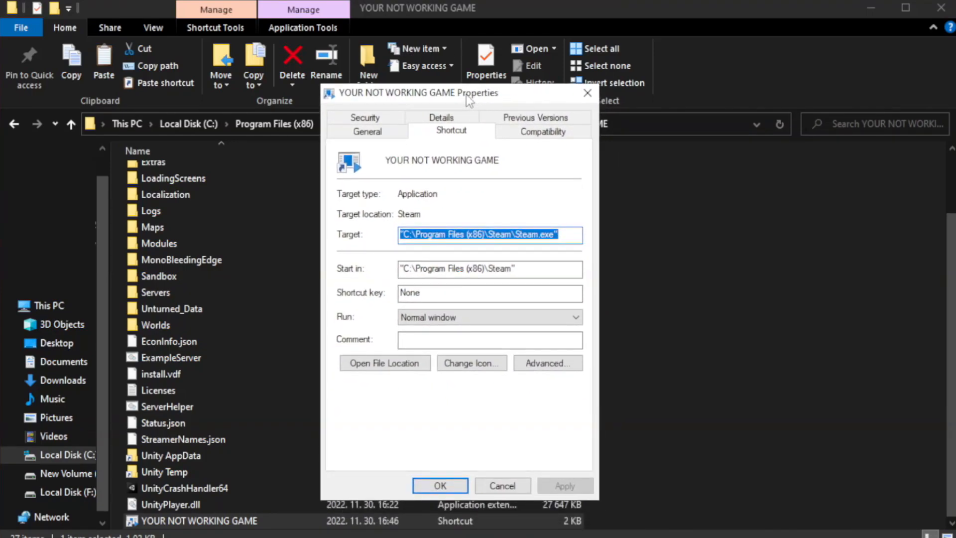
{"action": "mouse_move", "coordinate": [541, 131]}
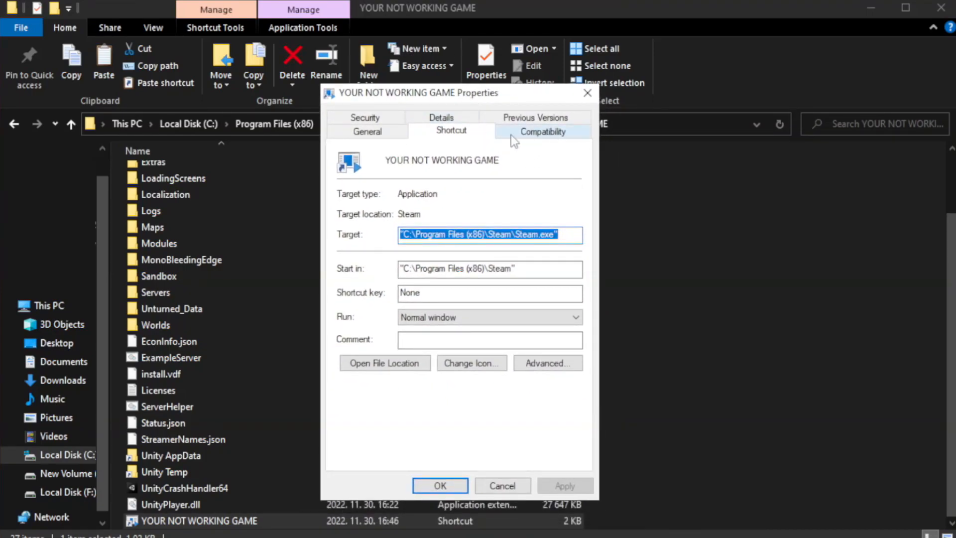
{"action": "left_click", "coordinate": [542, 130]}
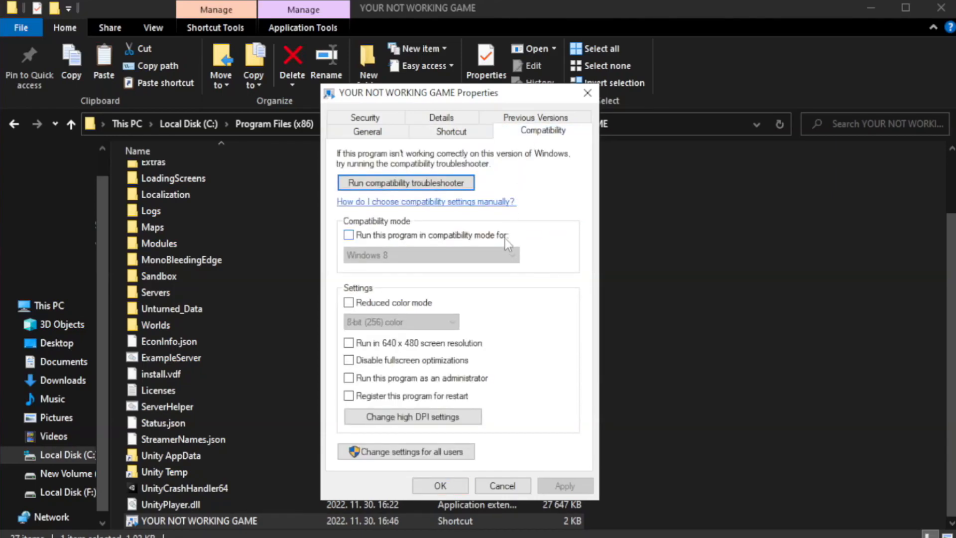
{"action": "mouse_move", "coordinate": [417, 246]}
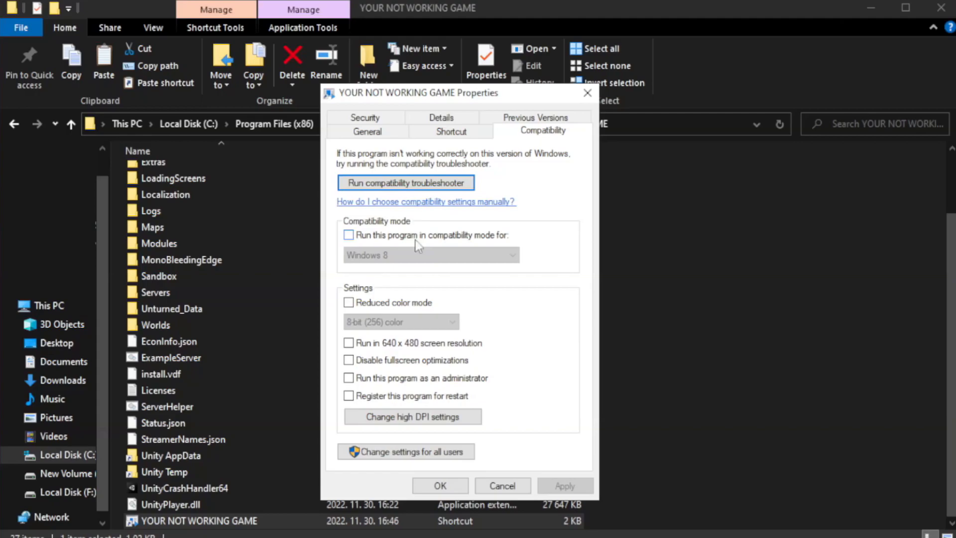
{"action": "left_click", "coordinate": [348, 235]}
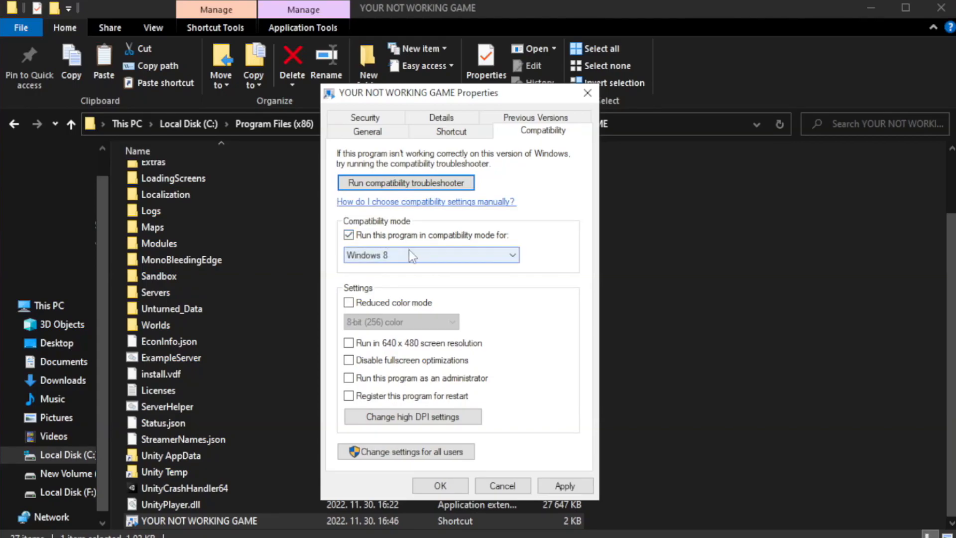
{"action": "left_click", "coordinate": [430, 255]}
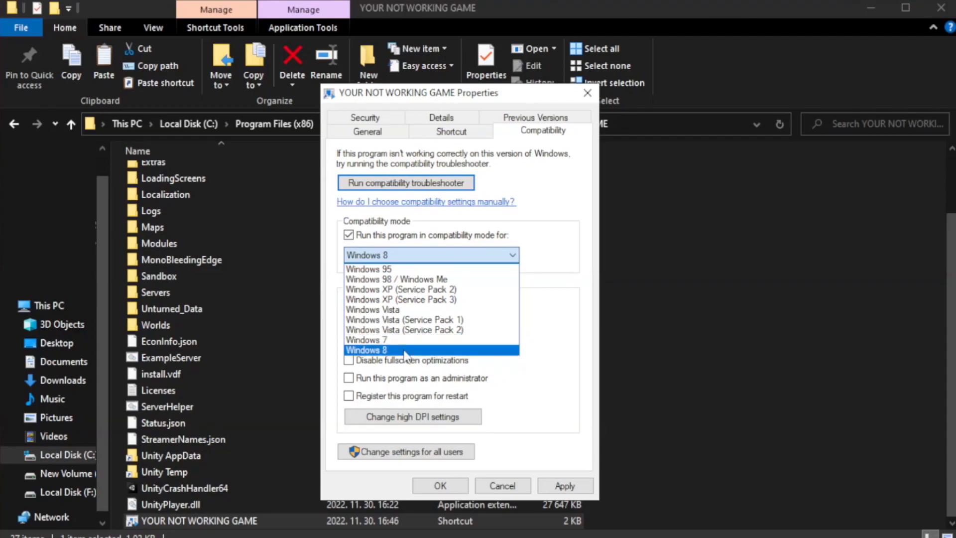
{"action": "left_click", "coordinate": [406, 349]}
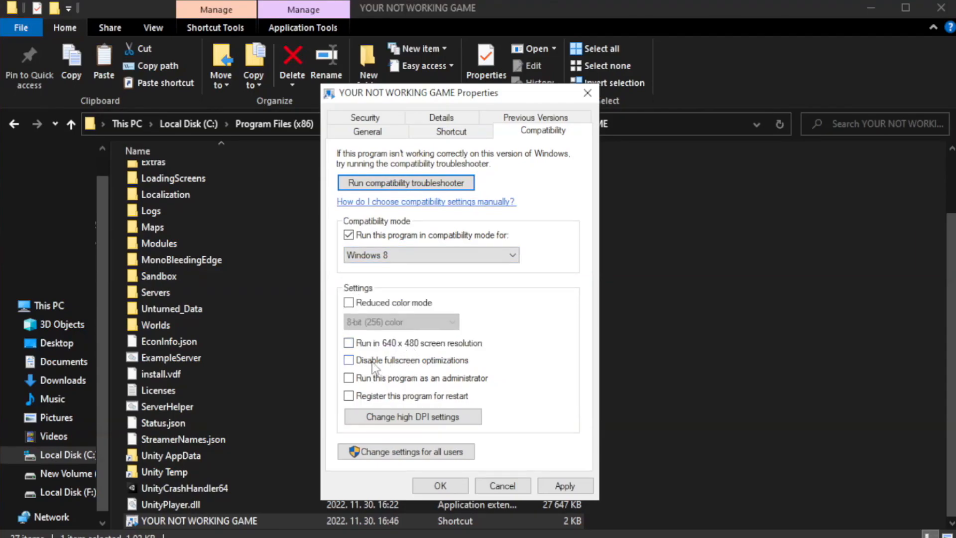
Disable fullscreen optimizations, set run as administrator, and apply the compatibility settings
{"action": "left_click", "coordinate": [348, 360]}
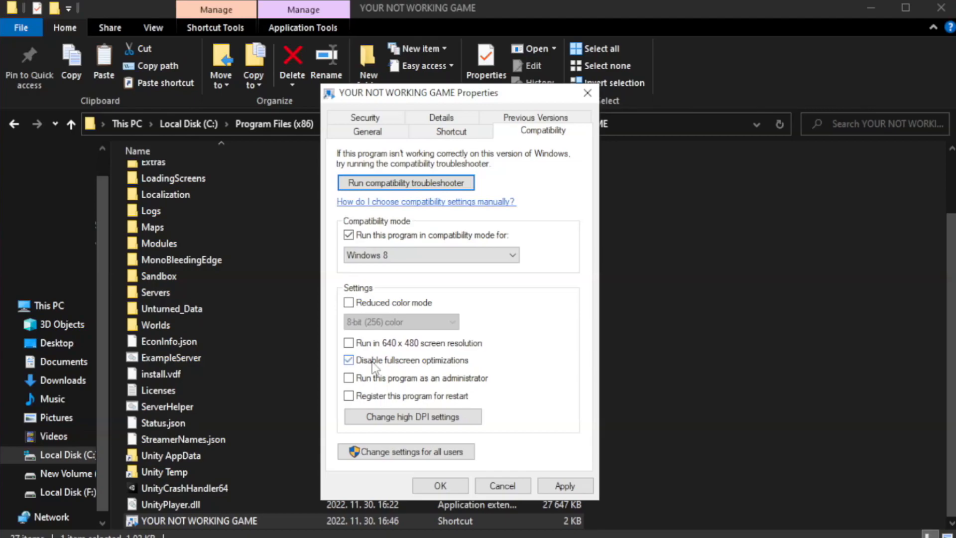
{"action": "mouse_move", "coordinate": [388, 384]}
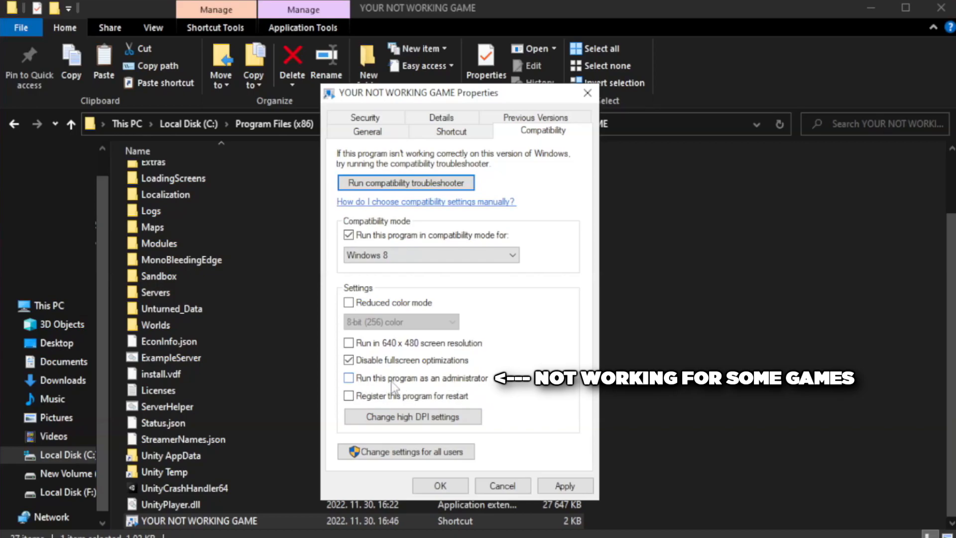
{"action": "left_click", "coordinate": [348, 379]}
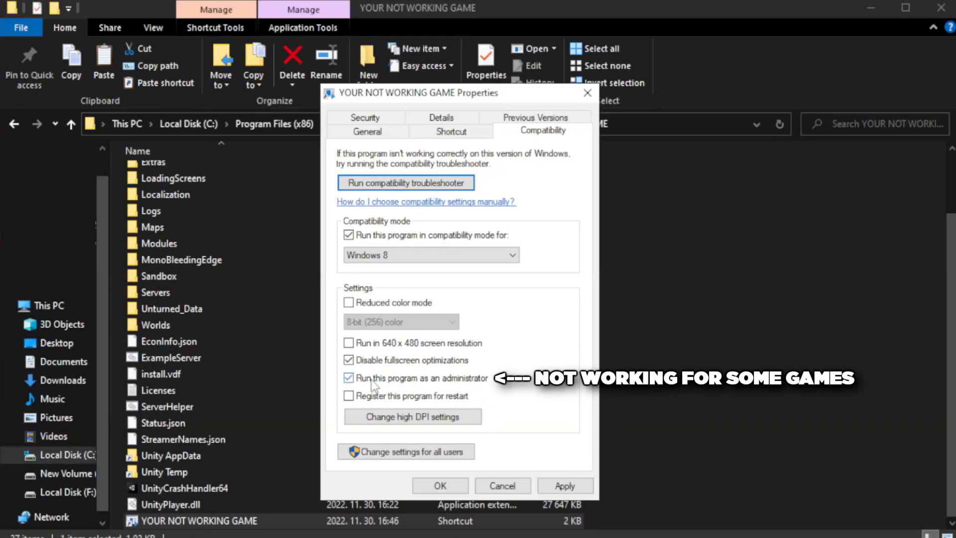
{"action": "left_click", "coordinate": [563, 485]}
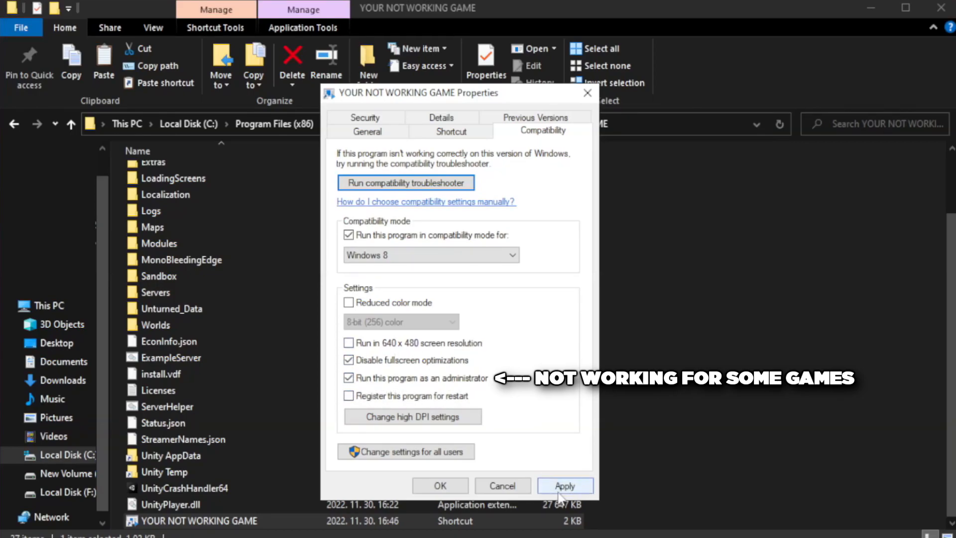
{"action": "left_click", "coordinate": [564, 485]}
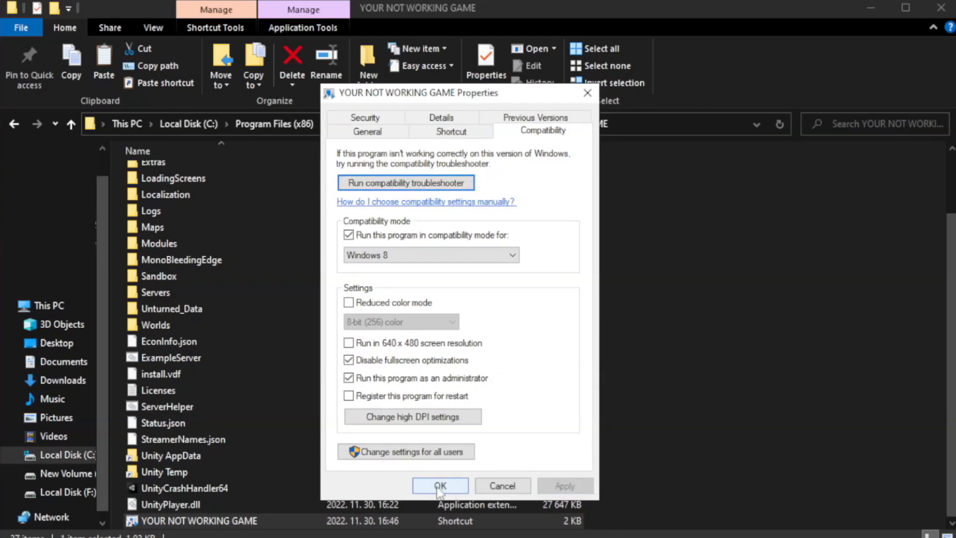
{"action": "left_click", "coordinate": [439, 485]}
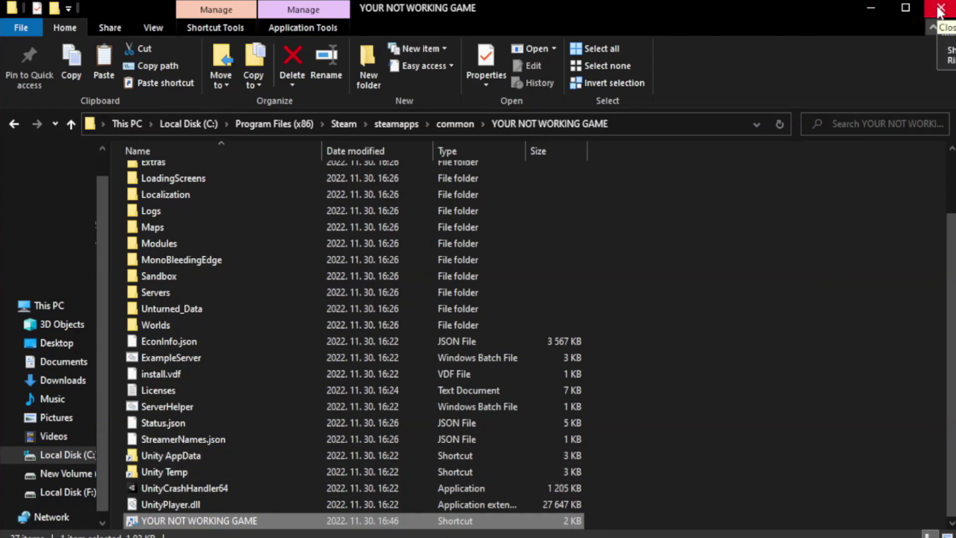
Close File Explorer and bring up the Start button's quick links menu
{"action": "left_click", "coordinate": [943, 8]}
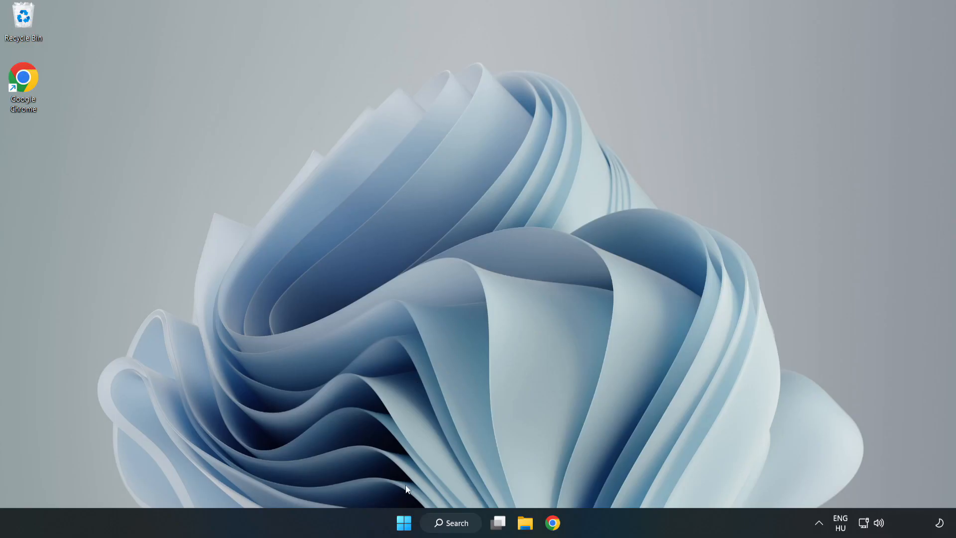
{"action": "mouse_move", "coordinate": [403, 523]}
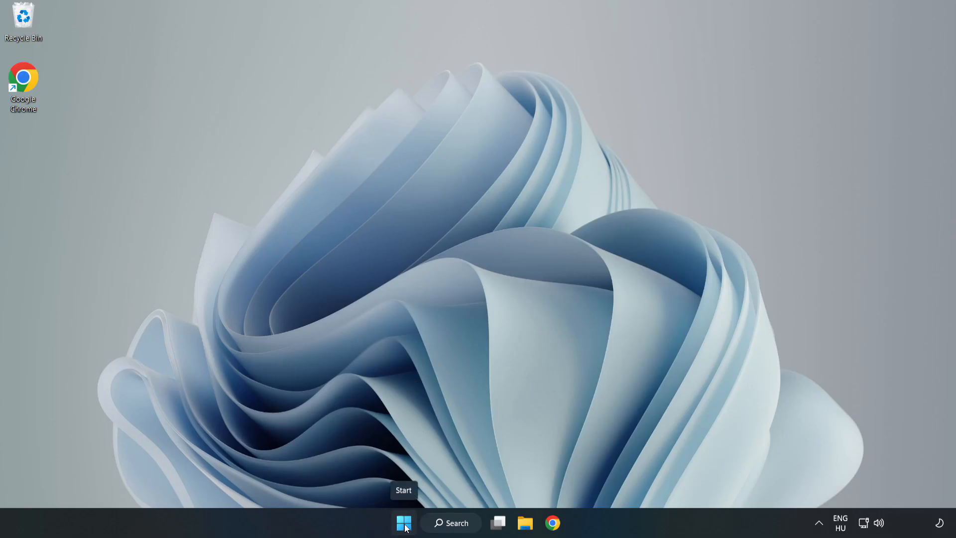
{"action": "right_click", "coordinate": [403, 523]}
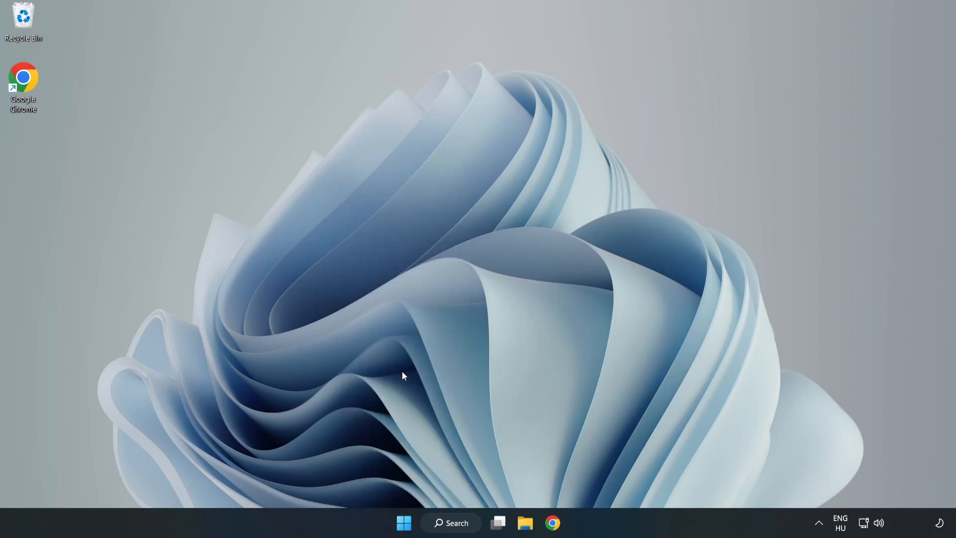
Disable Cortana, Microsoft Edge, Microsoft Teams and Phone Link in Task Manager's Startup list, then close it
{"action": "key", "text": "Ctrl+Shift+Esc"}
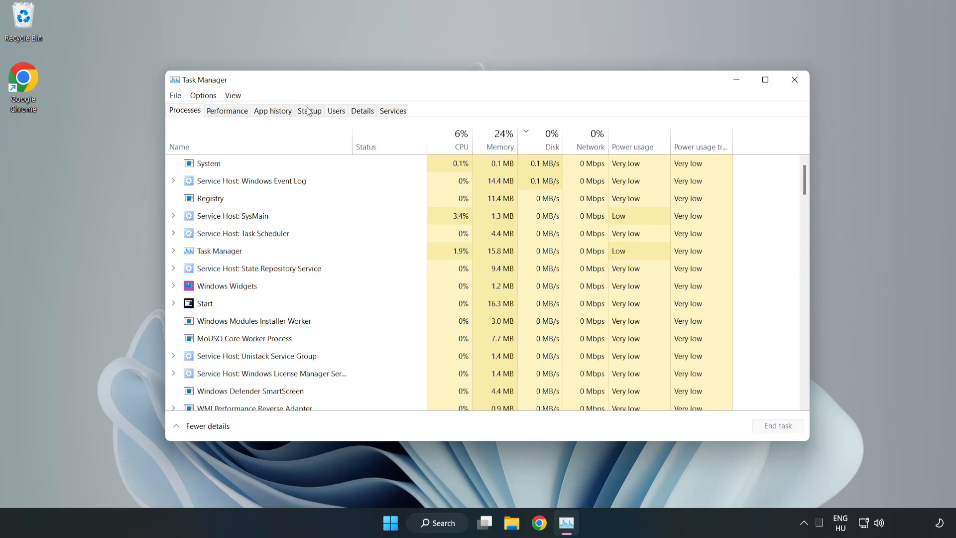
{"action": "left_click", "coordinate": [309, 110]}
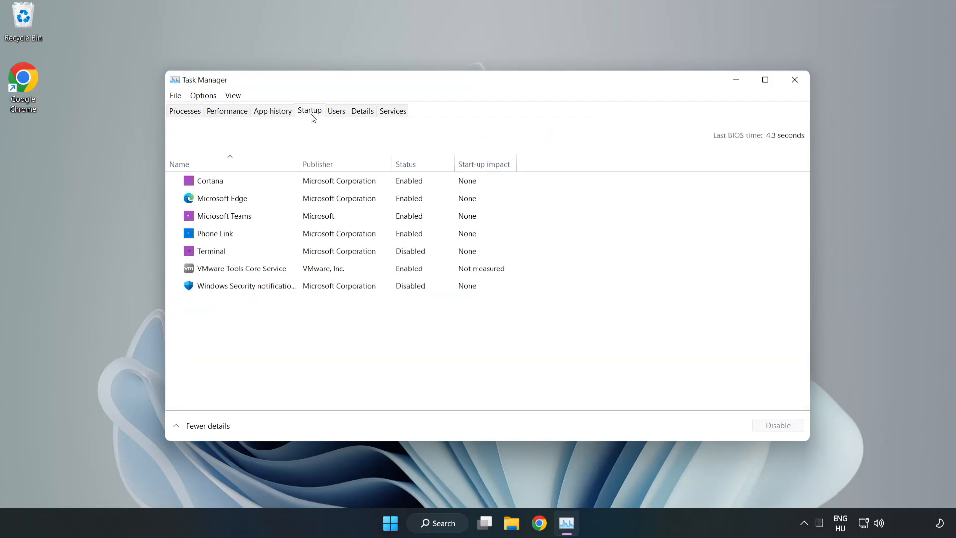
{"action": "left_click", "coordinate": [210, 181]}
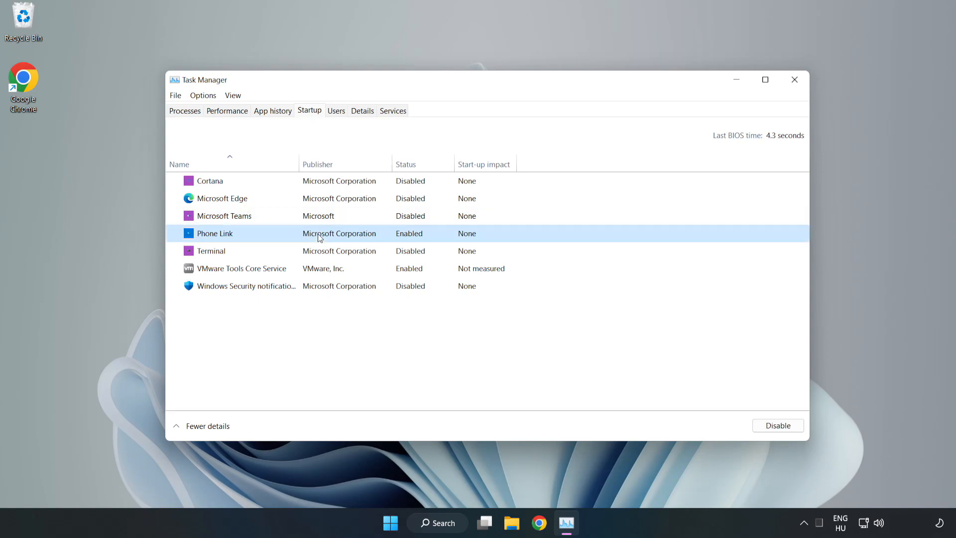
{"action": "left_click", "coordinate": [778, 425]}
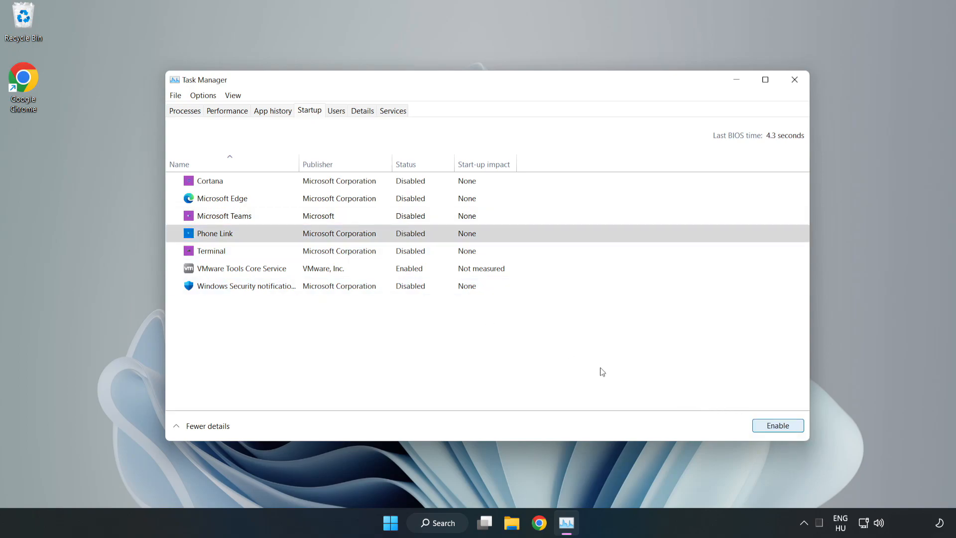
{"action": "mouse_move", "coordinate": [759, 103]}
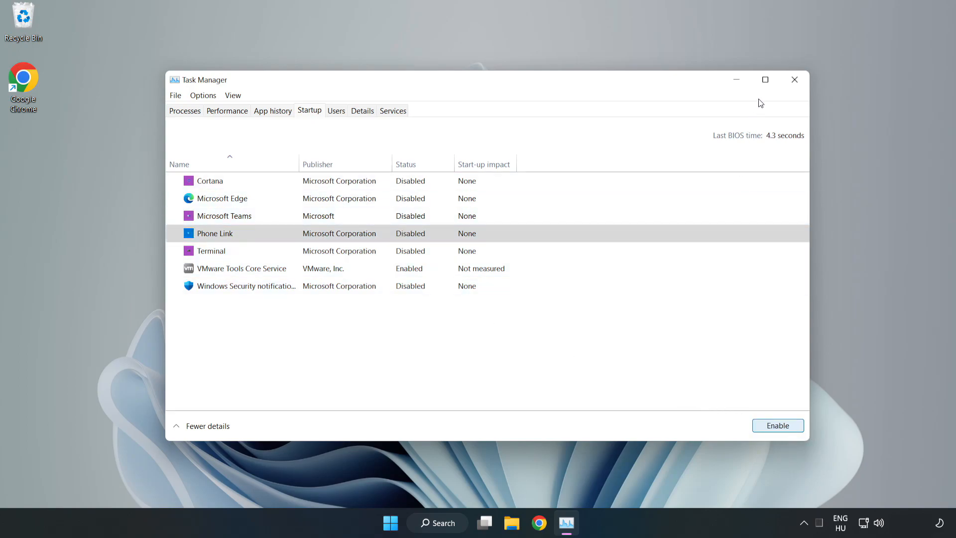
{"action": "mouse_move", "coordinate": [794, 80]}
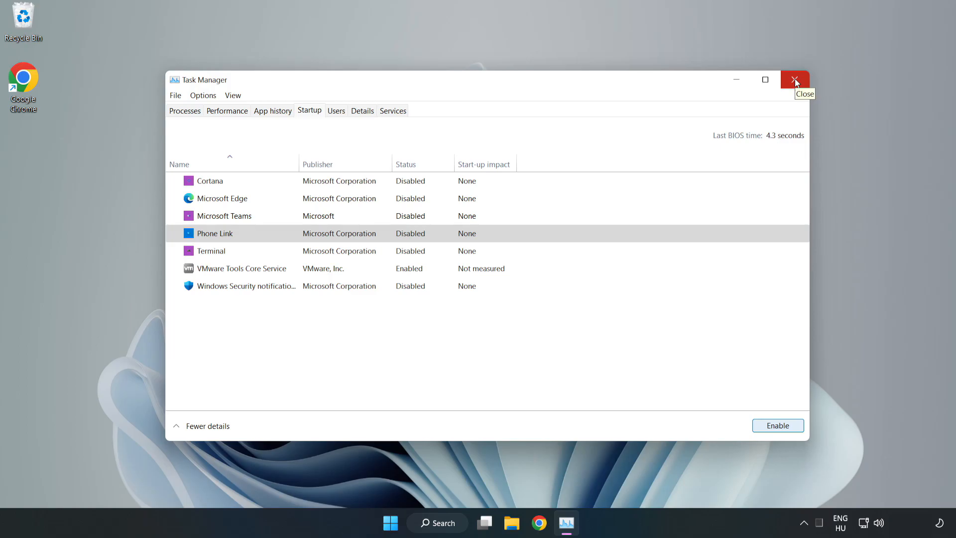
{"action": "left_click", "coordinate": [794, 80]}
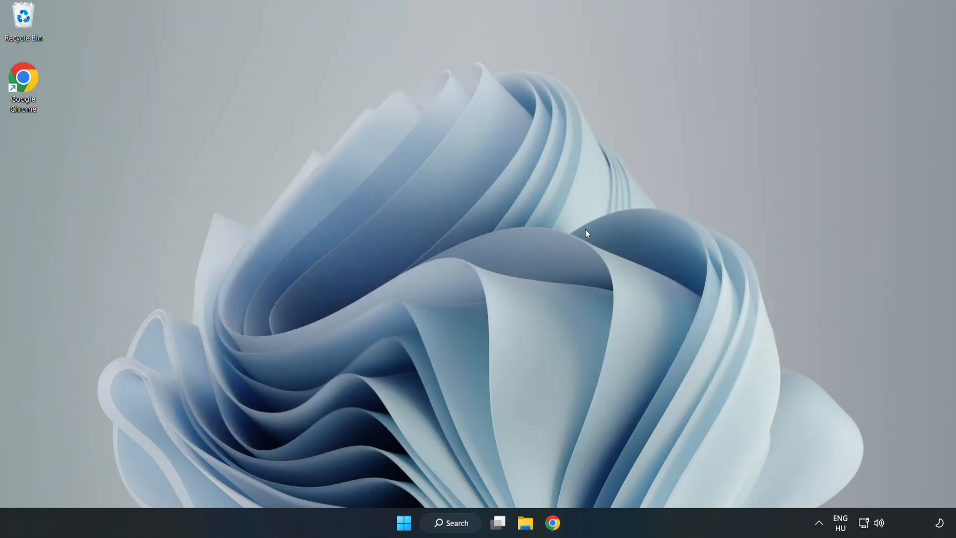
{"action": "mouse_move", "coordinate": [552, 523]}
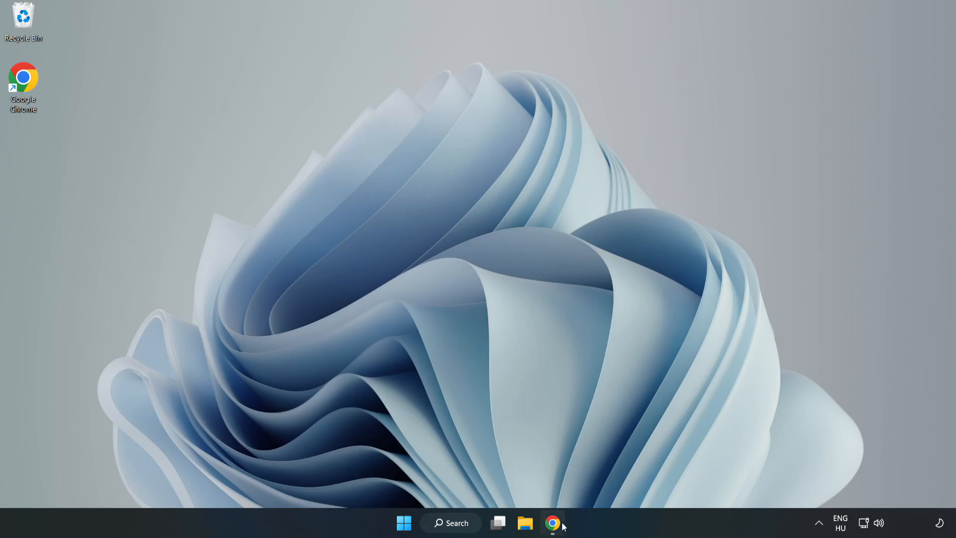
Download the DirectX End-User Runtime Web Installer from Microsoft and run dxwebsetup.exe
{"action": "left_click", "coordinate": [552, 523]}
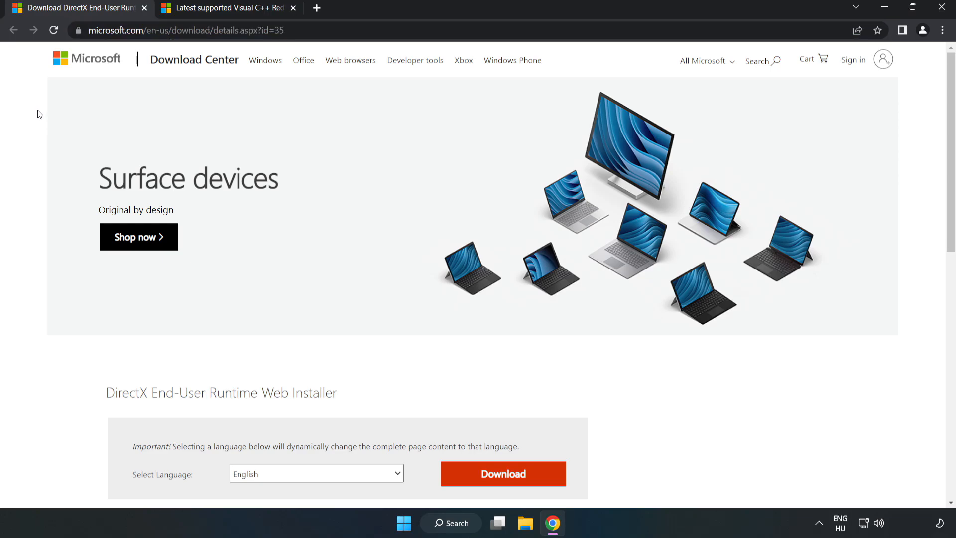
{"action": "scroll", "scroll_direction": "down", "scroll_amount": 3}
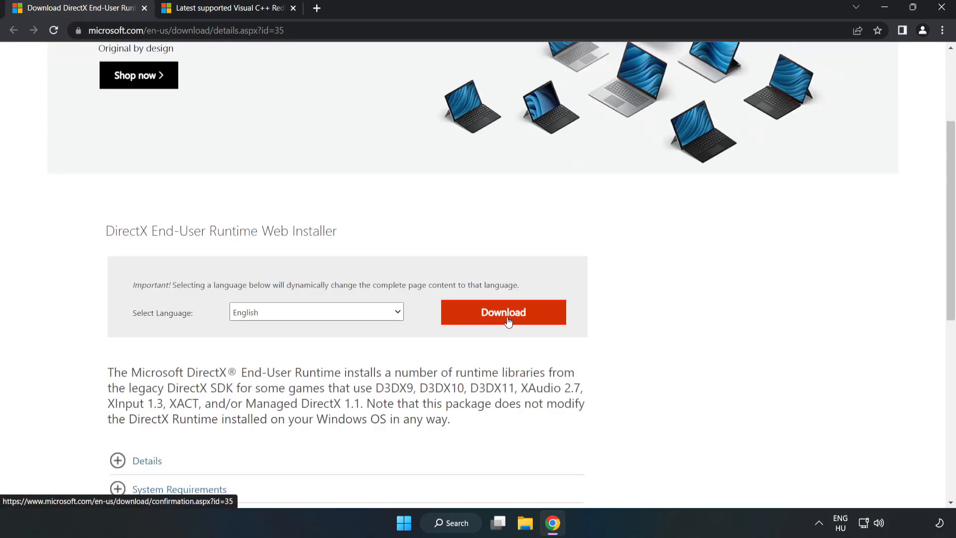
{"action": "left_click", "coordinate": [501, 312]}
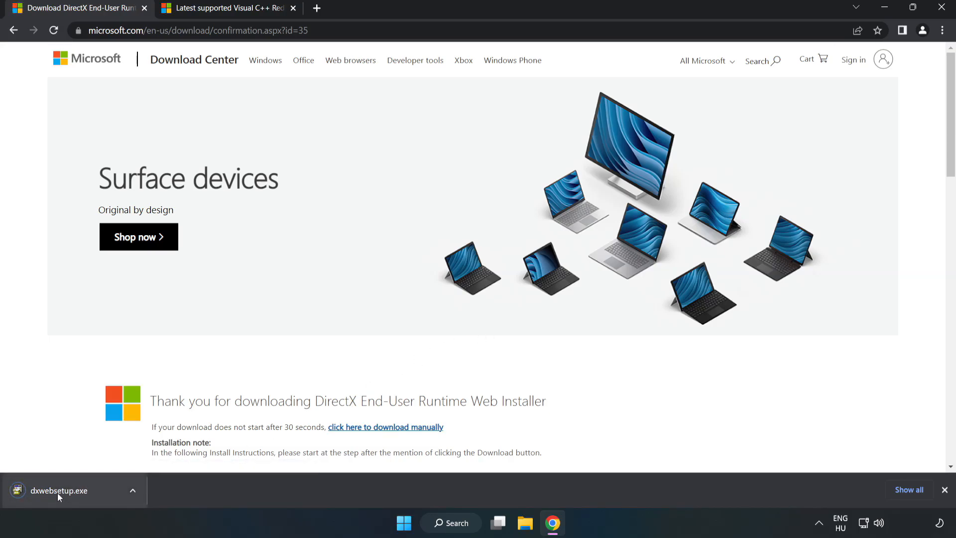
{"action": "left_click", "coordinate": [58, 490]}
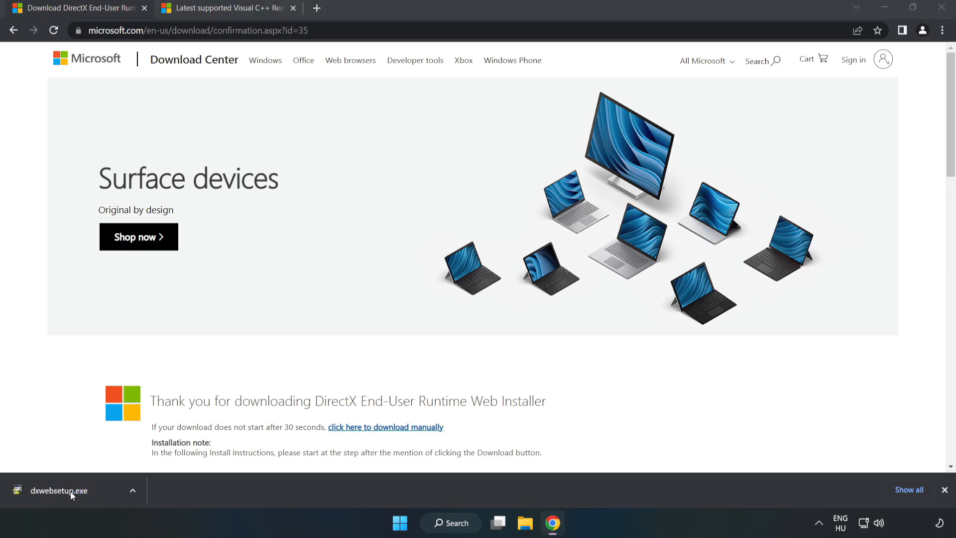
{"action": "left_click", "coordinate": [57, 490]}
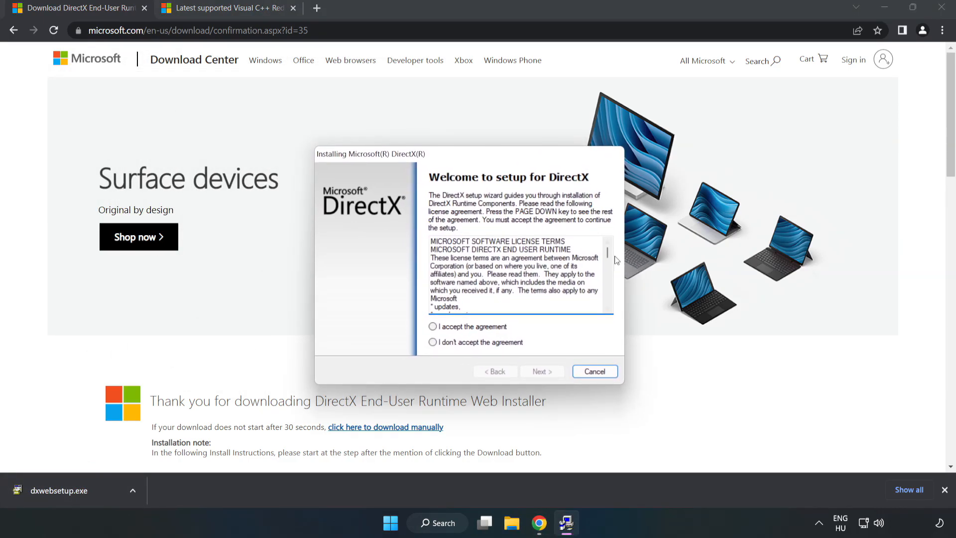
Accept the DirectX licence, untick the Bing Bar, and finish setup, which finds DirectX already installed
{"action": "scroll", "scroll_direction": "down", "scroll_amount": 3}
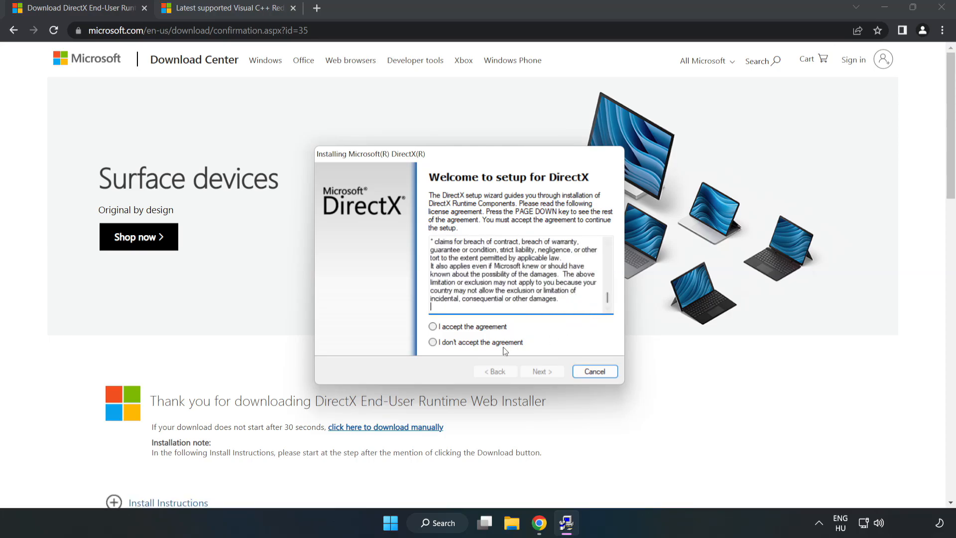
{"action": "left_click", "coordinate": [433, 327]}
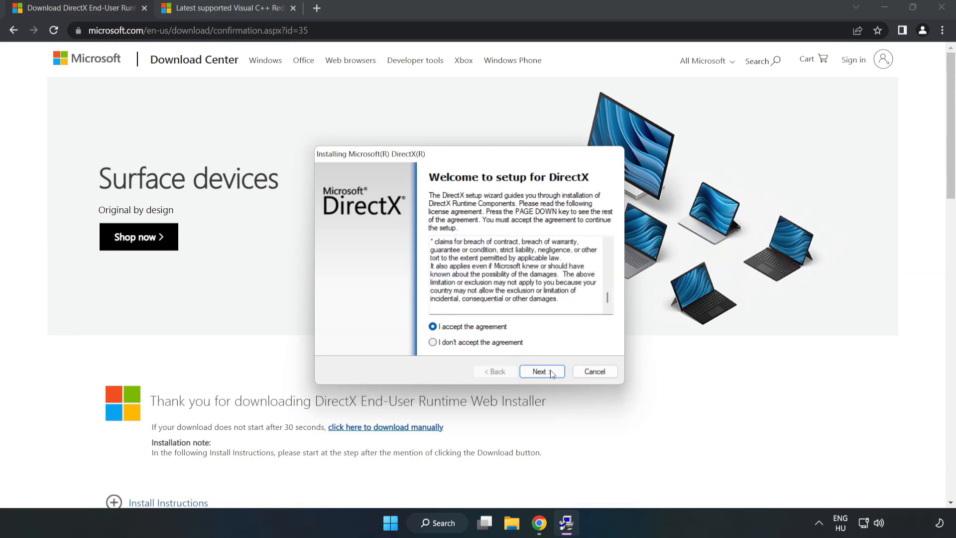
{"action": "left_click", "coordinate": [540, 371]}
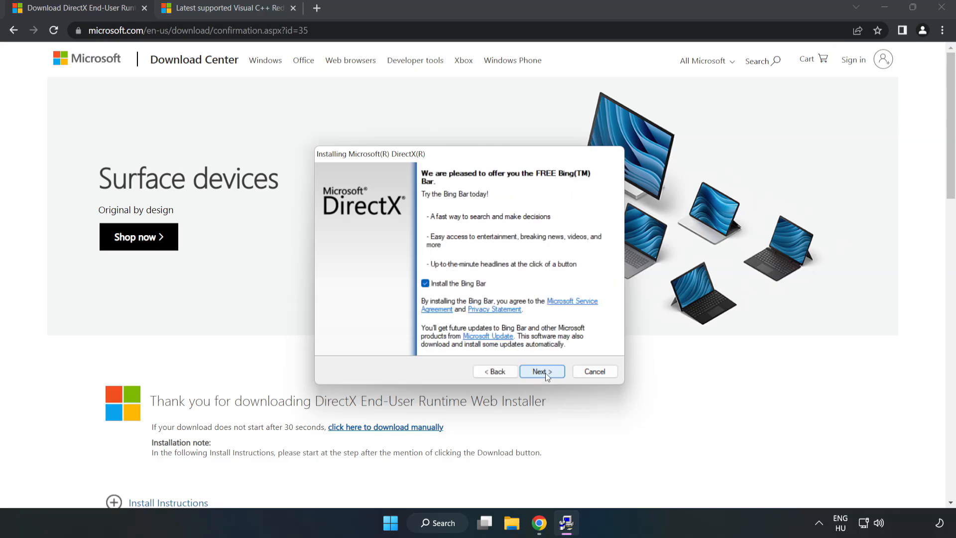
{"action": "left_click", "coordinate": [425, 283]}
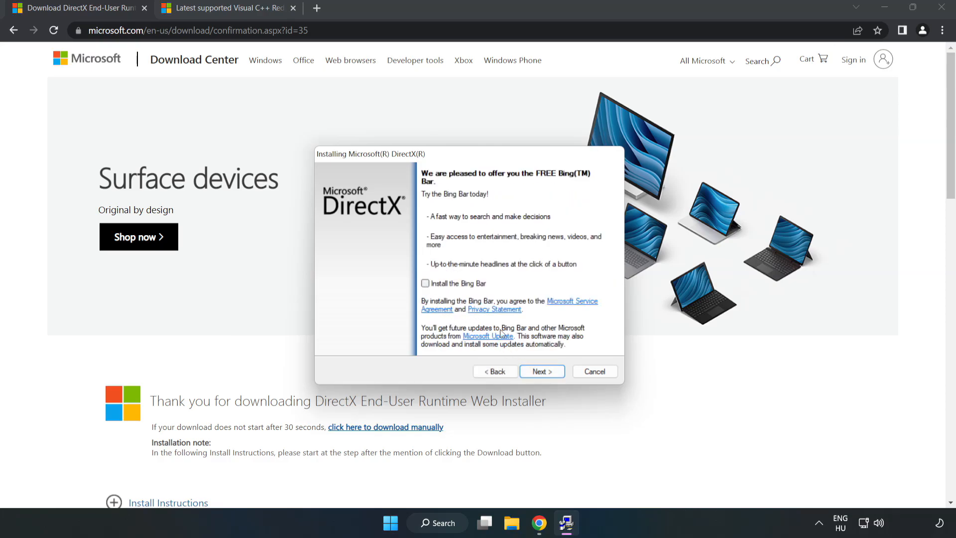
{"action": "left_click", "coordinate": [539, 371]}
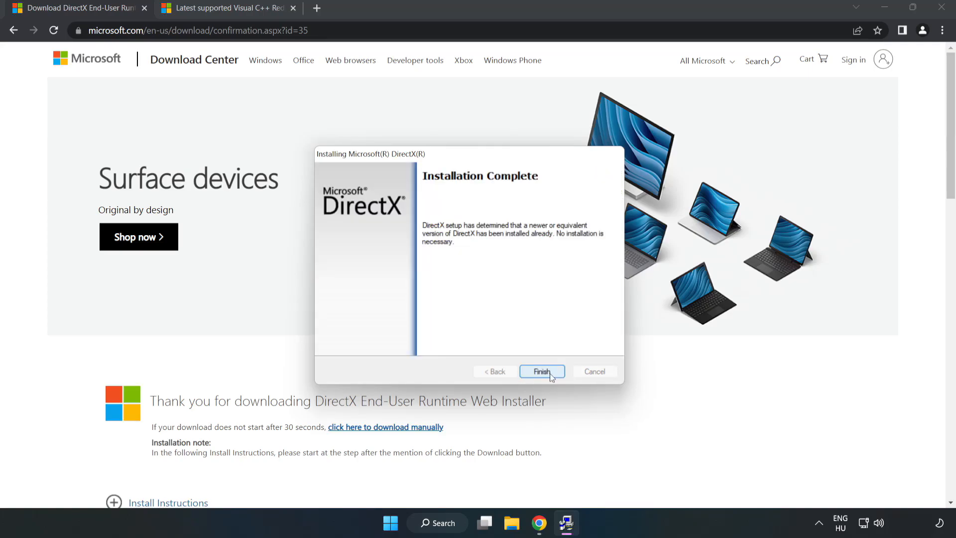
{"action": "left_click", "coordinate": [541, 371]}
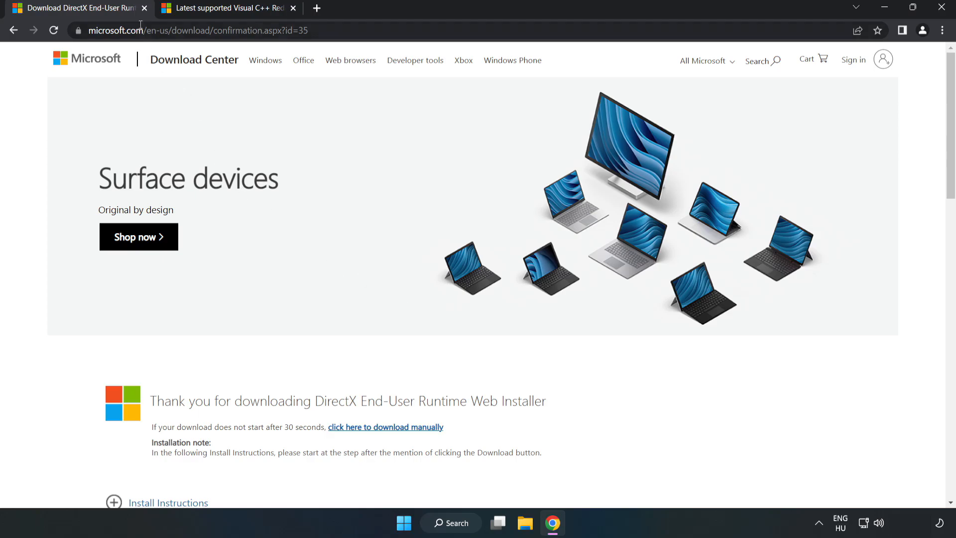
From the Microsoft Learn page, download the ARM64, x86 and x64 vc_redist installers
{"action": "left_click", "coordinate": [144, 8]}
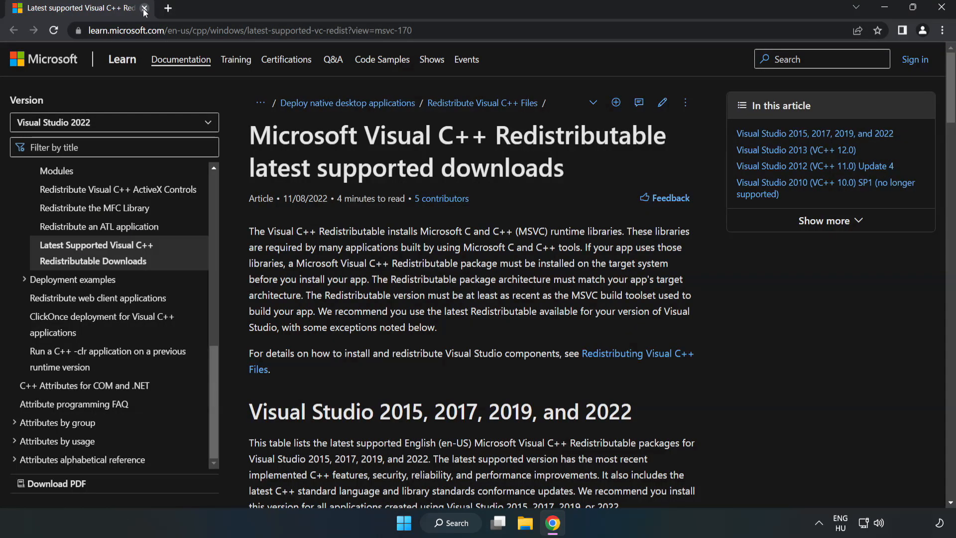
{"action": "left_click", "coordinate": [244, 31]}
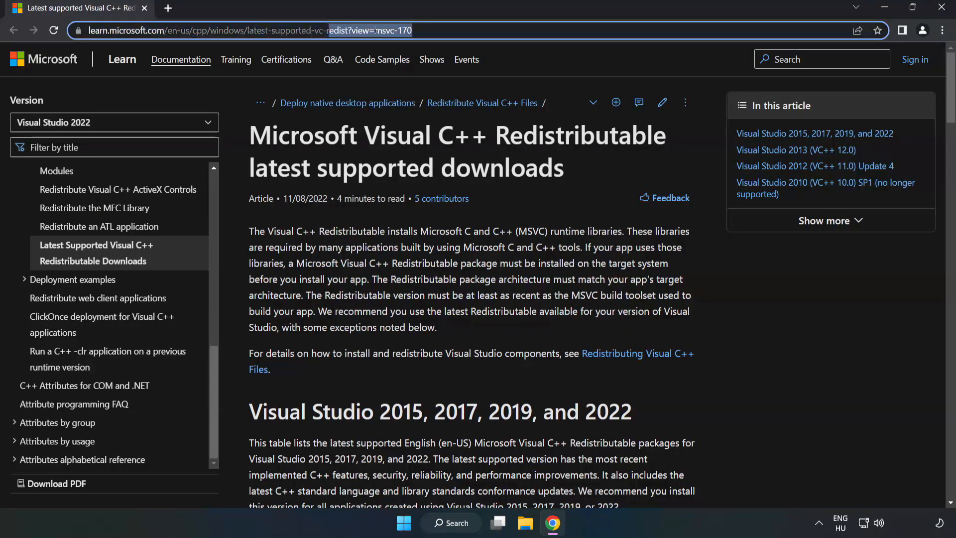
{"action": "left_click", "coordinate": [381, 178]}
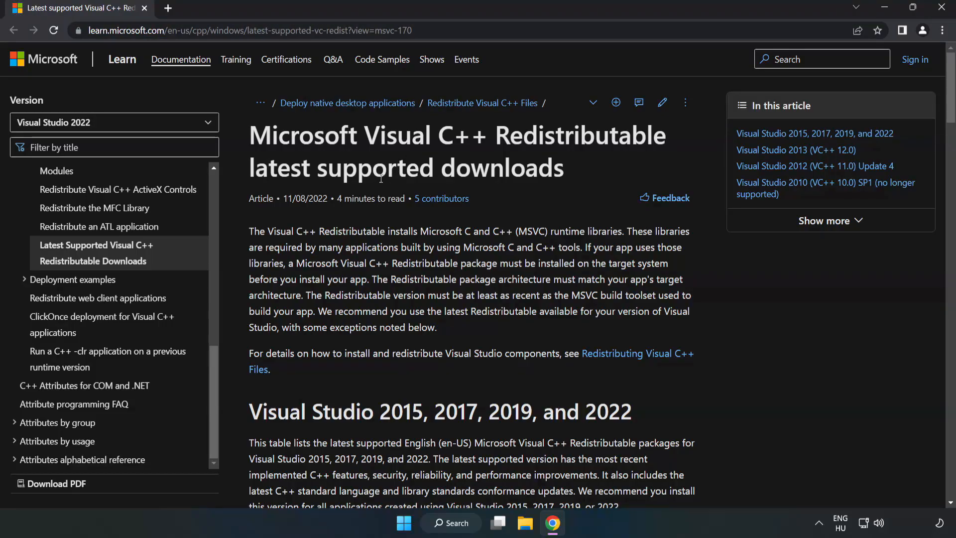
{"action": "scroll", "scroll_direction": "down", "scroll_amount": 3}
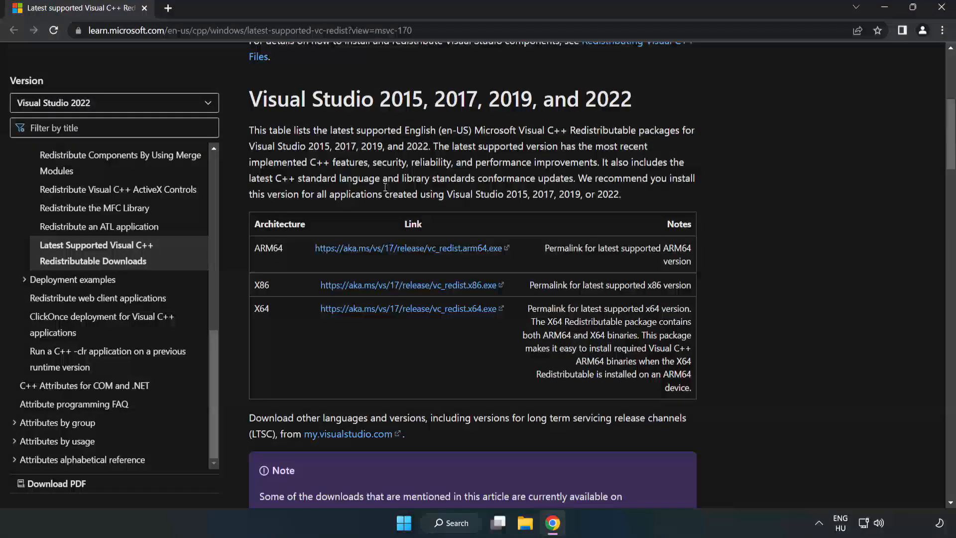
{"action": "mouse_move", "coordinate": [249, 103]}
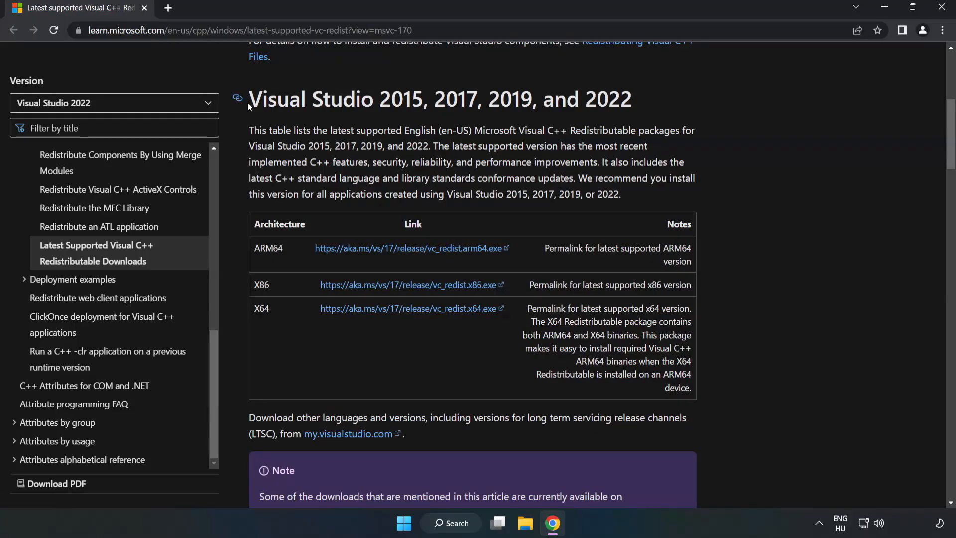
{"action": "mouse_move", "coordinate": [604, 120]}
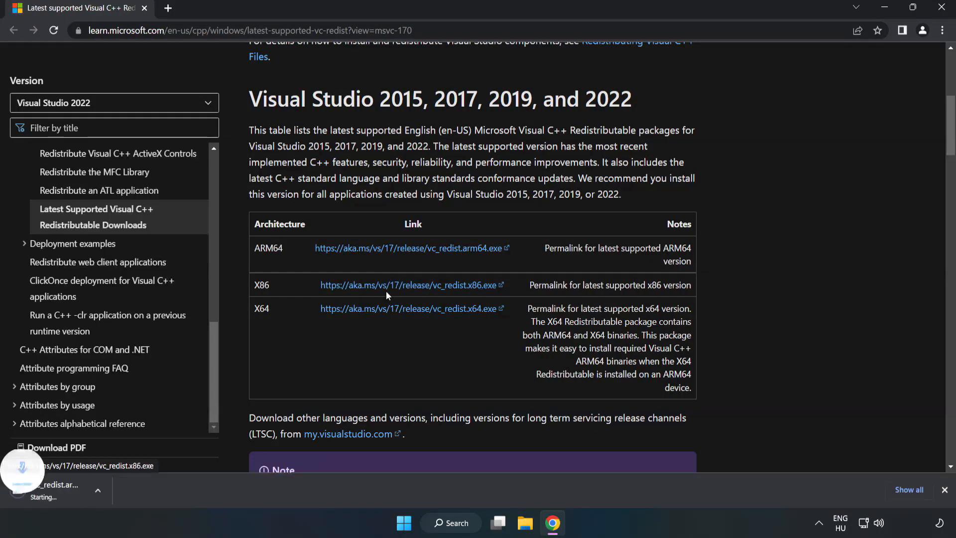
{"action": "left_click", "coordinate": [408, 307]}
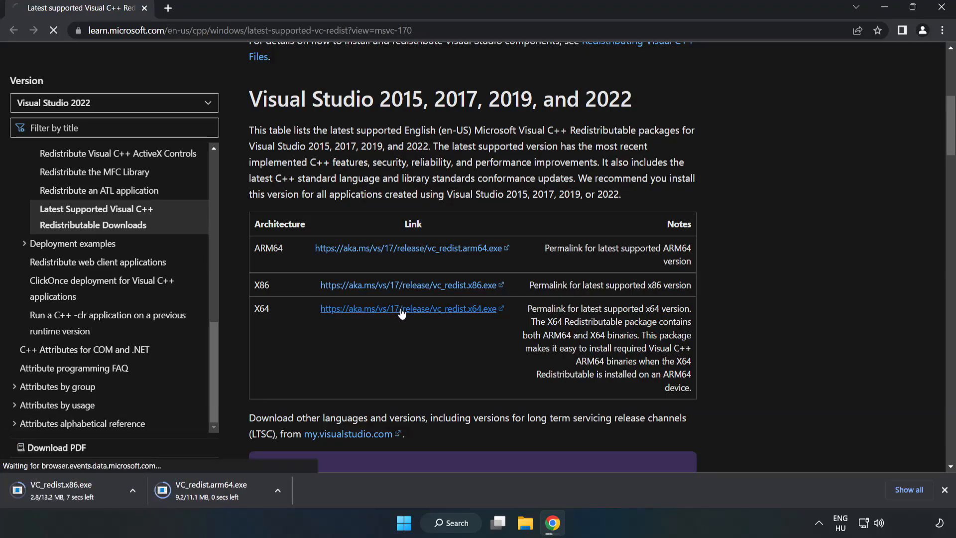
{"action": "left_click", "coordinate": [407, 308]}
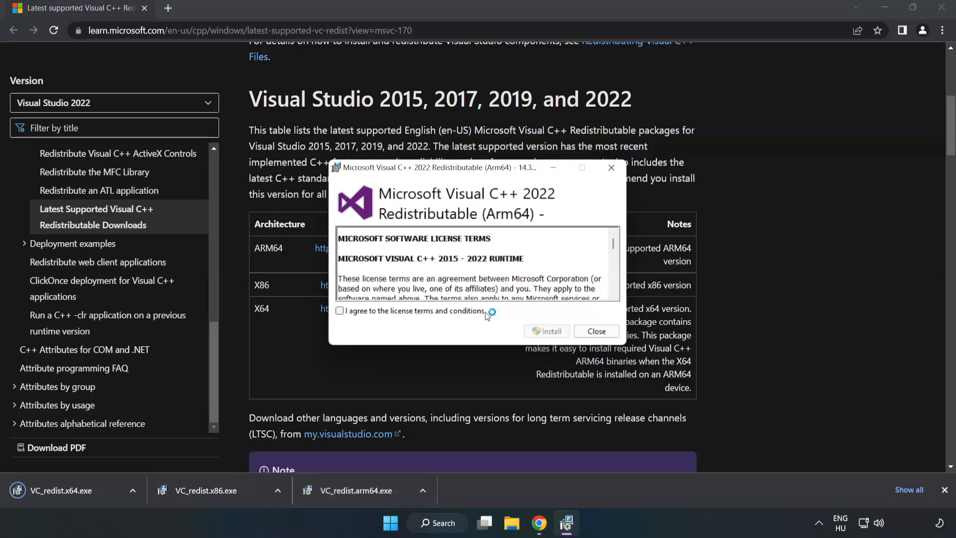
Run the ARM64 Visual C++ redistributable installer, which fails as unsupported, and dismiss it
{"action": "scroll", "scroll_direction": "down", "scroll_amount": 3}
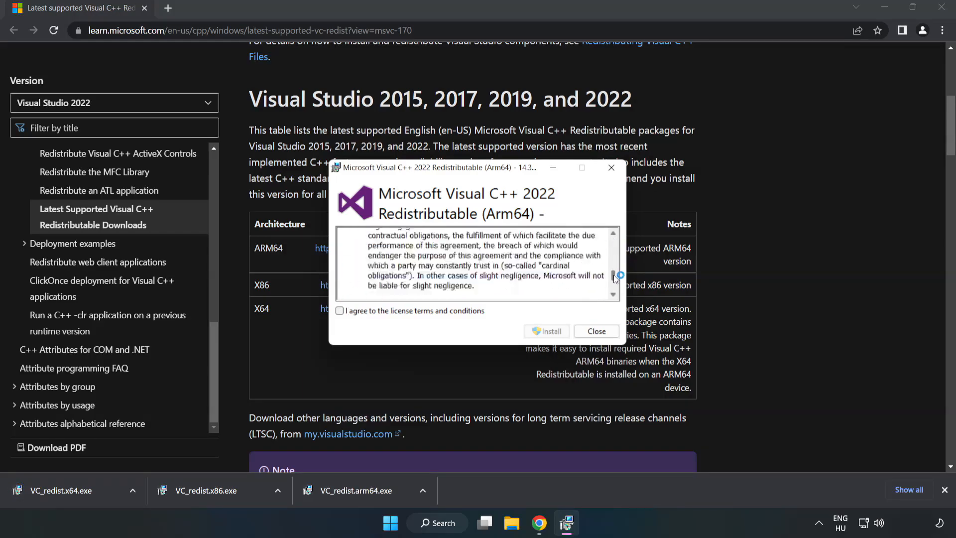
{"action": "scroll", "scroll_direction": "down", "scroll_amount": 3}
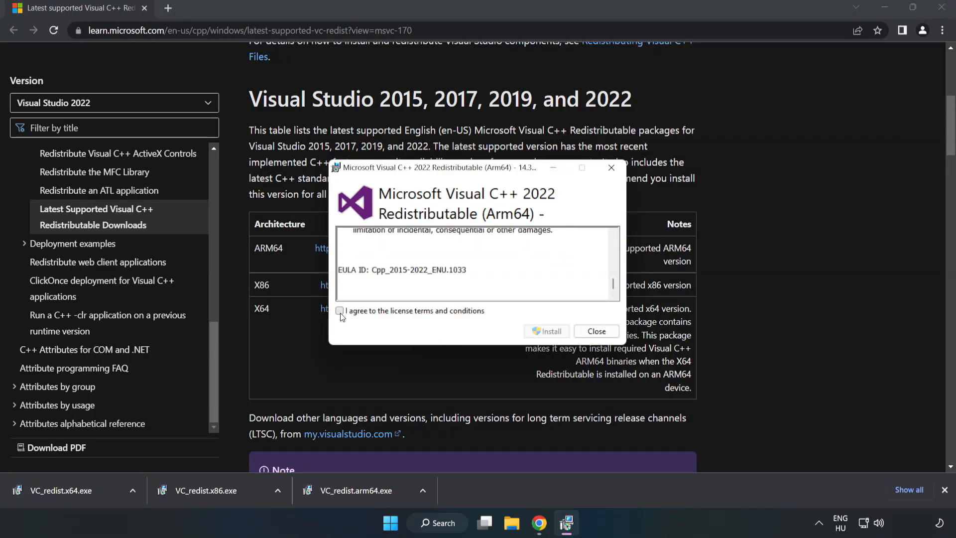
{"action": "left_click", "coordinate": [339, 311]}
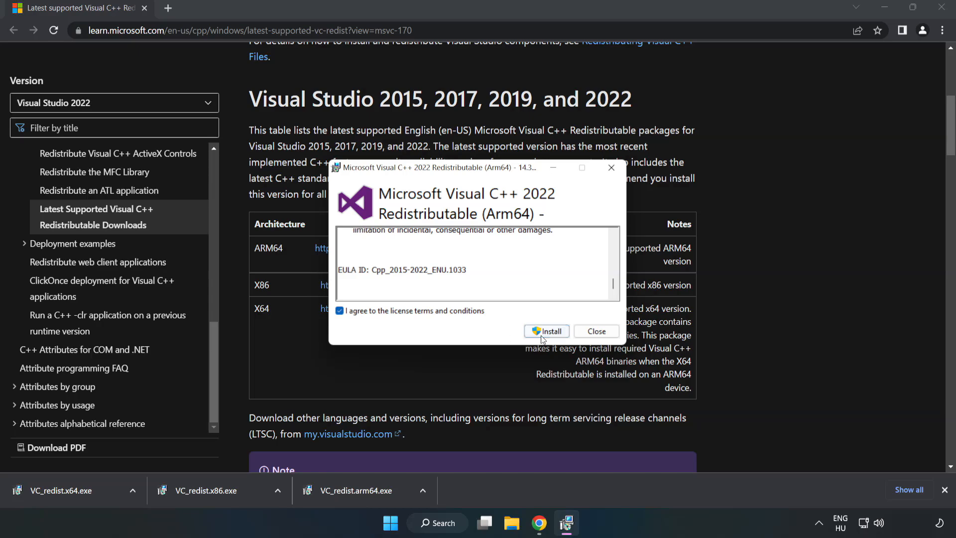
{"action": "left_click", "coordinate": [546, 330]}
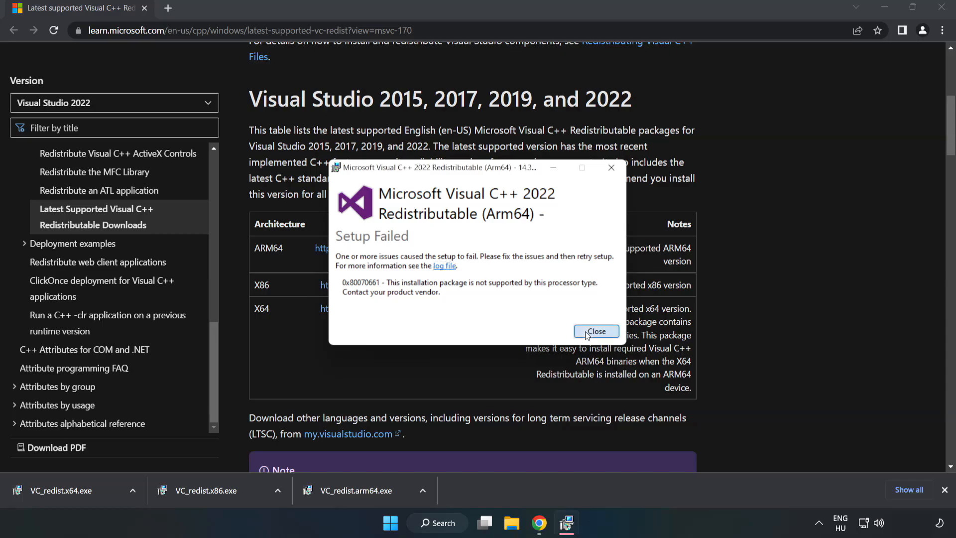
{"action": "left_click", "coordinate": [595, 331]}
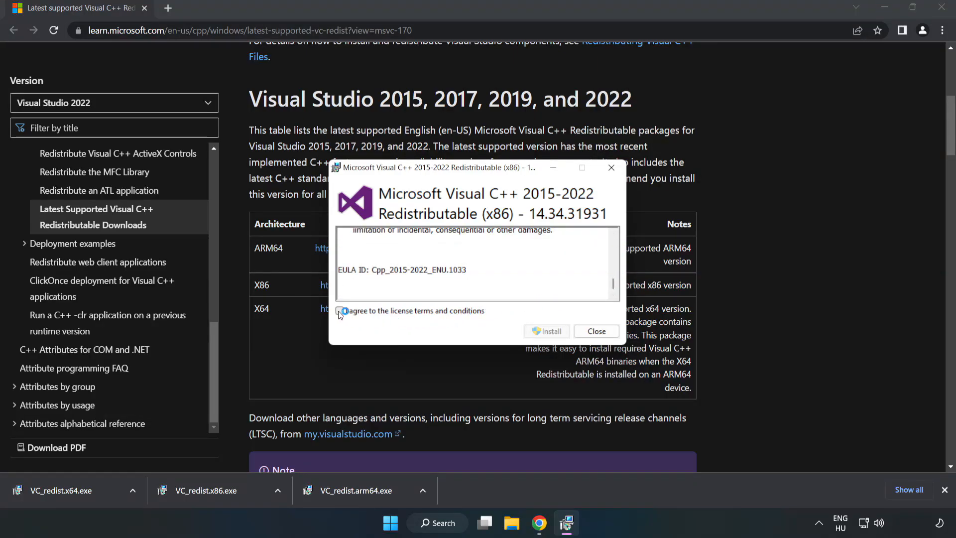
Install the x86 and x64 Visual C++ 2015–2022 redistributables successfully, then close the browser
{"action": "left_click", "coordinate": [547, 330]}
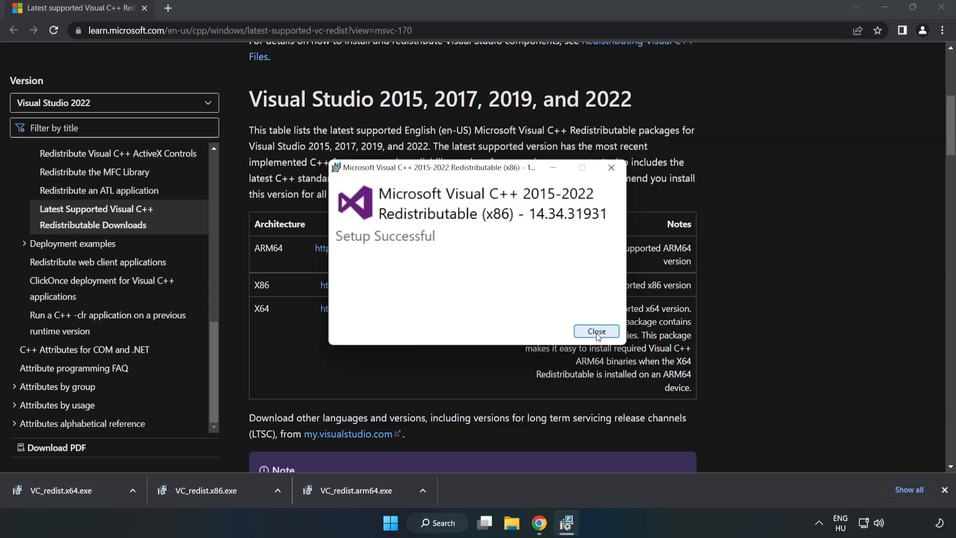
{"action": "left_click", "coordinate": [595, 330]}
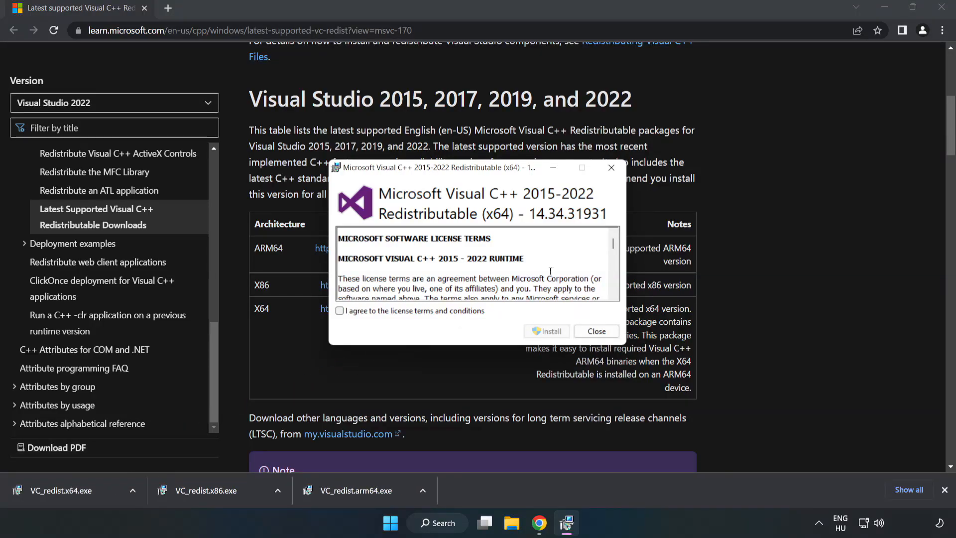
{"action": "scroll", "scroll_direction": "down", "scroll_amount": 3}
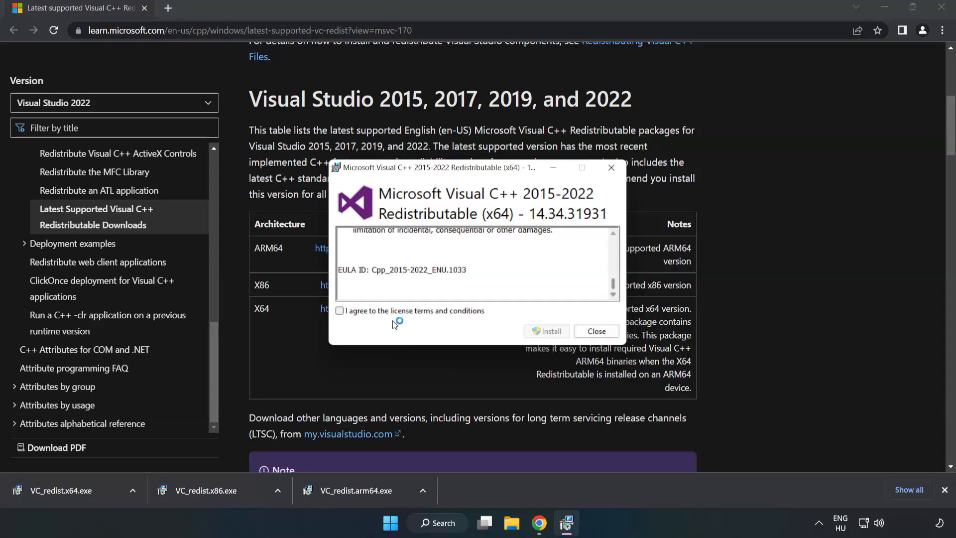
{"action": "left_click", "coordinate": [545, 330]}
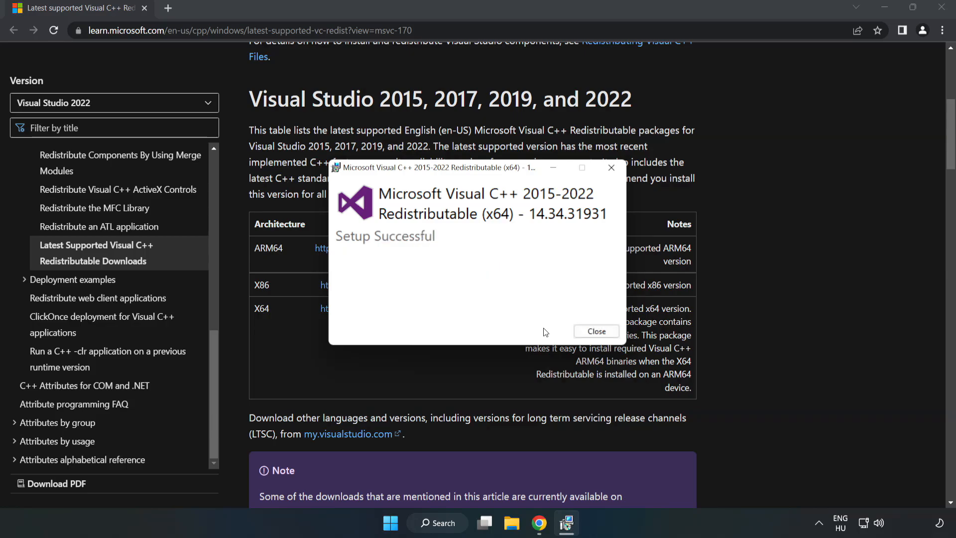
{"action": "mouse_move", "coordinate": [597, 331]}
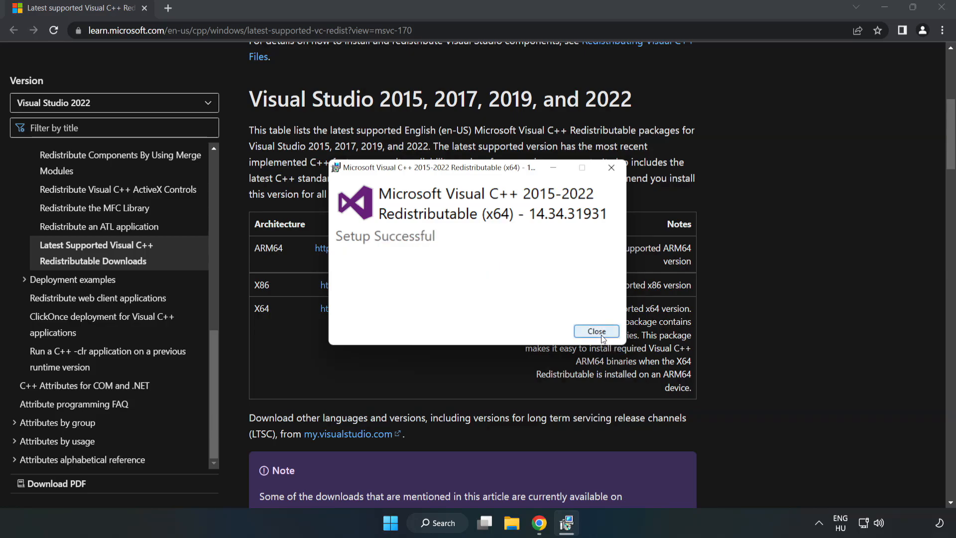
{"action": "left_click", "coordinate": [596, 330]}
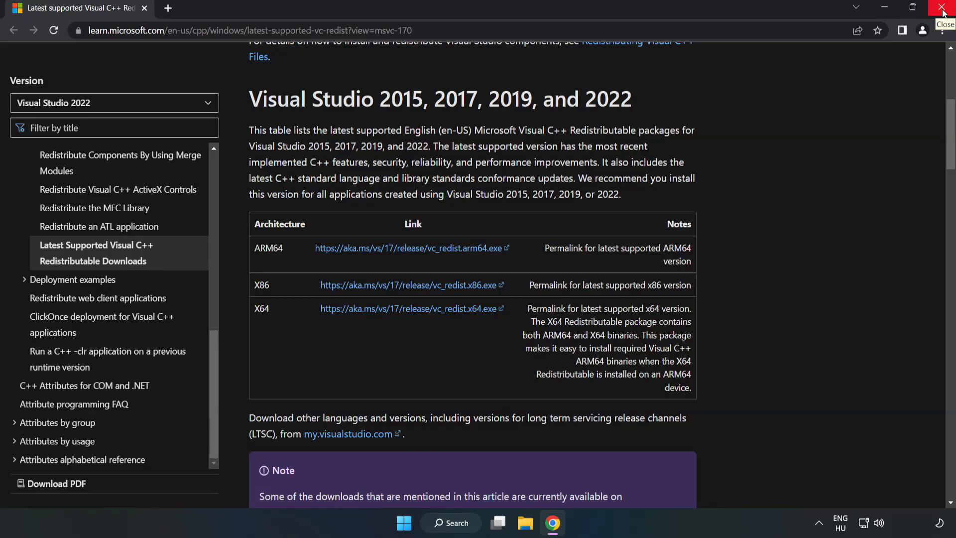
{"action": "left_click", "coordinate": [943, 10]}
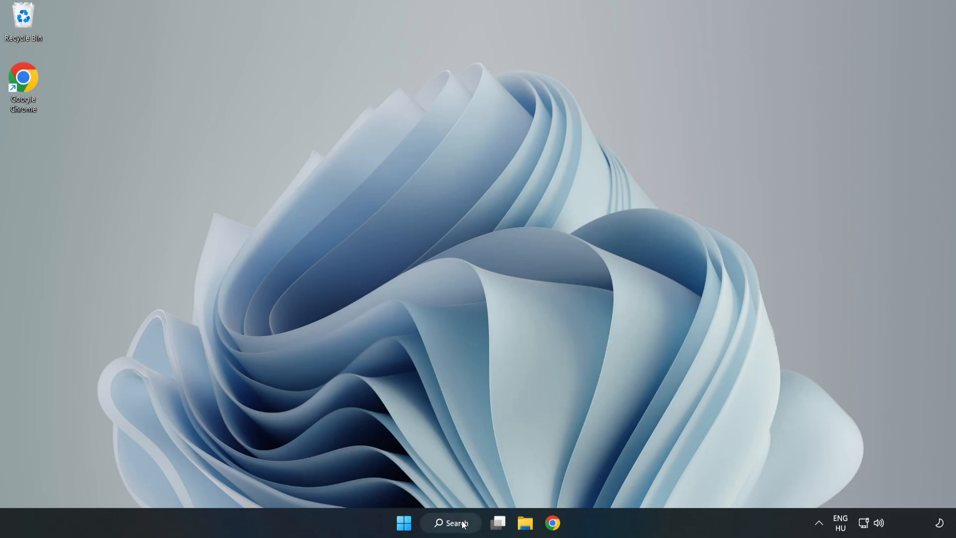
Search for 'cmd' and run Command Prompt as administrator
{"action": "left_click", "coordinate": [450, 523]}
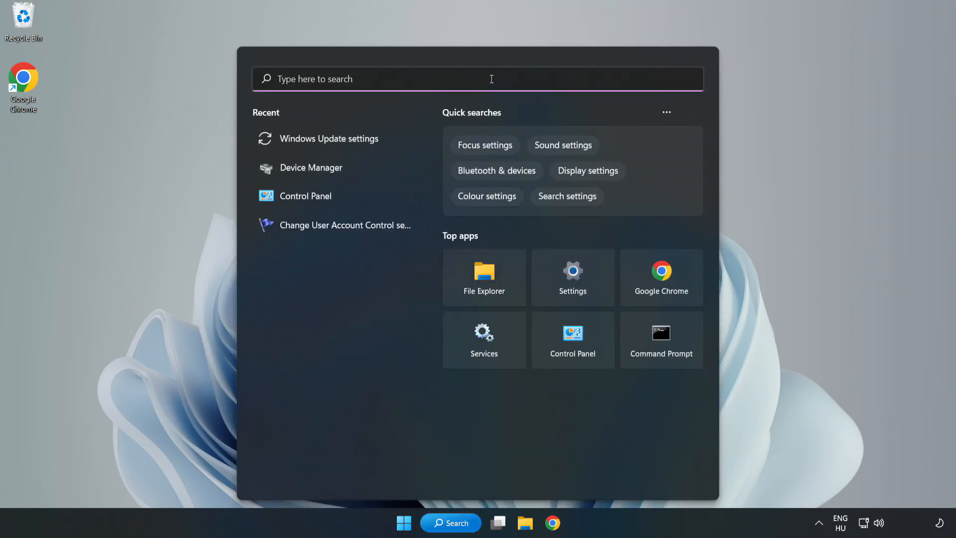
{"action": "type", "text": "cmd"}
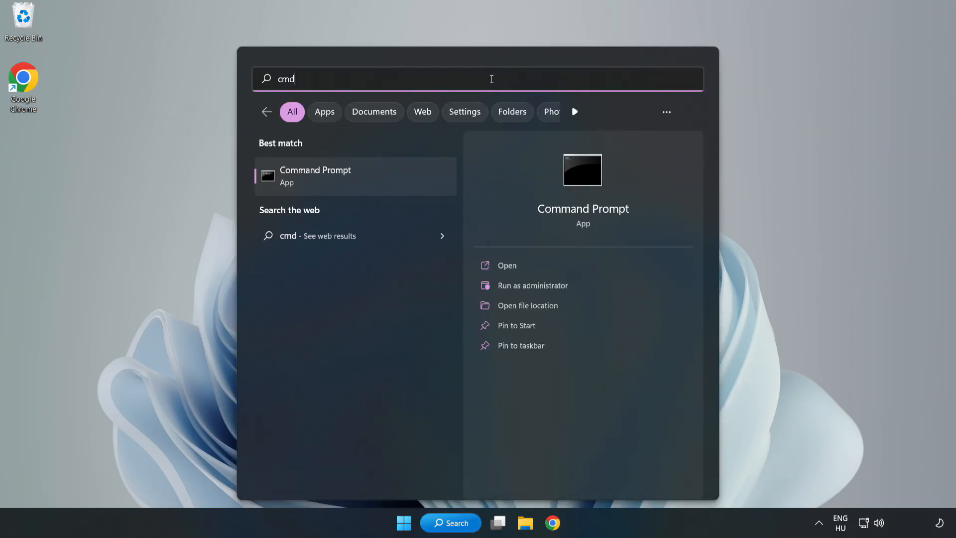
{"action": "mouse_move", "coordinate": [338, 182]}
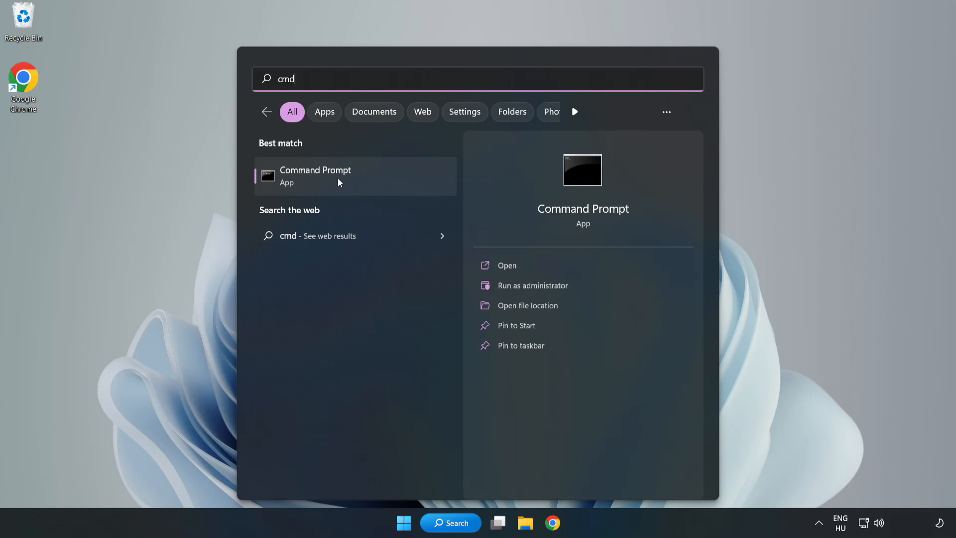
{"action": "right_click", "coordinate": [339, 175]}
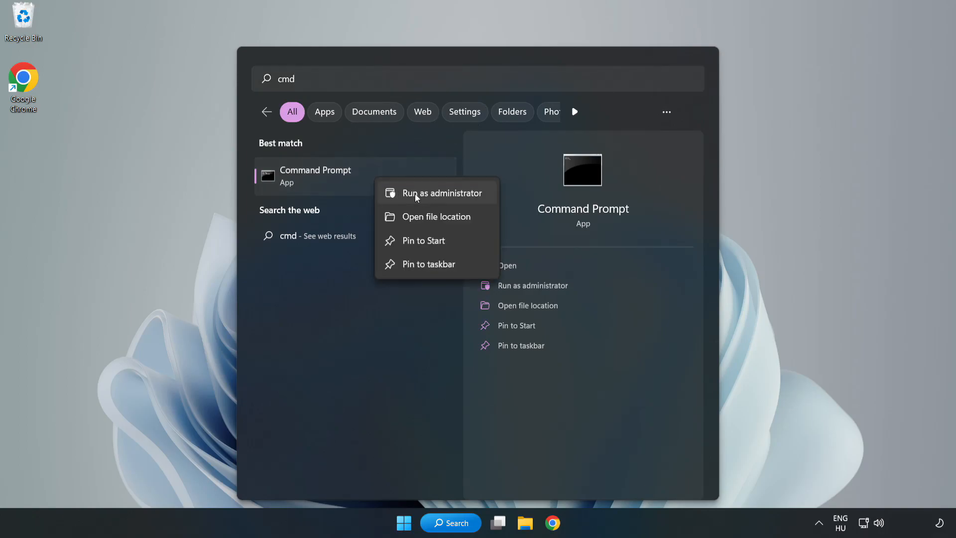
{"action": "left_click", "coordinate": [443, 192]}
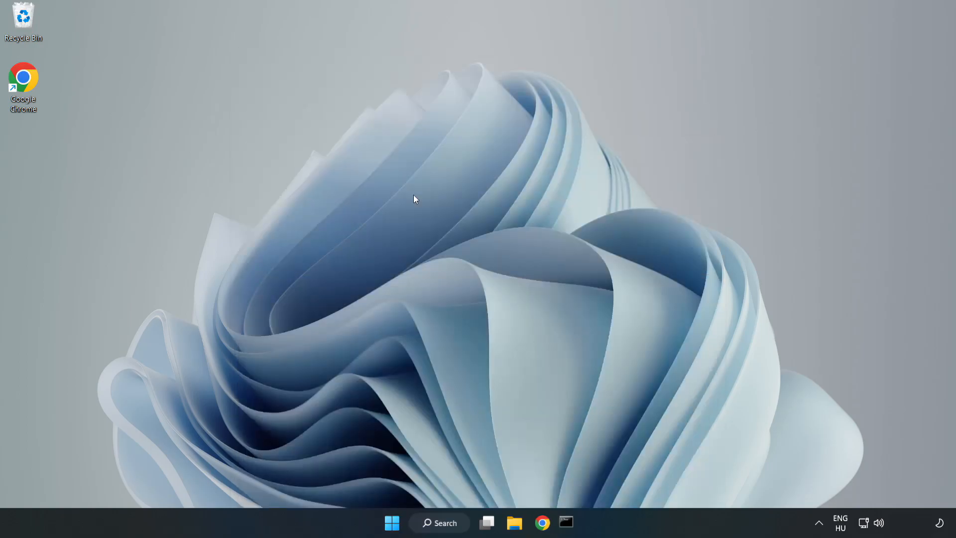
Run sfc /scannow in the elevated Command Prompt, find no integrity violations, and close the window
{"action": "left_click", "coordinate": [566, 523]}
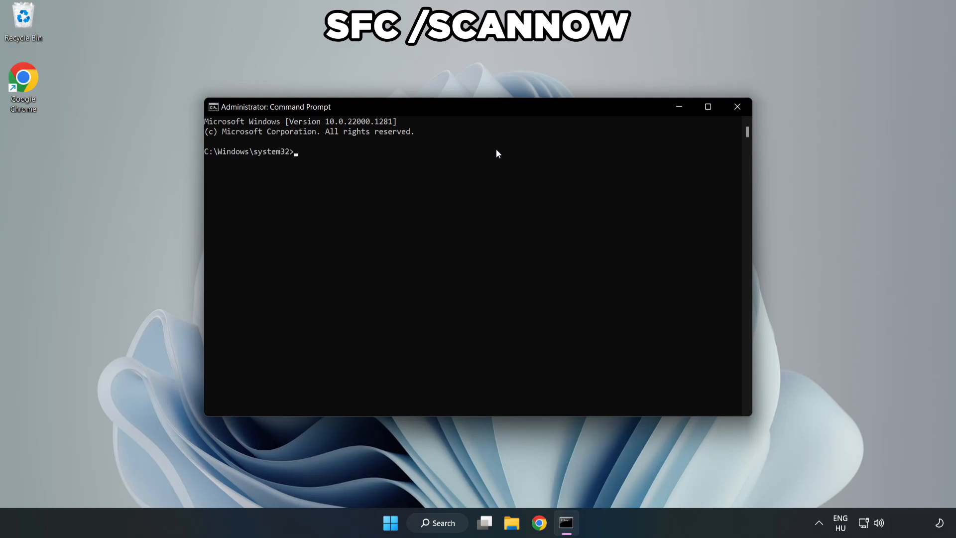
{"action": "type", "text": "sfc /"}
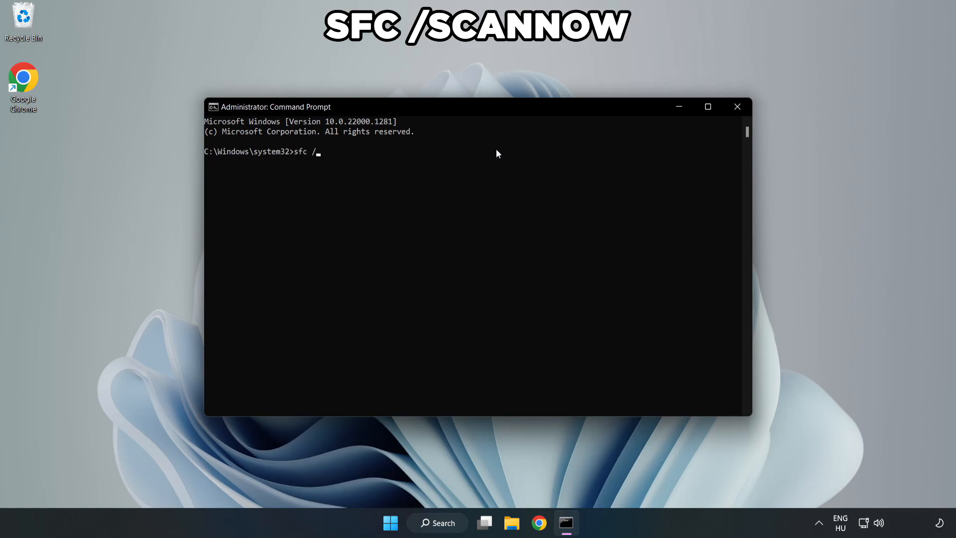
{"action": "type", "text": "scannow"}
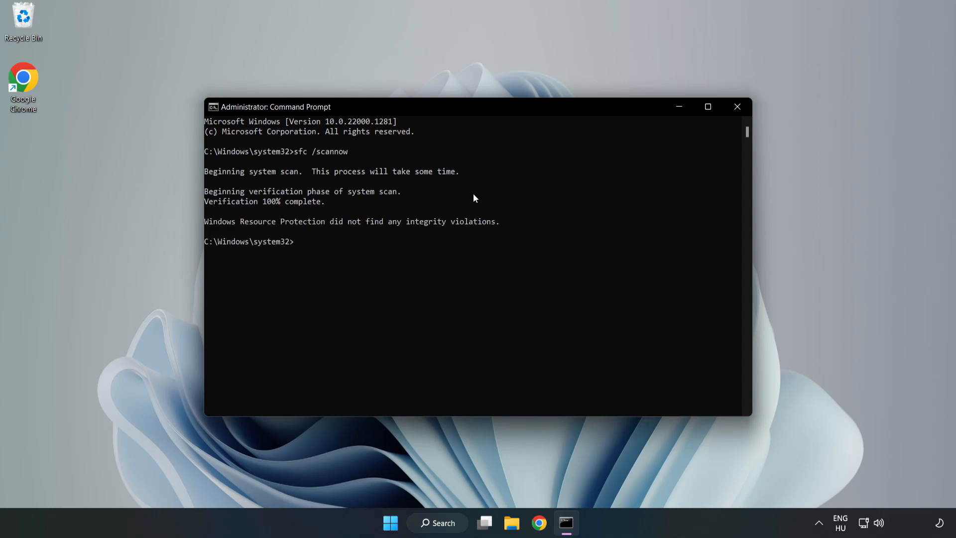
{"action": "mouse_move", "coordinate": [737, 107]}
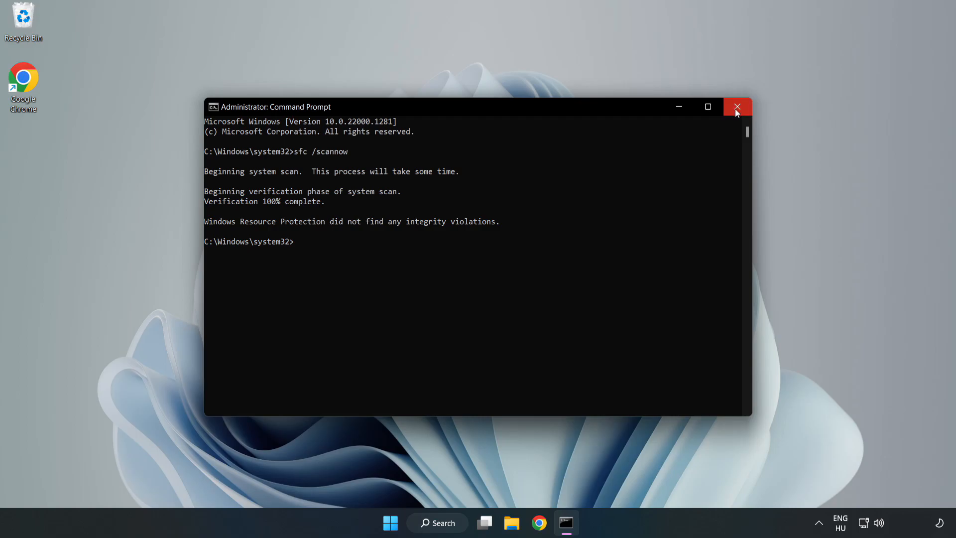
{"action": "left_click", "coordinate": [737, 107]}
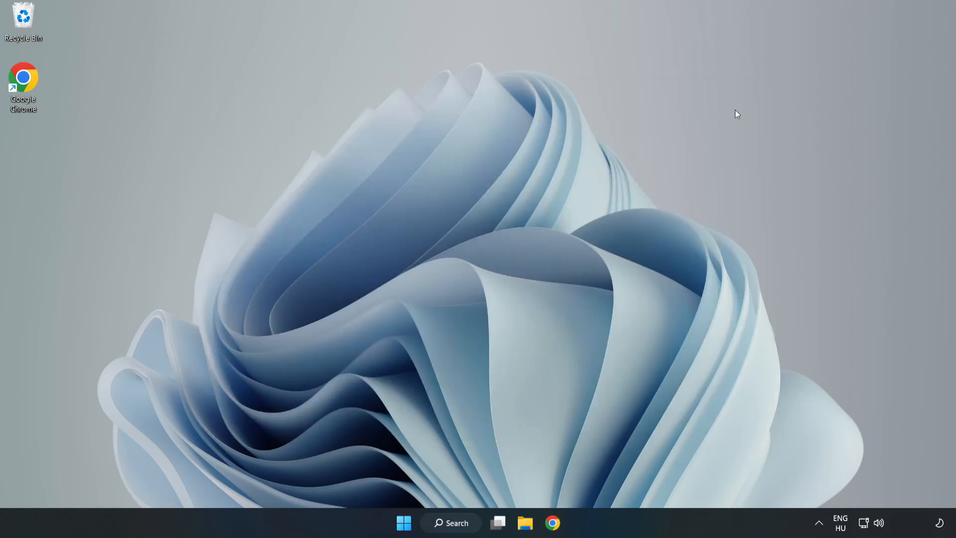
{"action": "mouse_move", "coordinate": [626, 198]}
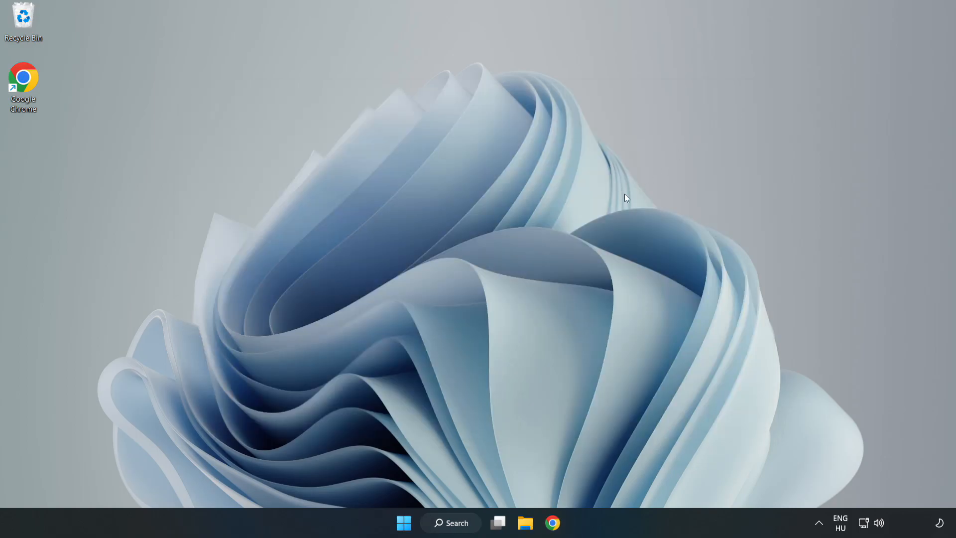
{"action": "mouse_move", "coordinate": [476, 376]}
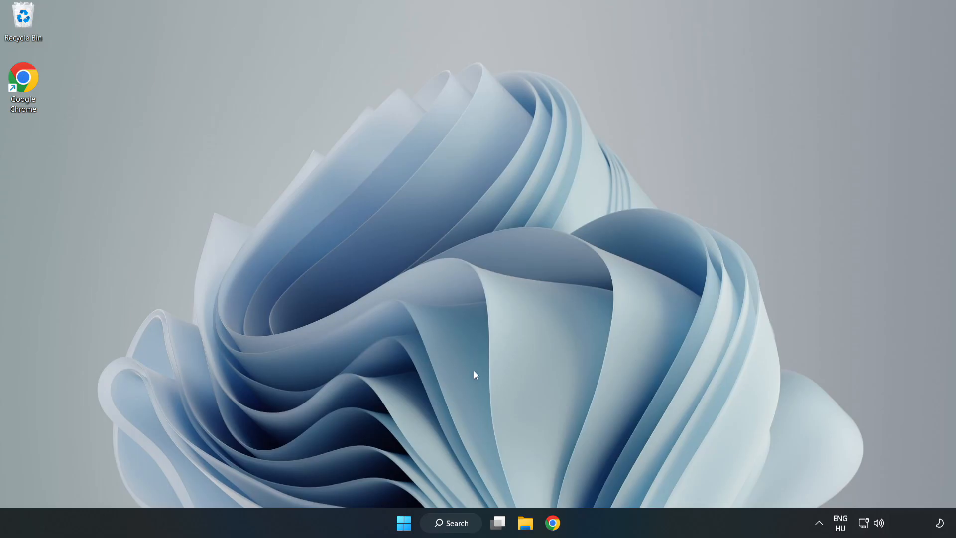
Search for 'security' and open Windows Security at its Security at a glance page
{"action": "left_click", "coordinate": [450, 523]}
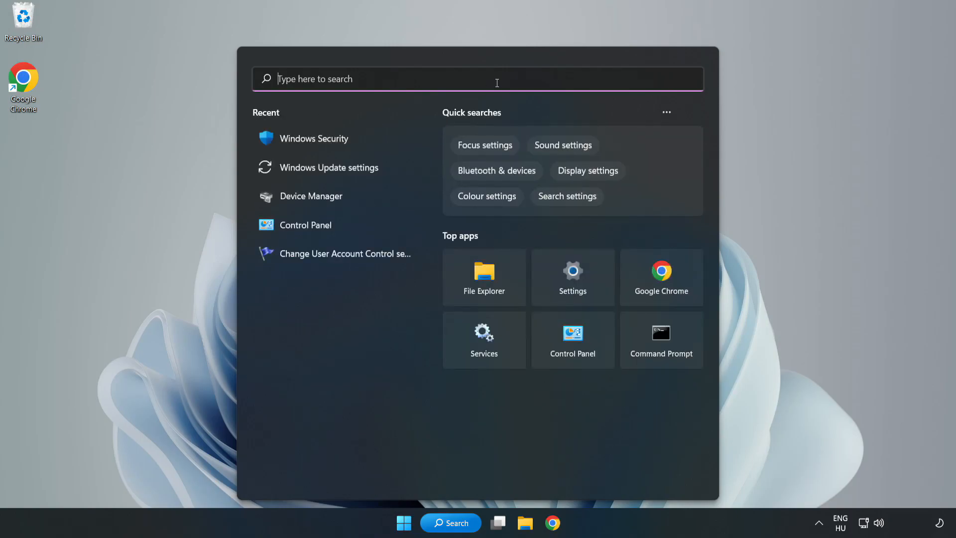
{"action": "type", "text": "sec"}
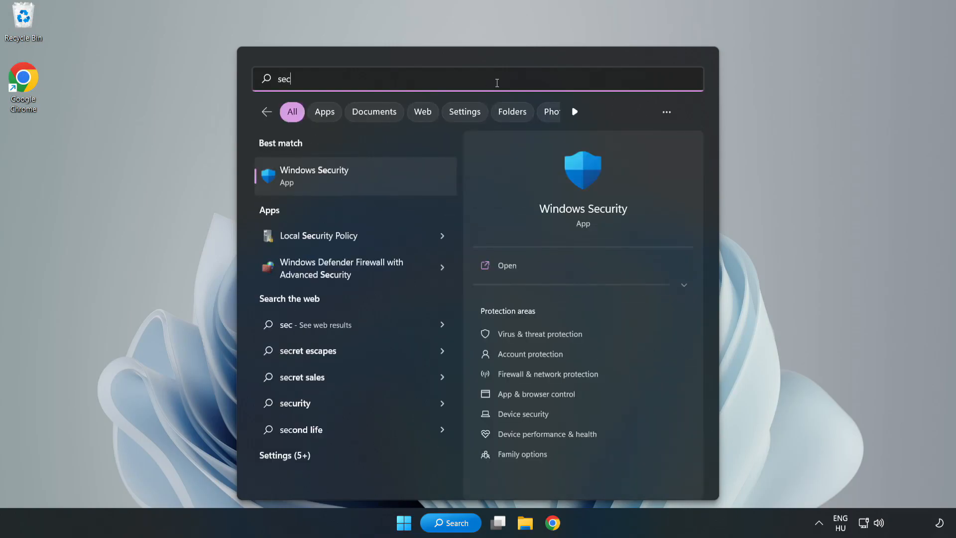
{"action": "type", "text": "urity"}
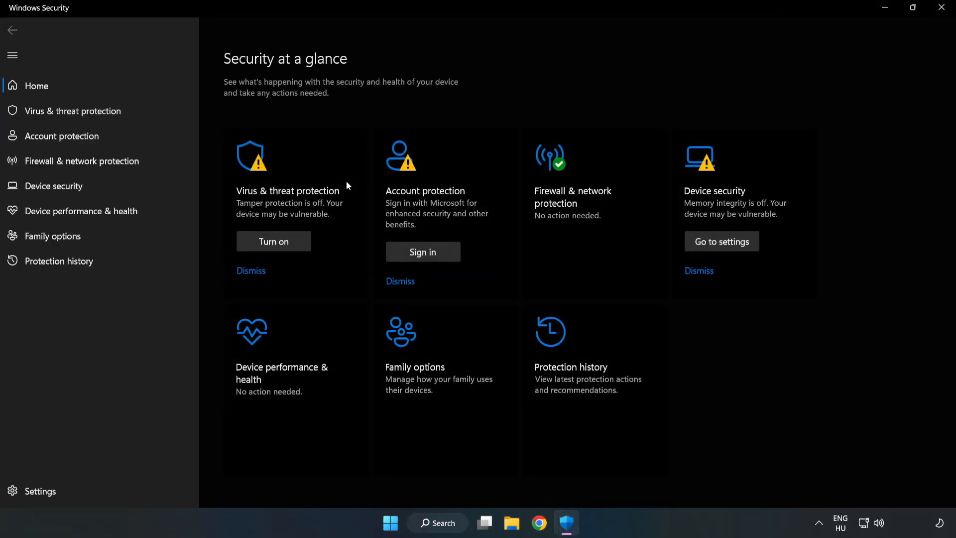
{"action": "mouse_move", "coordinate": [72, 111]}
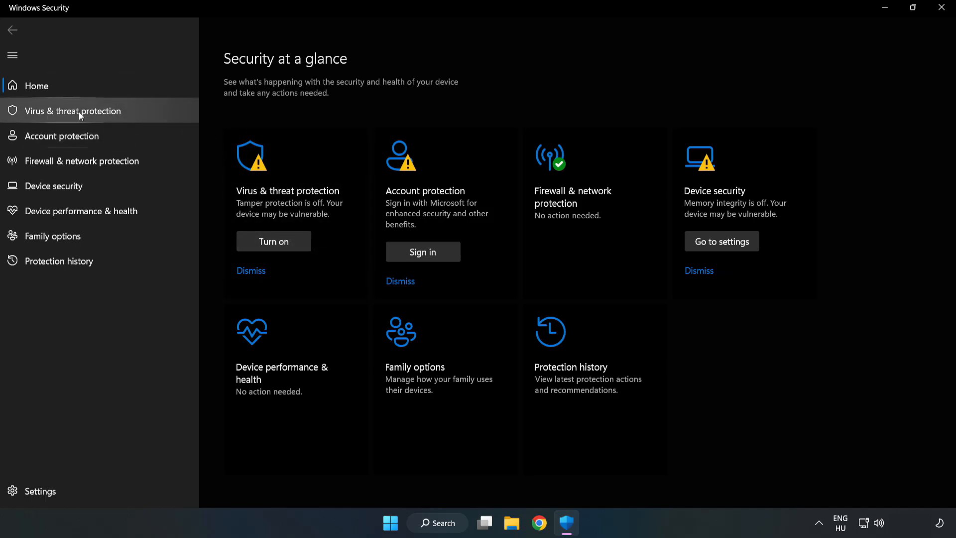
{"action": "mouse_move", "coordinate": [63, 117]}
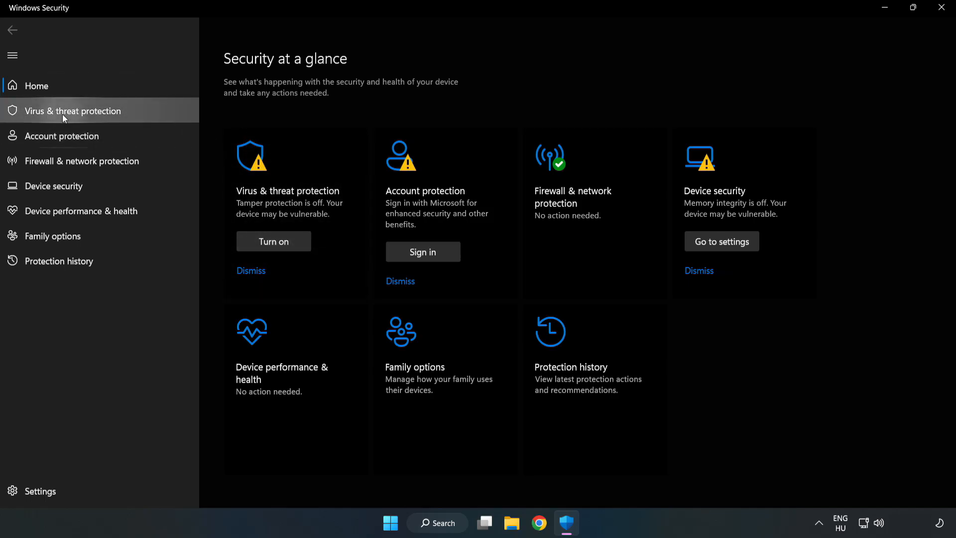
Go to Virus & threat protection, Manage settings, and scroll to the Exclusions section
{"action": "left_click", "coordinate": [72, 111]}
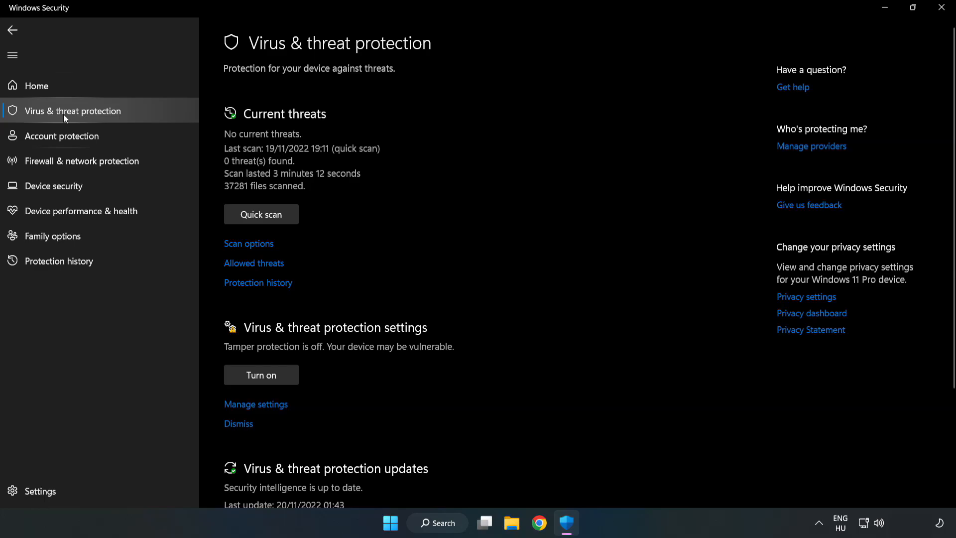
{"action": "scroll", "scroll_direction": "down", "scroll_amount": 3}
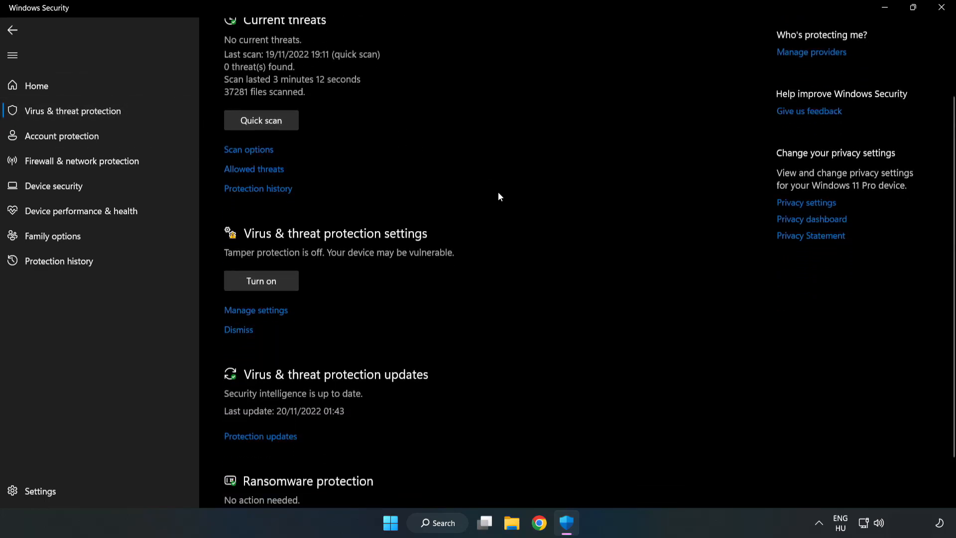
{"action": "scroll", "scroll_direction": "down", "scroll_amount": 3}
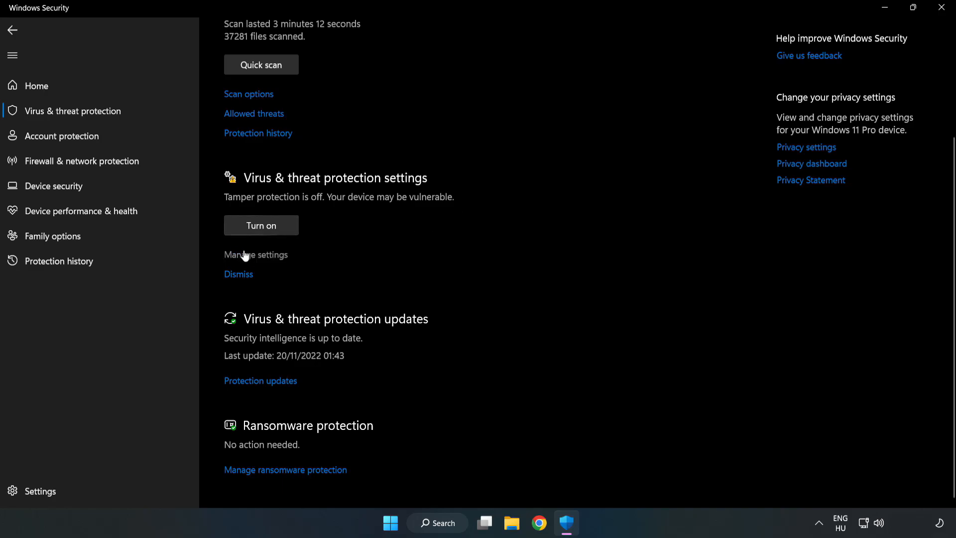
{"action": "scroll", "scroll_direction": "up", "scroll_amount": 3}
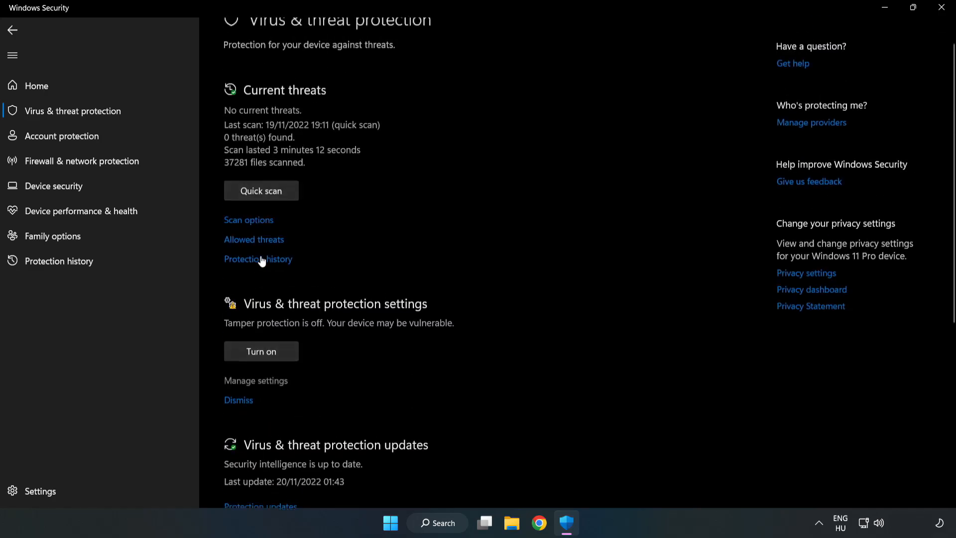
{"action": "left_click", "coordinate": [256, 380]}
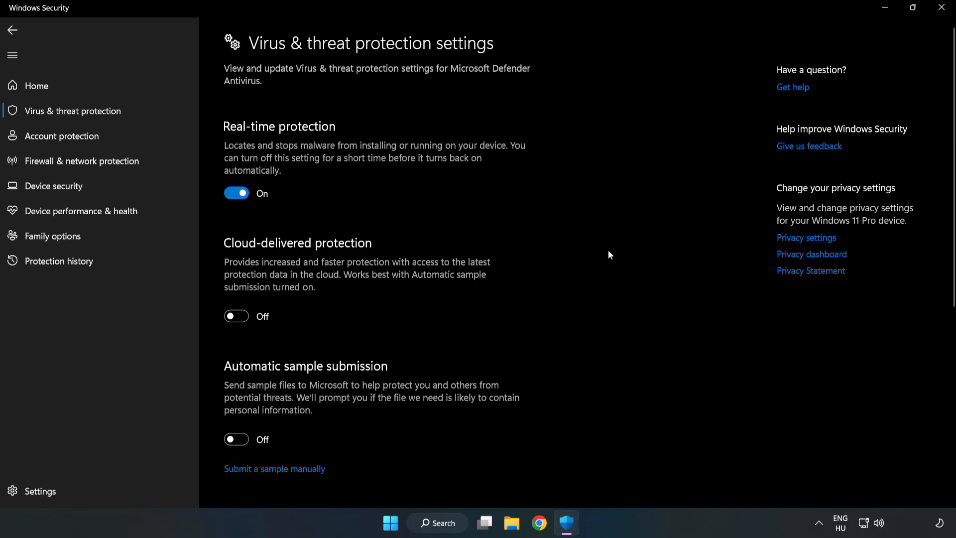
{"action": "scroll", "scroll_direction": "down", "scroll_amount": 3}
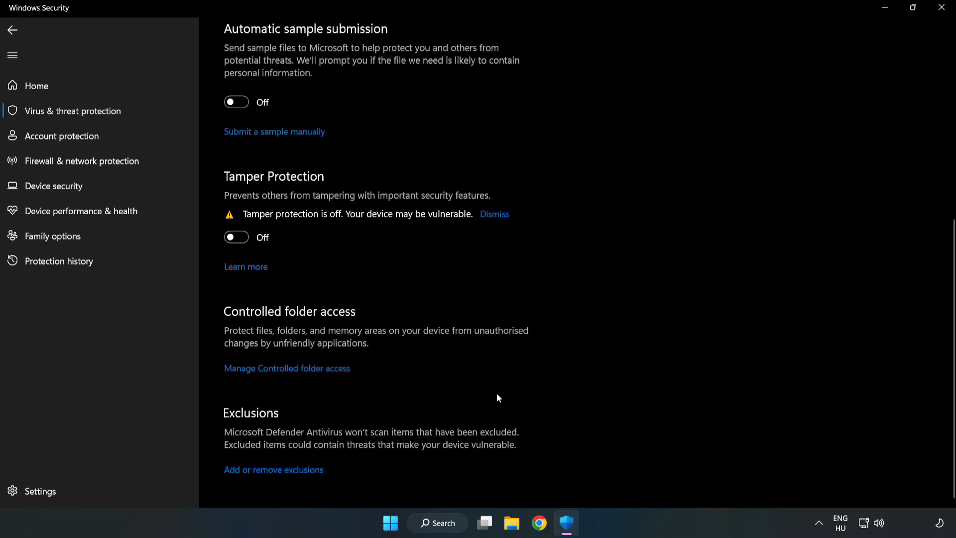
{"action": "mouse_move", "coordinate": [272, 468]}
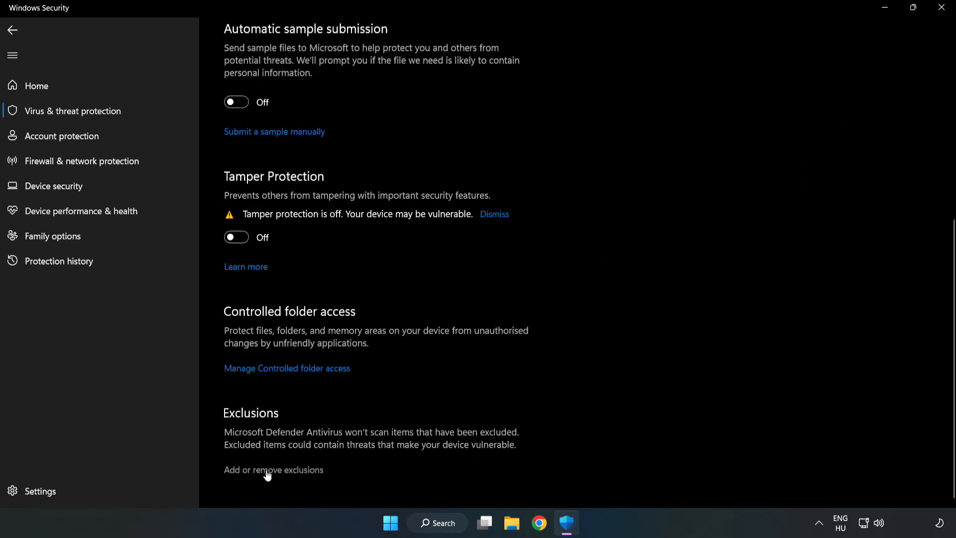
Open 'Add or remove exclusions' and start adding a new exclusion
{"action": "left_click", "coordinate": [273, 469]}
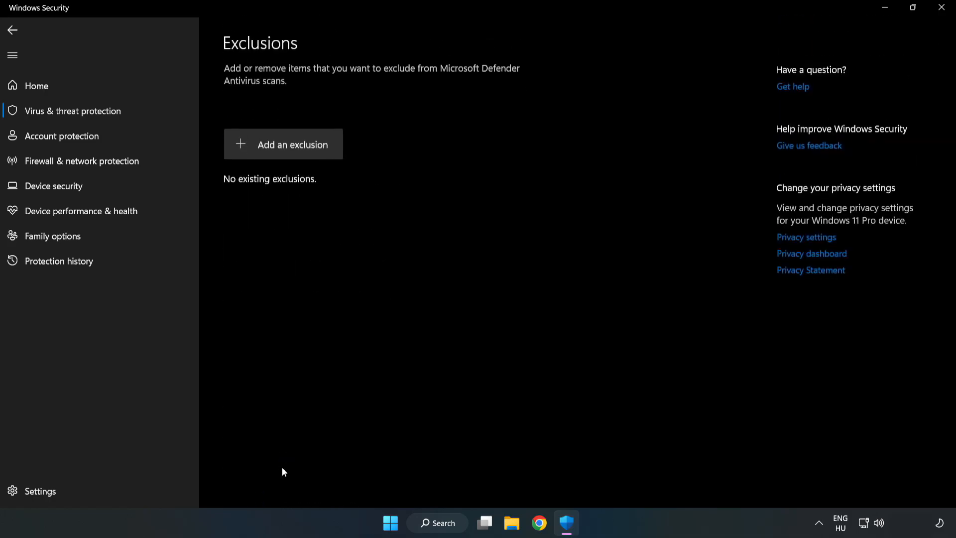
{"action": "mouse_move", "coordinate": [261, 153]}
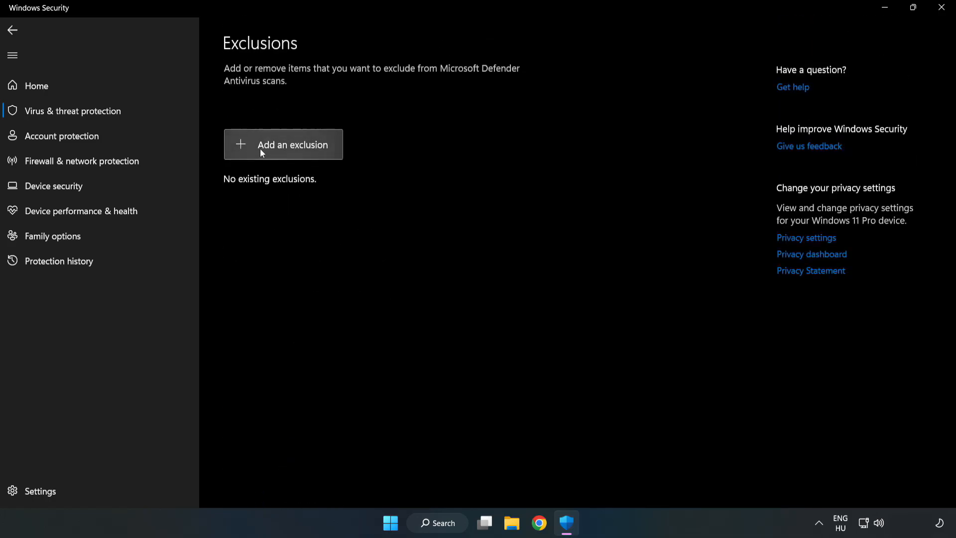
{"action": "left_click", "coordinate": [283, 144]}
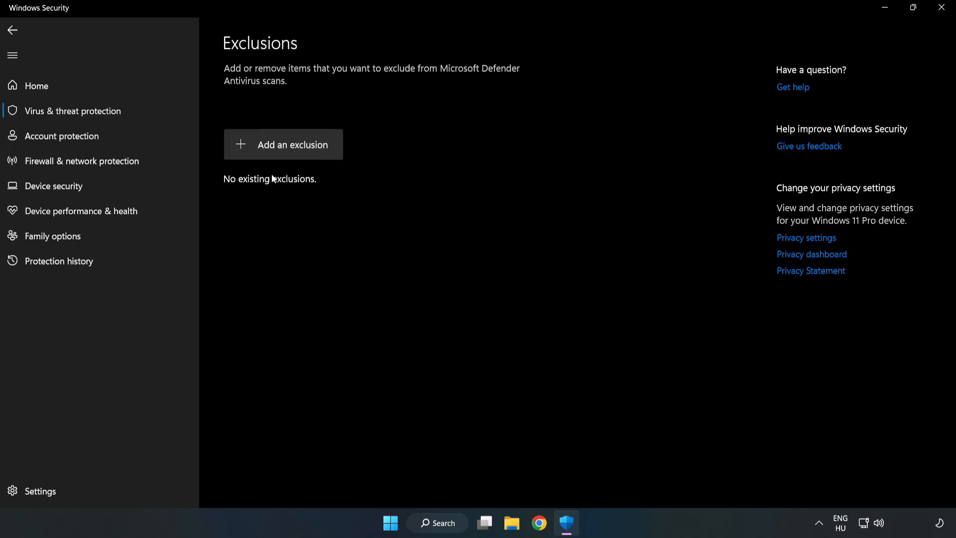
Add the NOT WORKING APP shortcut from C:\Program Files (x86) as a file exclusion (chrome.exe)
{"action": "left_click", "coordinate": [283, 145]}
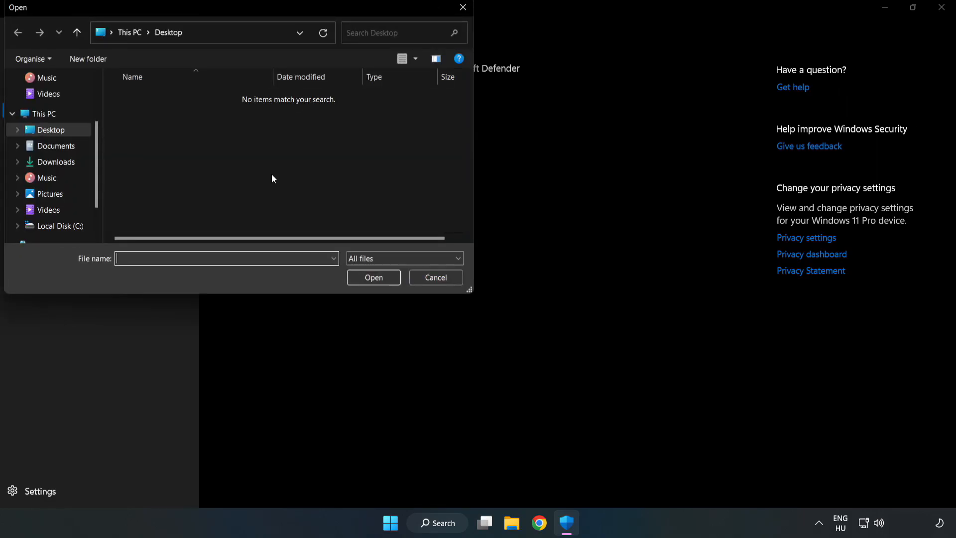
{"action": "mouse_move", "coordinate": [260, 46]}
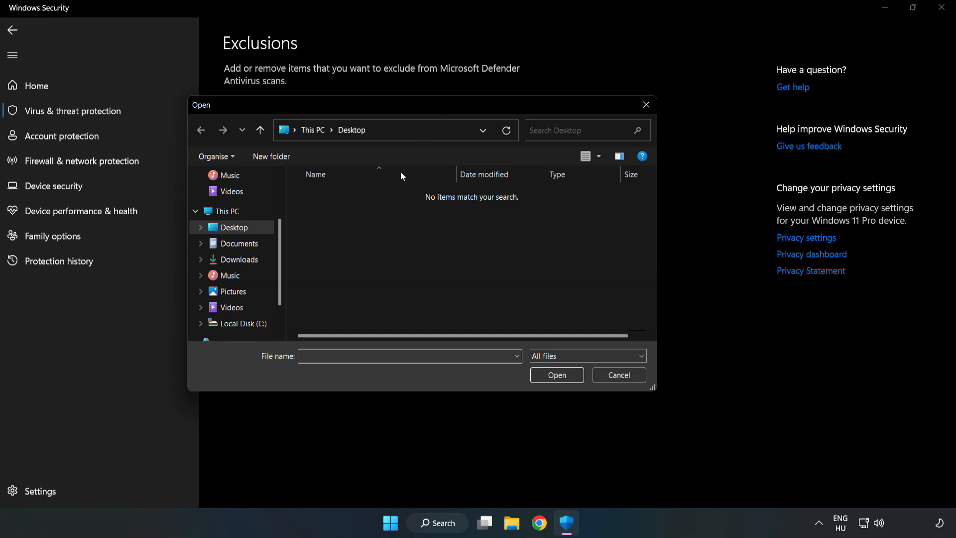
{"action": "left_click", "coordinate": [243, 322]}
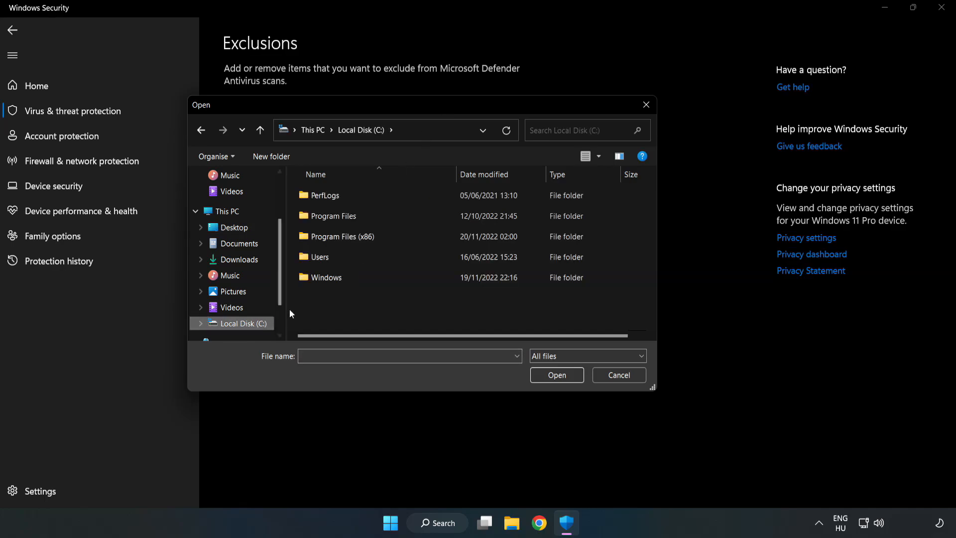
{"action": "double_click", "coordinate": [341, 237]}
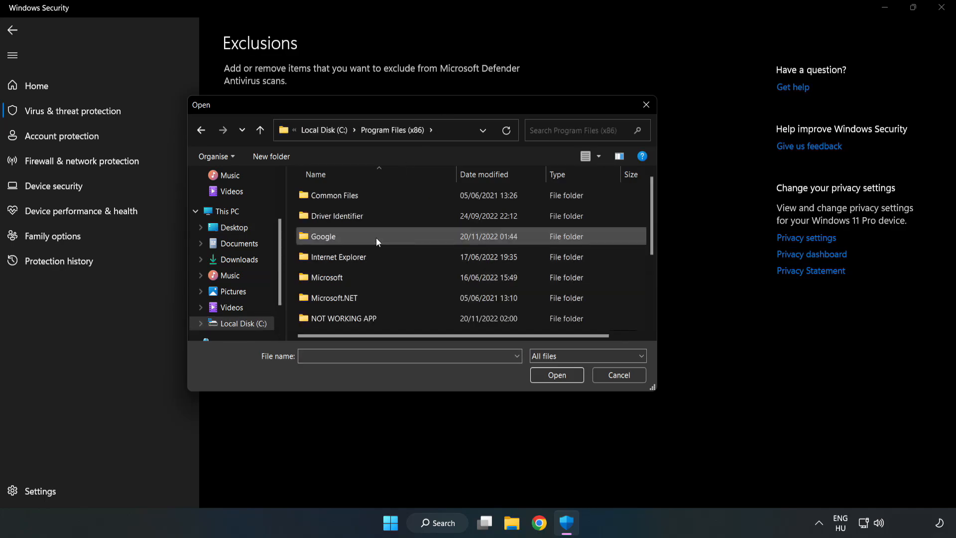
{"action": "double_click", "coordinate": [344, 318]}
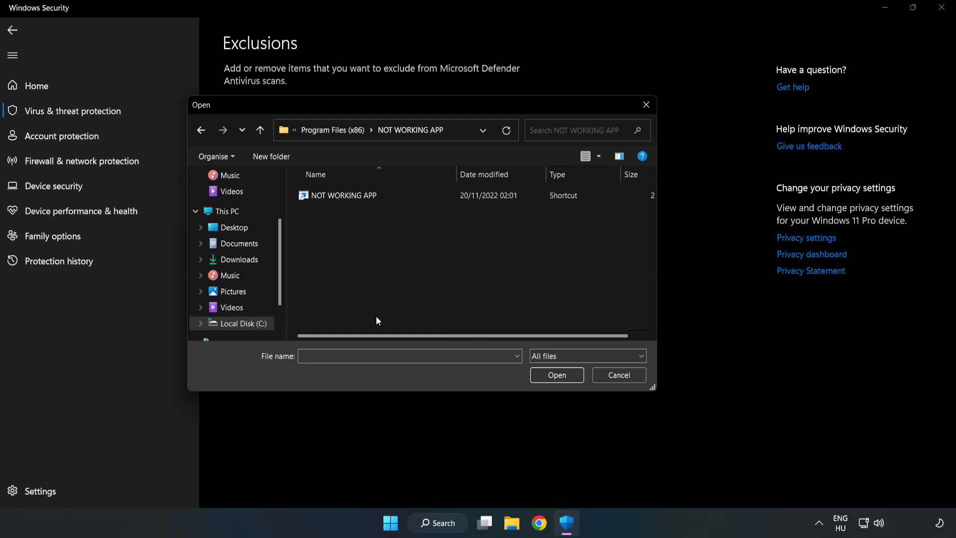
{"action": "left_click", "coordinate": [344, 195]}
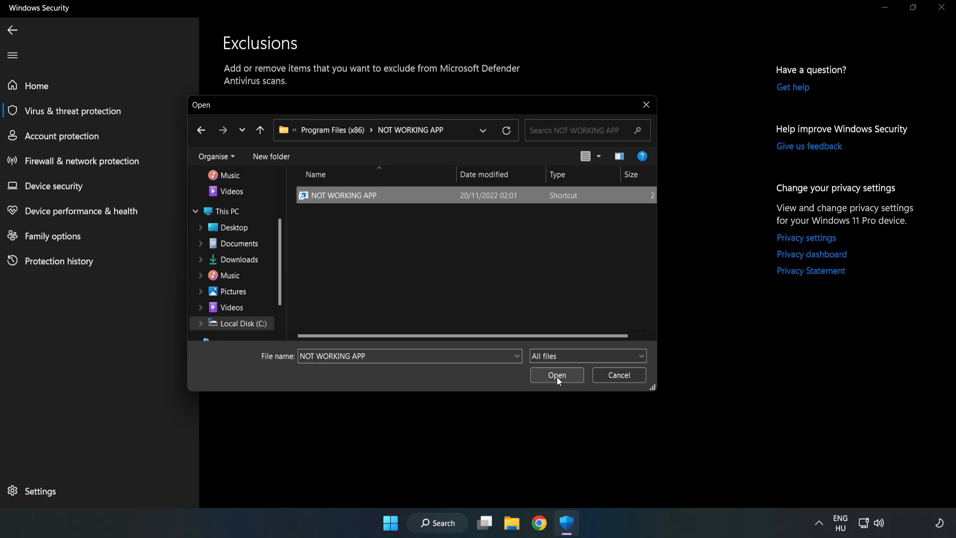
{"action": "left_click", "coordinate": [555, 374]}
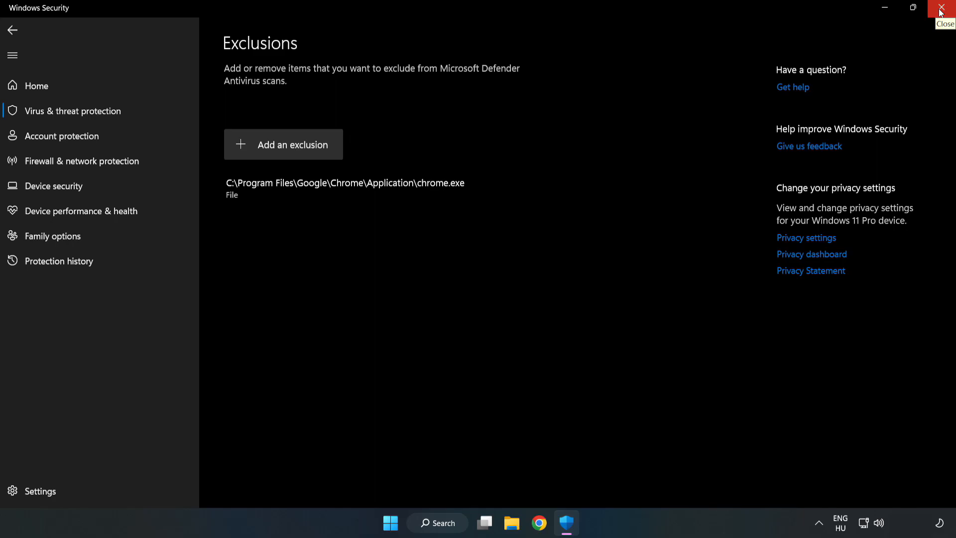
Close Windows Security, returning to the desktop
{"action": "left_click", "coordinate": [944, 8]}
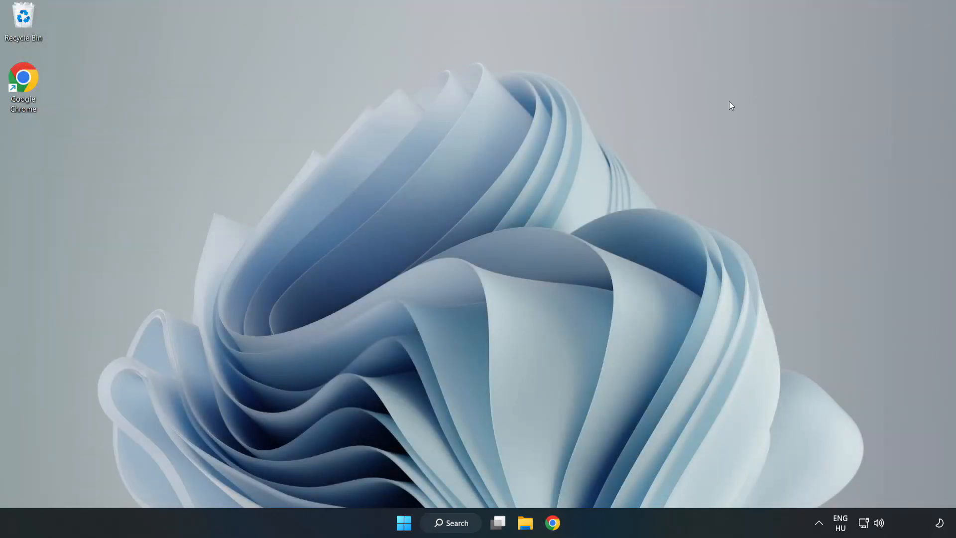
{"action": "mouse_move", "coordinate": [484, 270]}
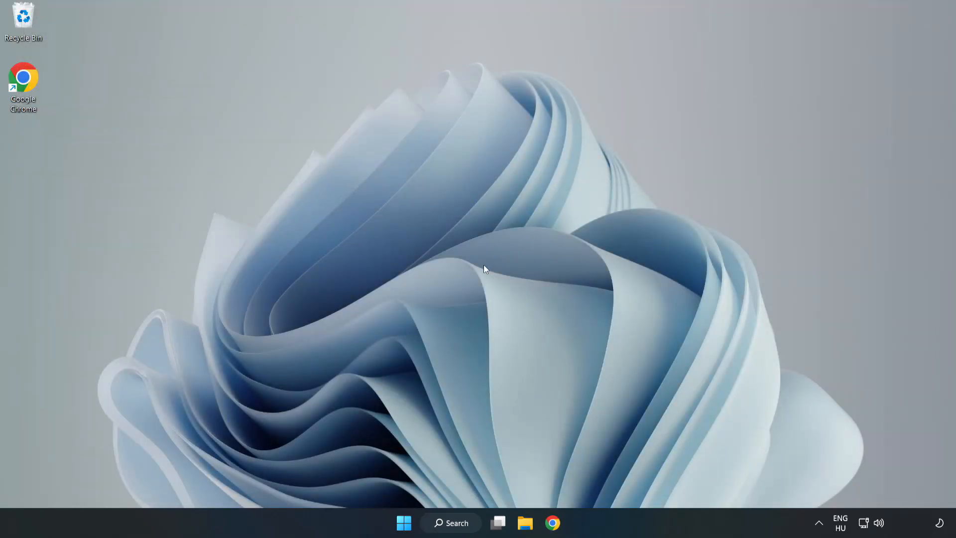